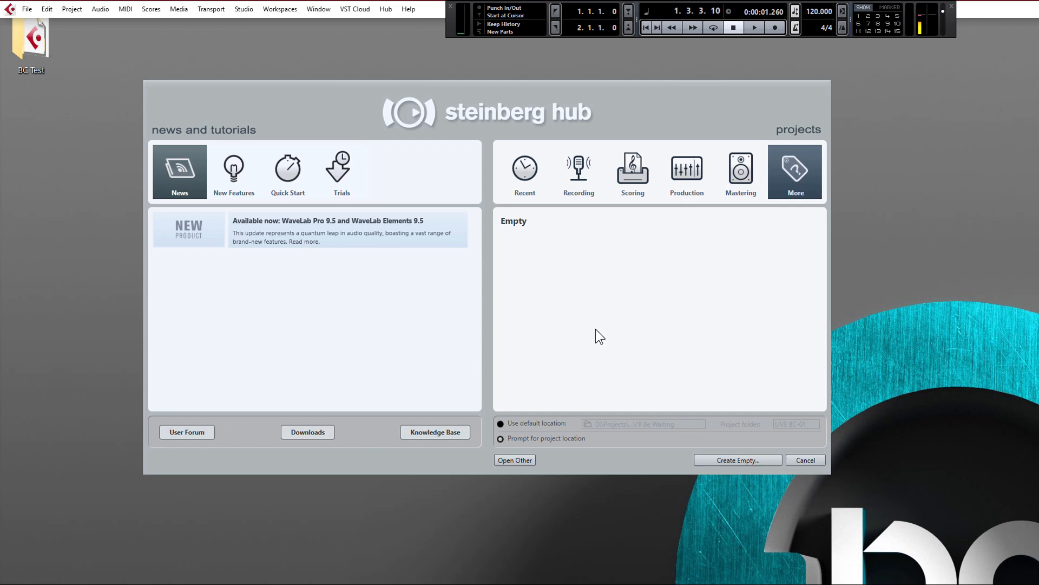
{"action": "mouse_move", "coordinate": [588, 330]}
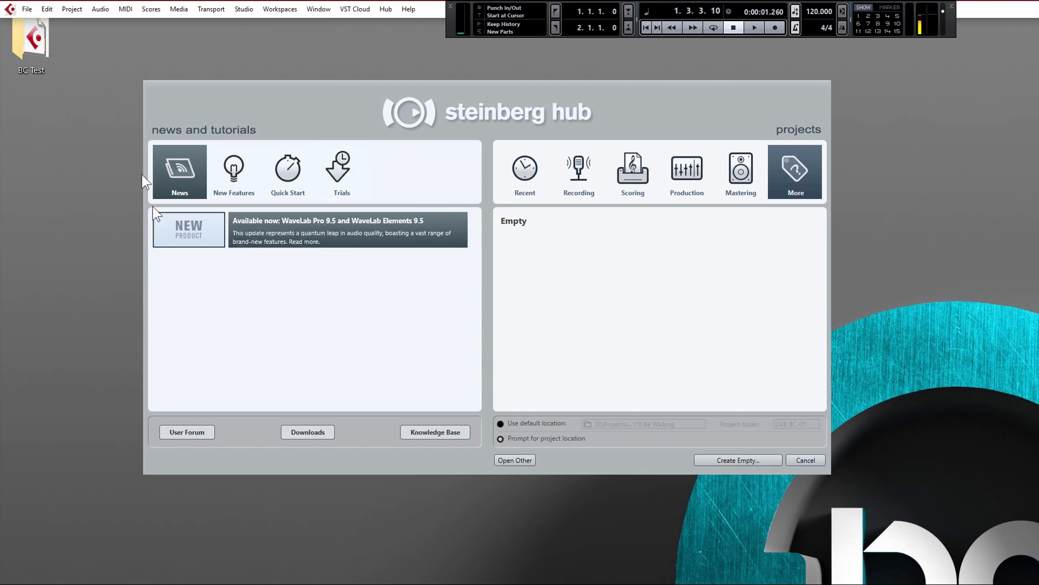
{"action": "mouse_move", "coordinate": [317, 272]}
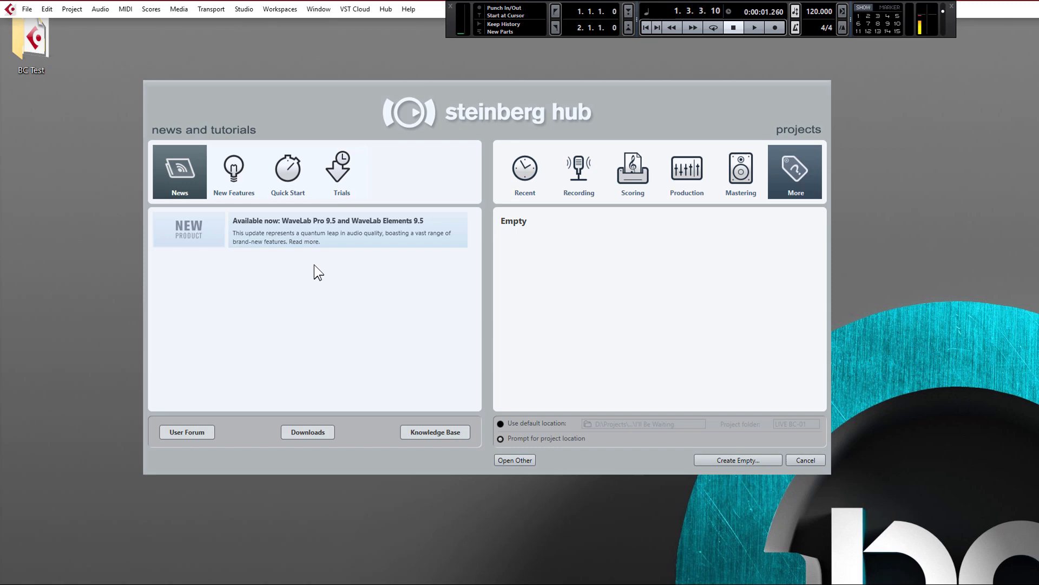
{"action": "mouse_move", "coordinate": [628, 319]}
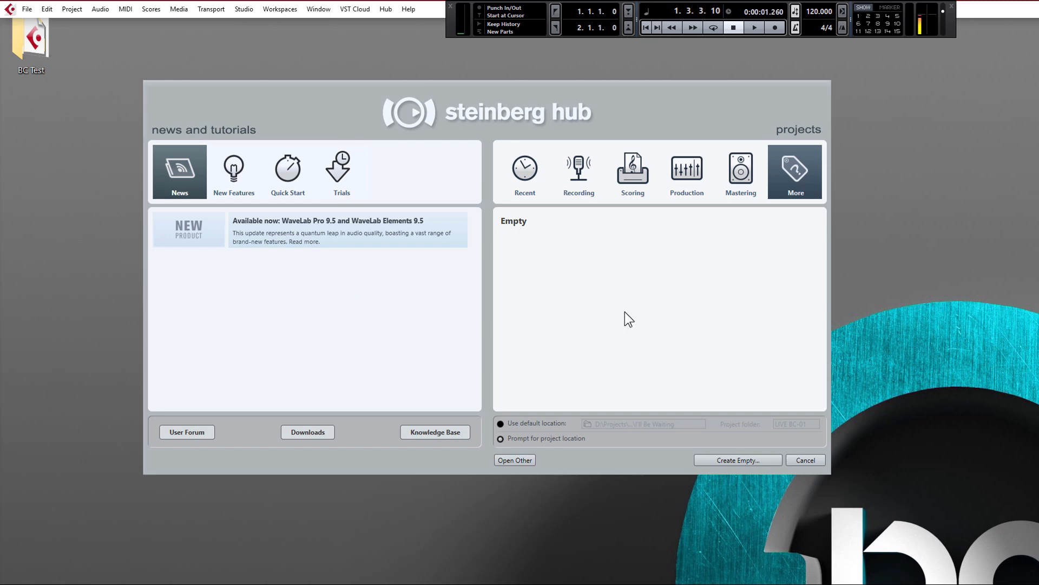
Browse the Recording templates, then return to the Empty template under More.
{"action": "left_click", "coordinate": [578, 171]}
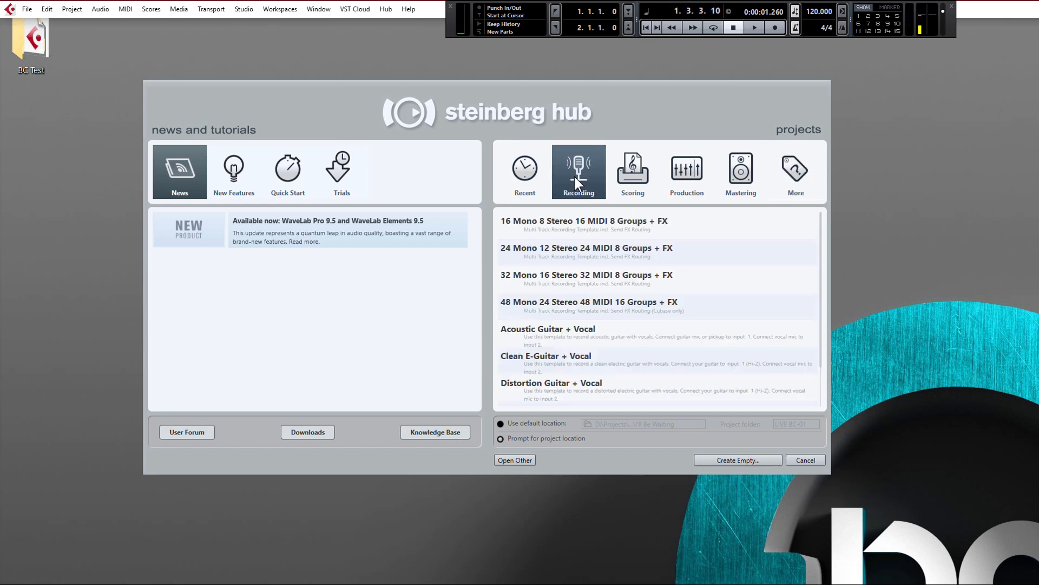
{"action": "mouse_move", "coordinate": [630, 186]}
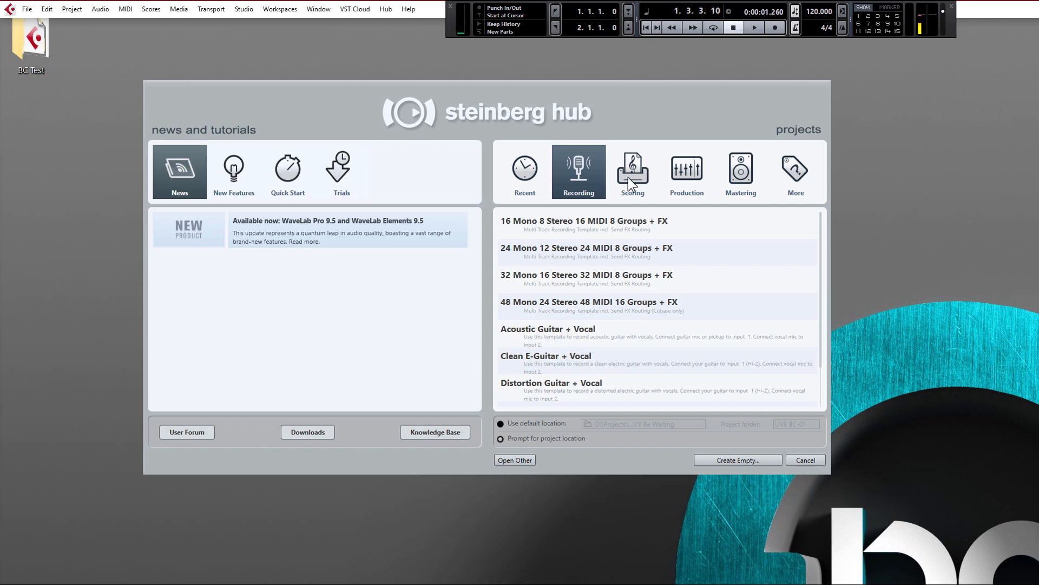
{"action": "mouse_move", "coordinate": [544, 177]}
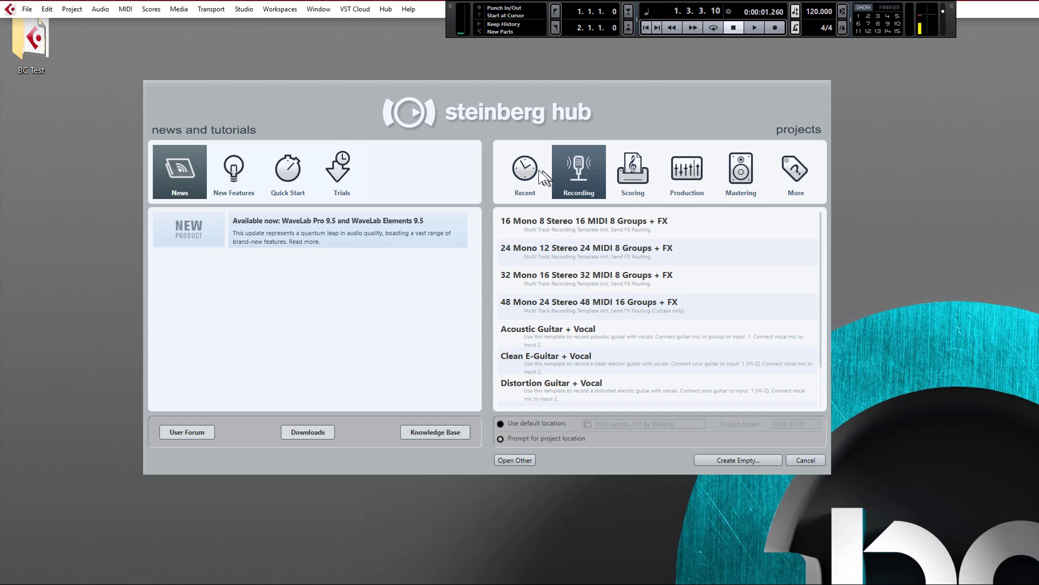
{"action": "left_click", "coordinate": [793, 171]}
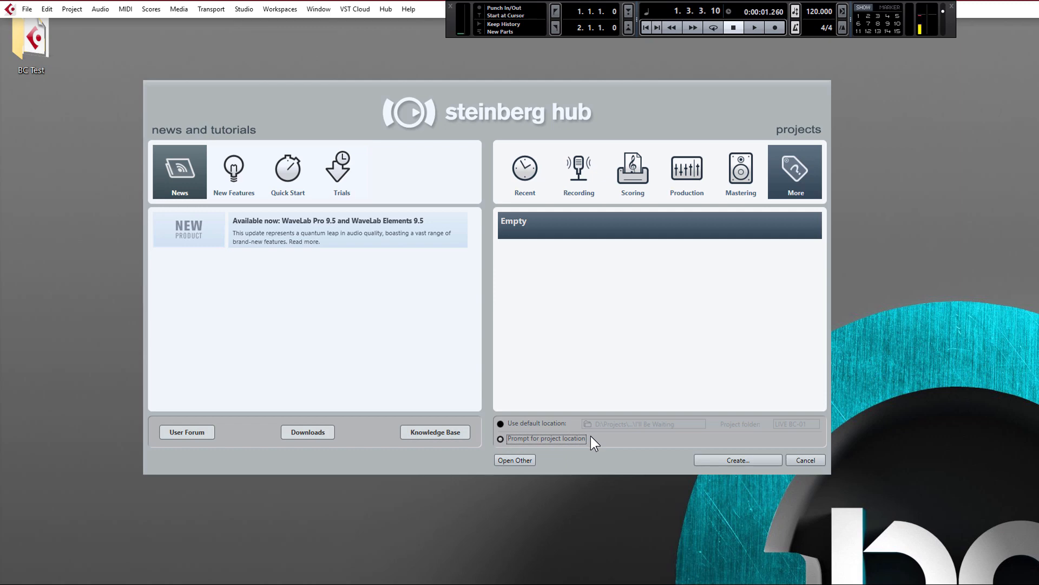
Create the project in a new 'Beginner' folder on the Desktop.
{"action": "left_click", "coordinate": [736, 459]}
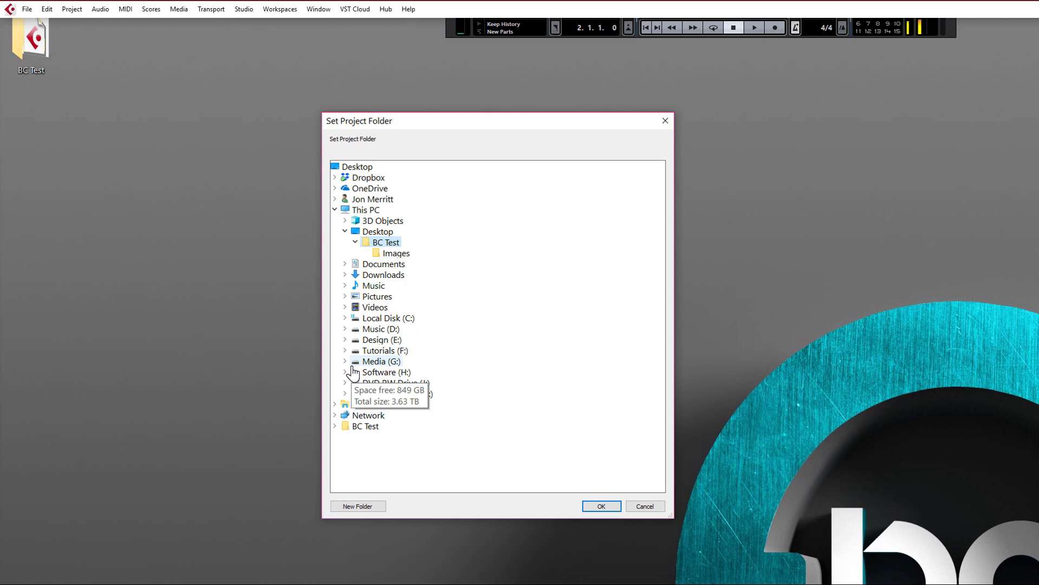
{"action": "mouse_move", "coordinate": [422, 437]}
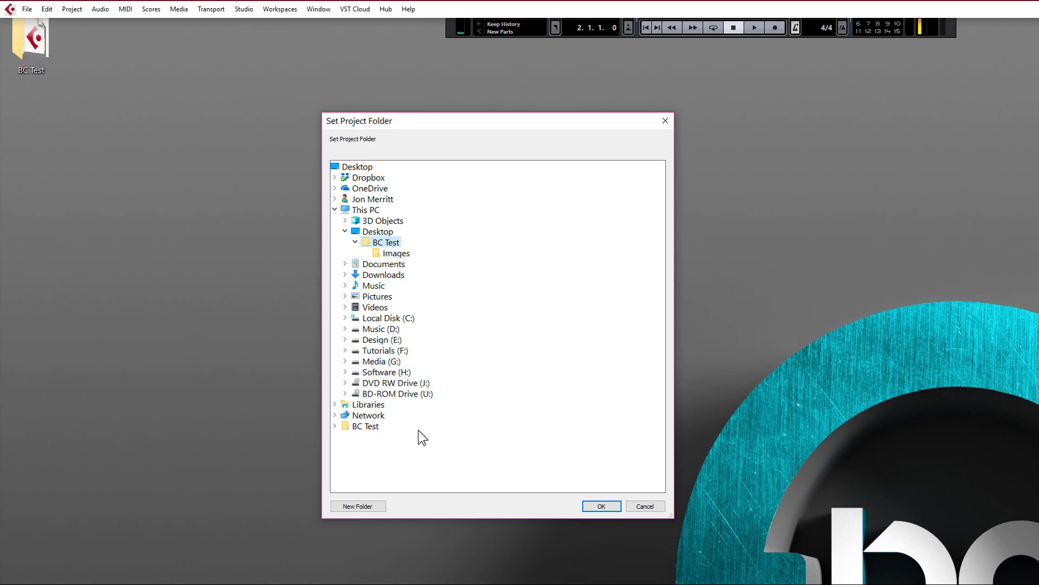
{"action": "left_click", "coordinate": [357, 505]}
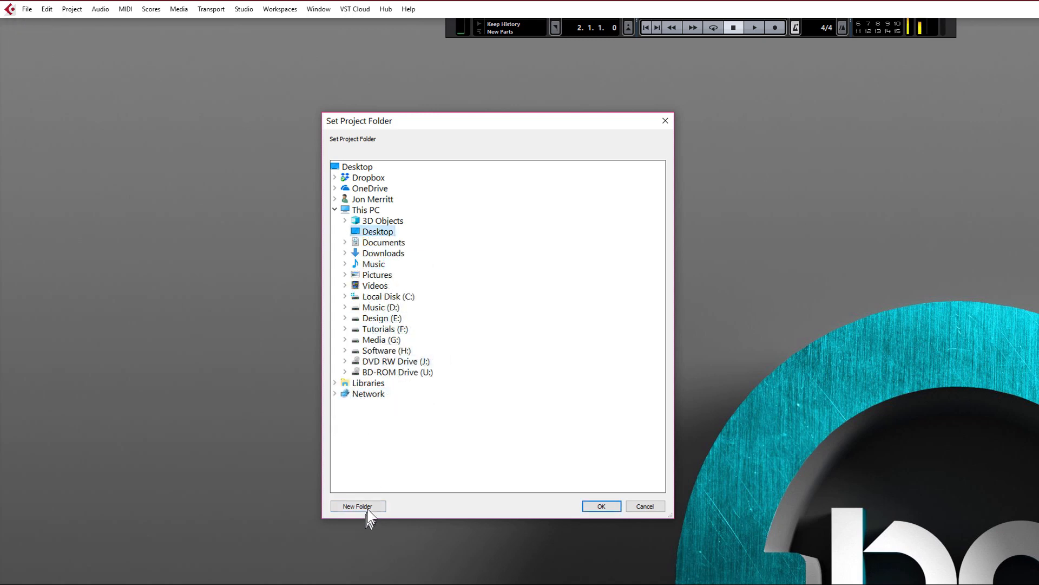
{"action": "left_click", "coordinate": [359, 505]}
{"action": "type", "text": "Beginner"}
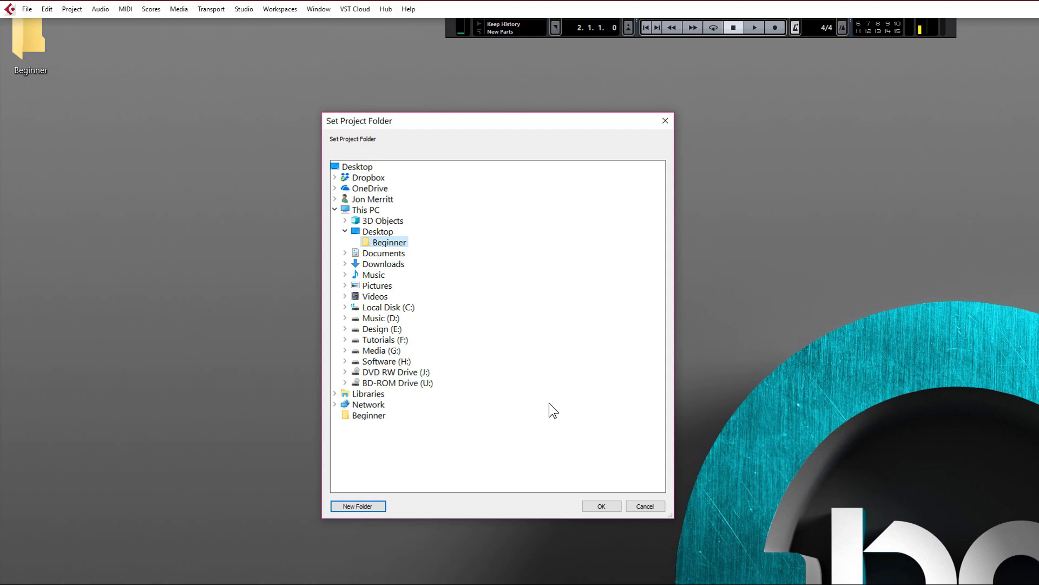
{"action": "left_click", "coordinate": [599, 506]}
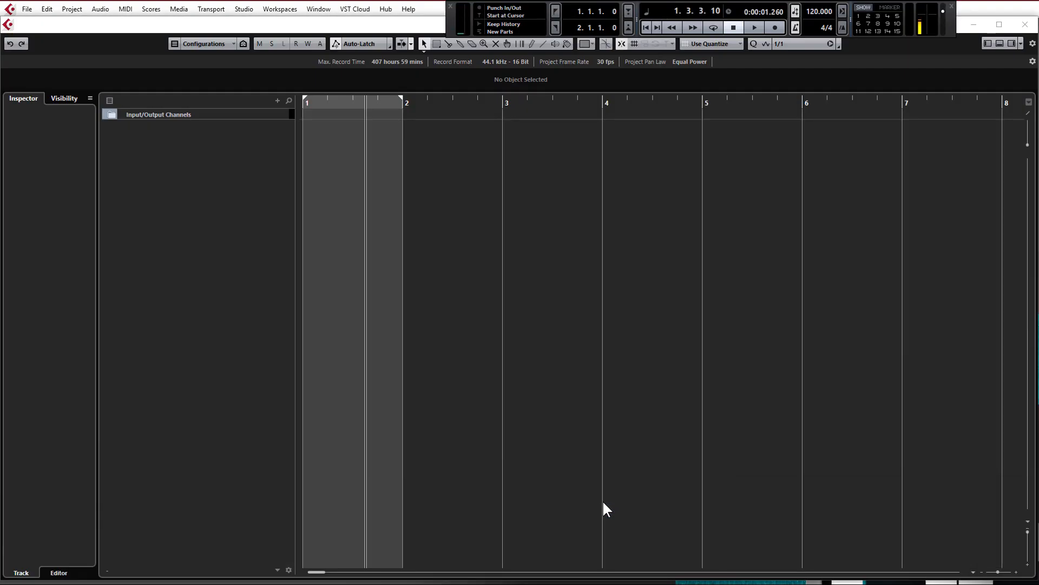
{"action": "mouse_move", "coordinate": [598, 438]}
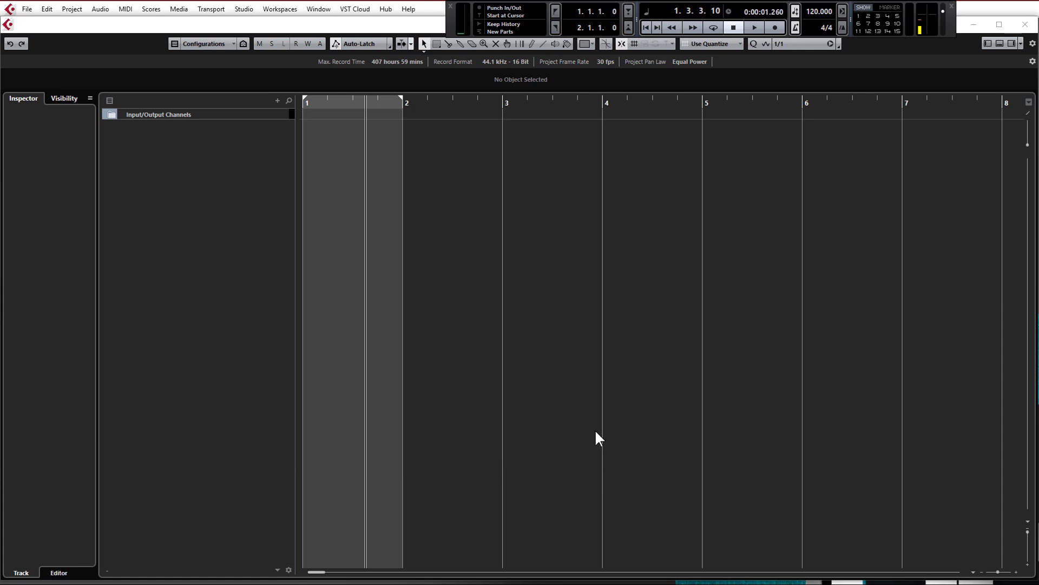
{"action": "mouse_move", "coordinate": [509, 124]}
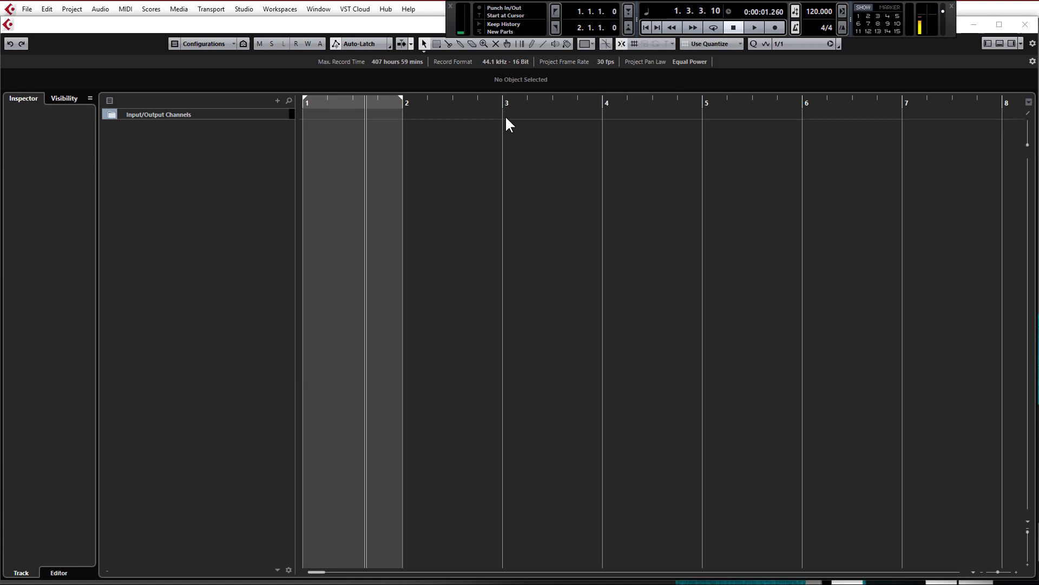
{"action": "mouse_move", "coordinate": [385, 19]}
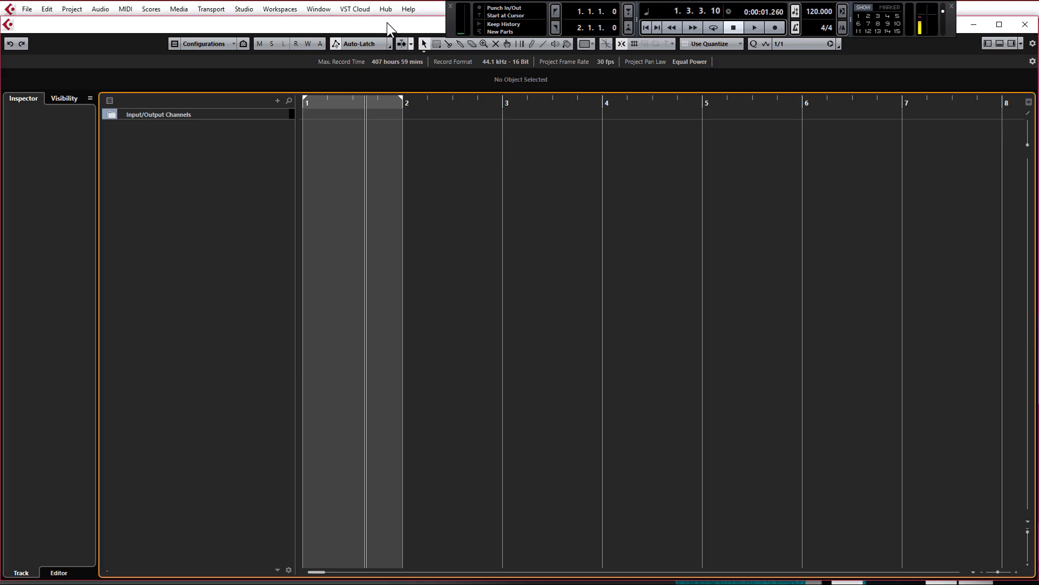
{"action": "mouse_move", "coordinate": [242, 16]}
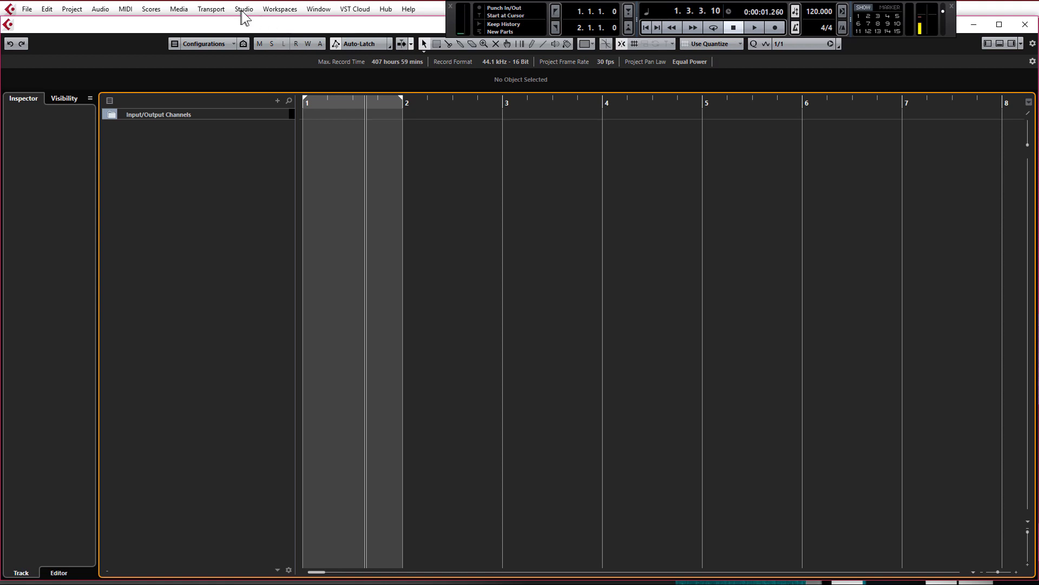
Show the Studio menu with its setup and audio connection commands.
{"action": "left_click", "coordinate": [244, 9]}
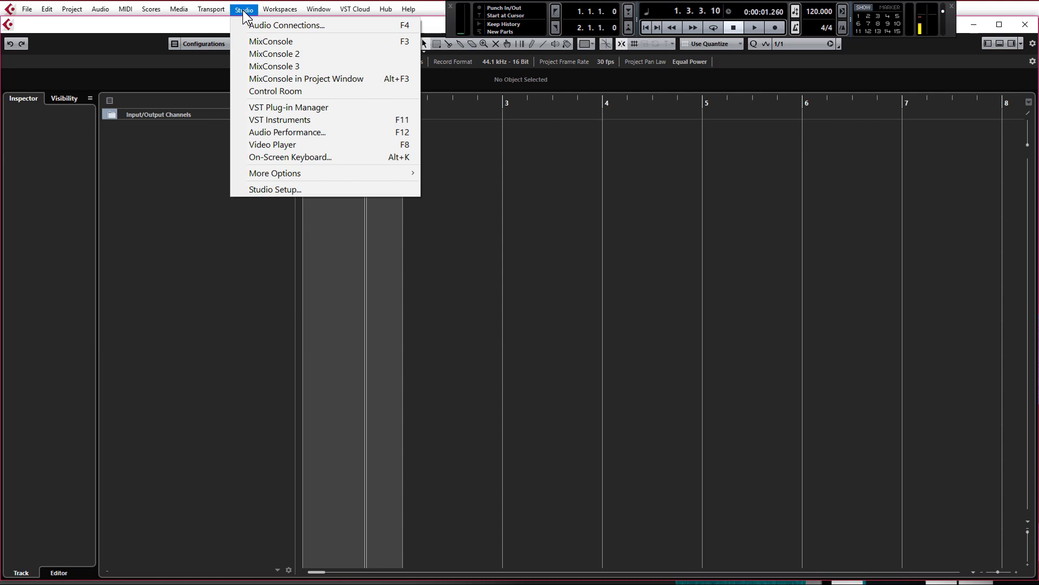
{"action": "mouse_move", "coordinate": [274, 189]}
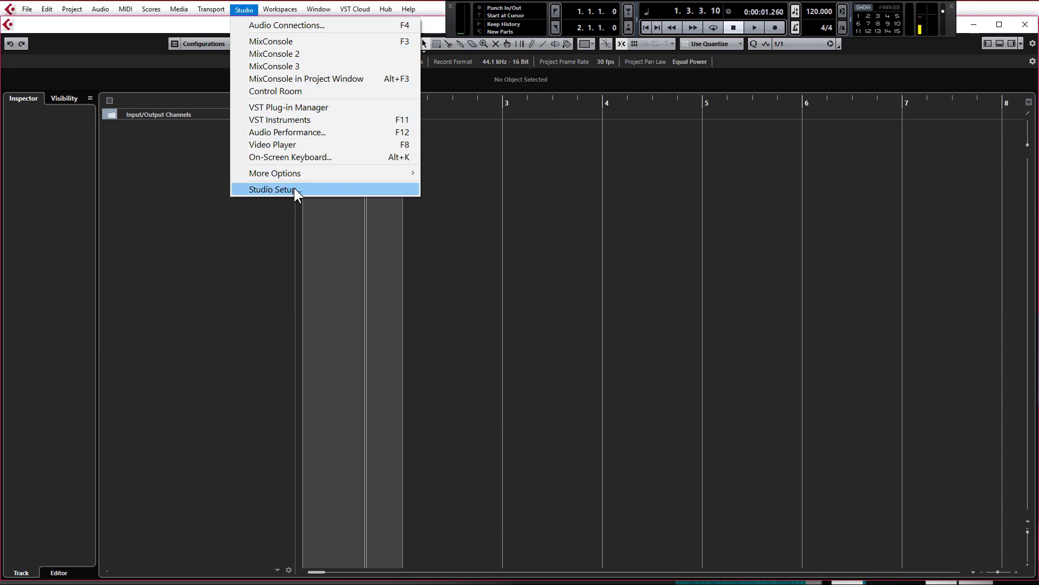
Review Studio Setup's ASIO driver list, keep ASIO Fireface USB, and confirm.
{"action": "left_click", "coordinate": [270, 188]}
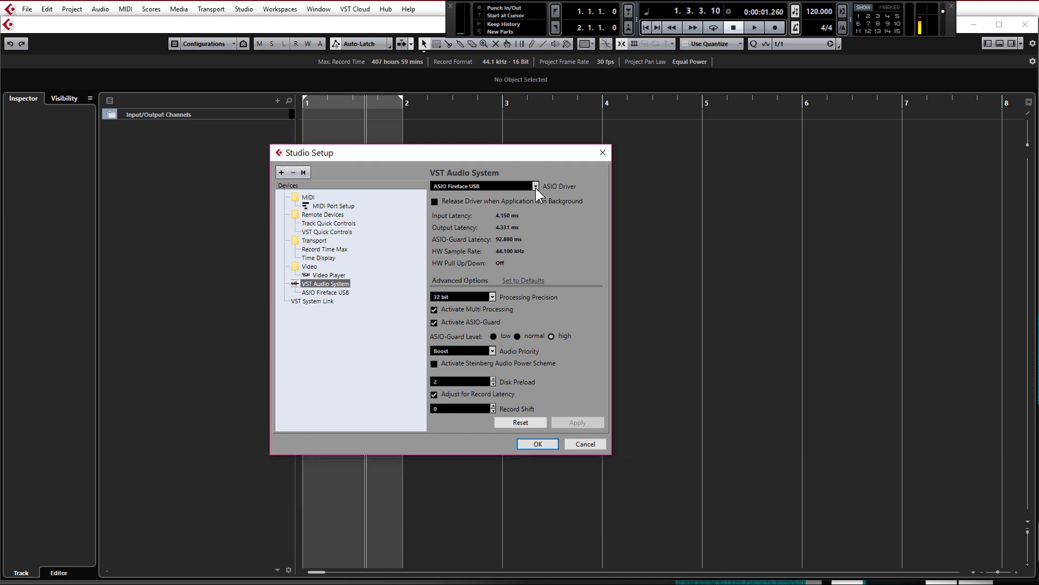
{"action": "left_click", "coordinate": [534, 185]}
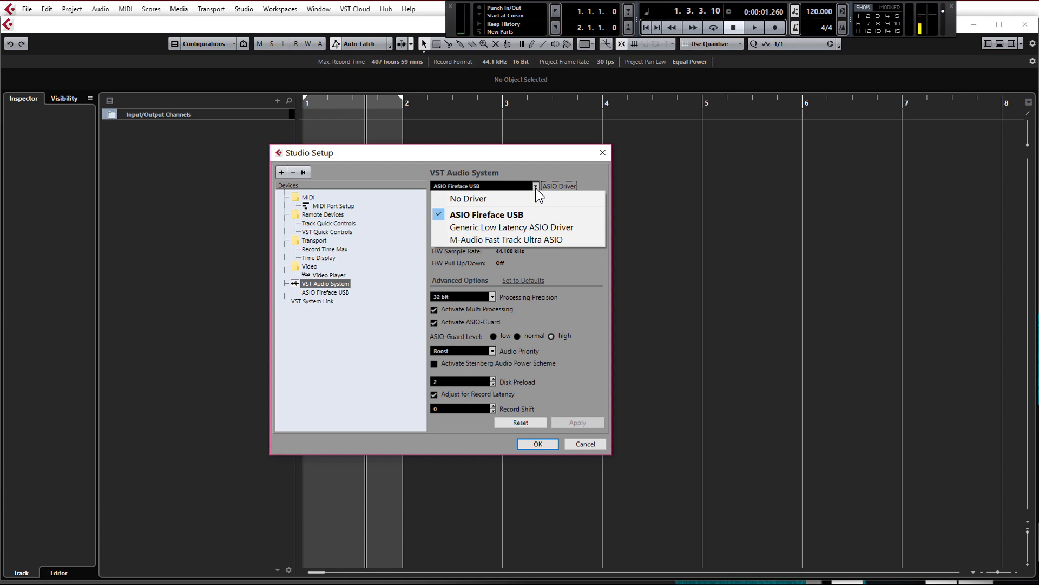
{"action": "mouse_move", "coordinate": [481, 226]}
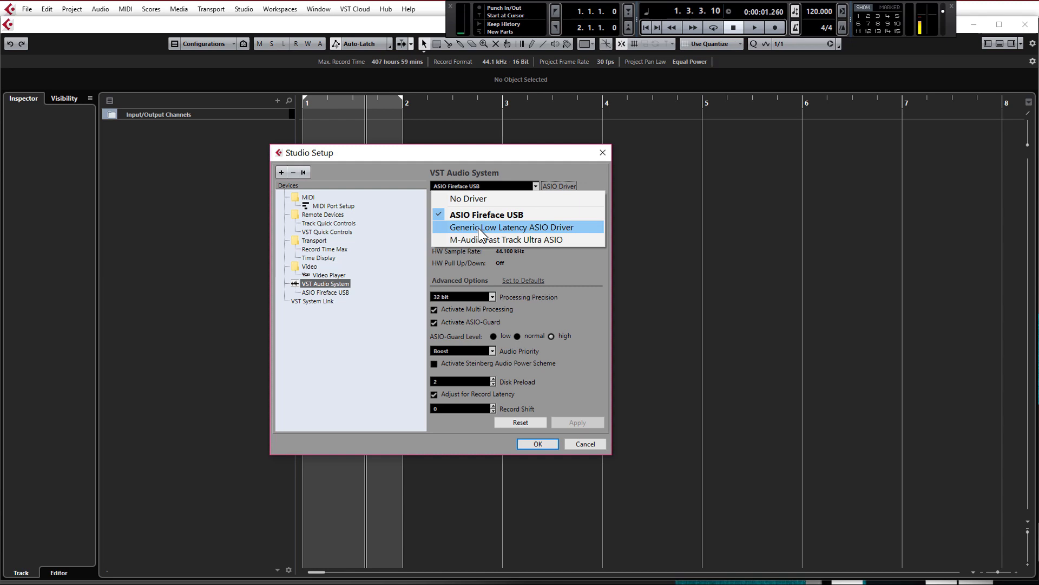
{"action": "mouse_move", "coordinate": [504, 239]}
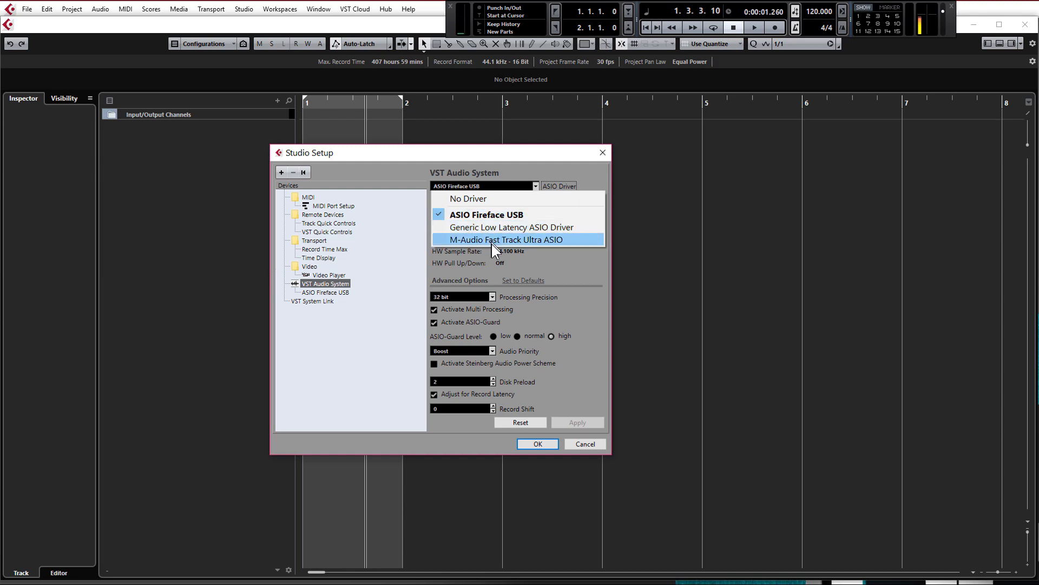
{"action": "left_click", "coordinate": [486, 214]}
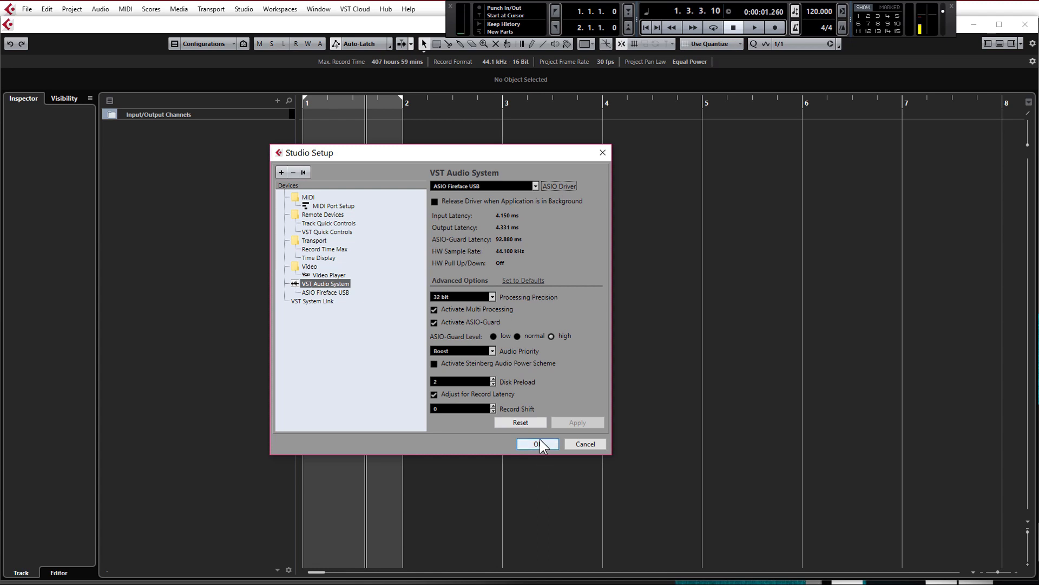
{"action": "left_click", "coordinate": [534, 444]}
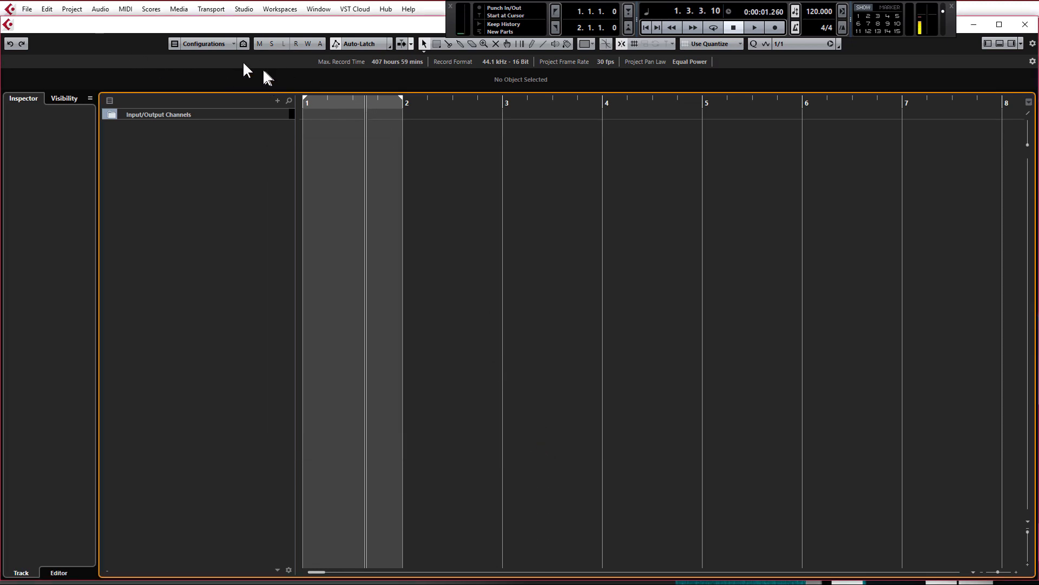
Review Project Setup at 44.1 kHz, 16 bit, 30 fps and confirm it unchanged.
{"action": "left_click", "coordinate": [72, 9]}
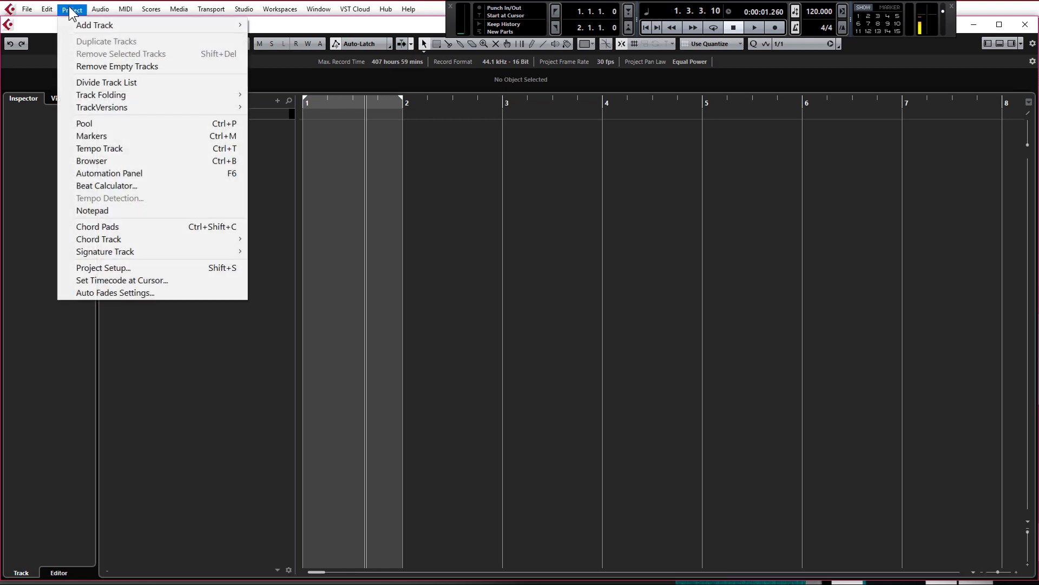
{"action": "mouse_move", "coordinate": [103, 268]}
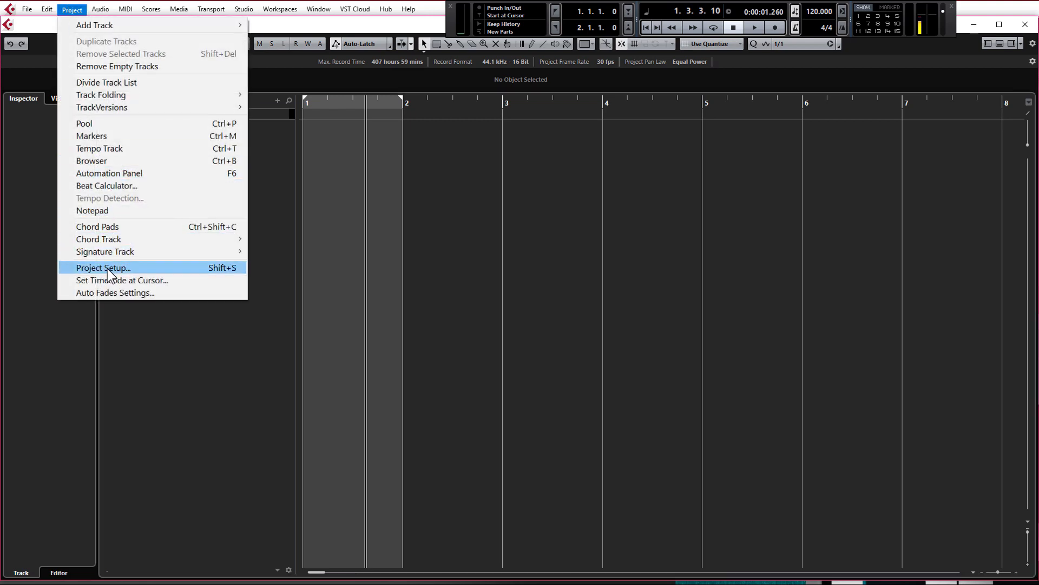
{"action": "left_click", "coordinate": [103, 268]}
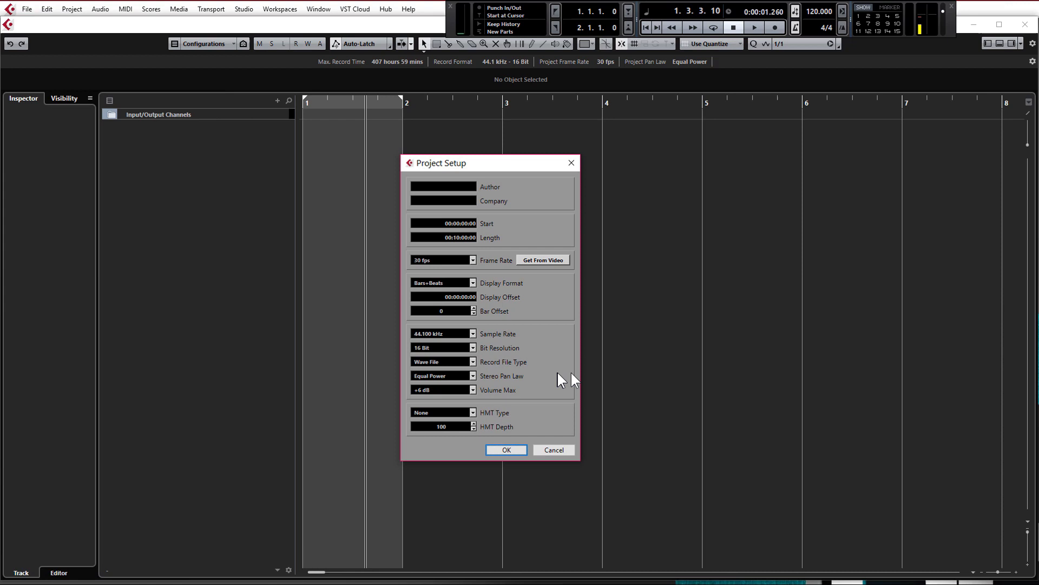
{"action": "mouse_move", "coordinate": [474, 337]}
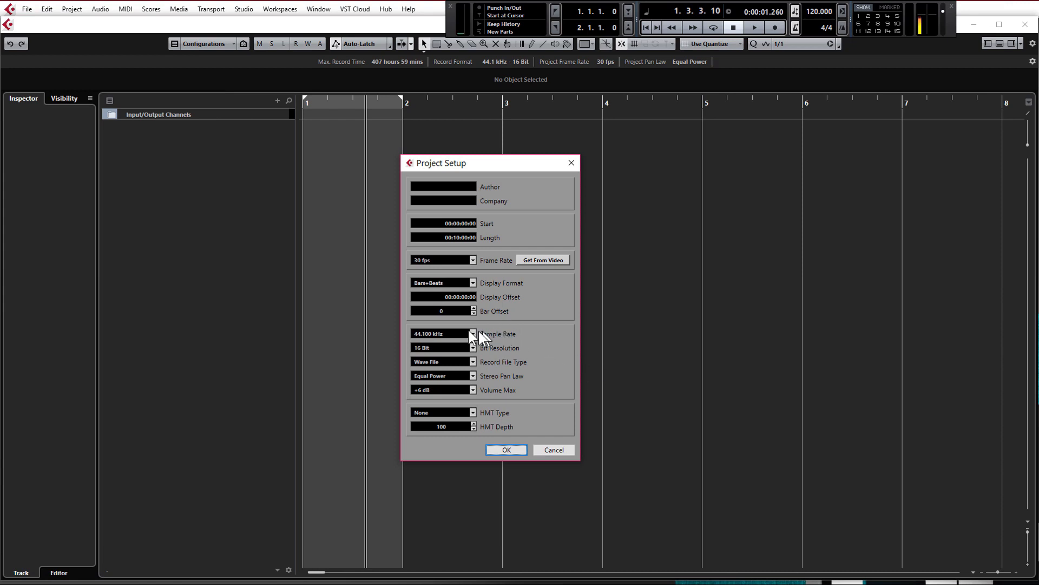
{"action": "mouse_move", "coordinate": [446, 340]}
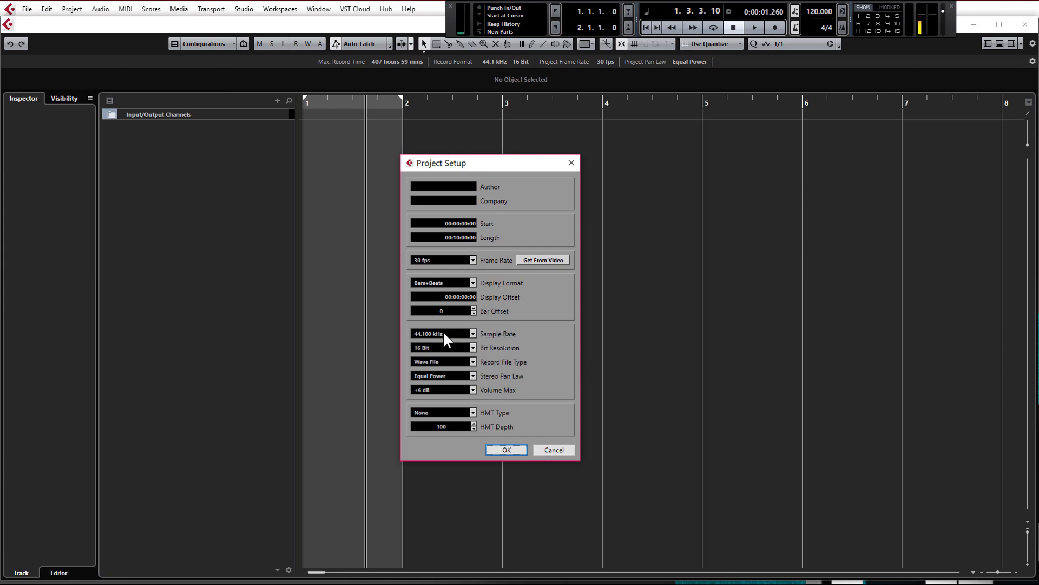
{"action": "mouse_move", "coordinate": [443, 351]}
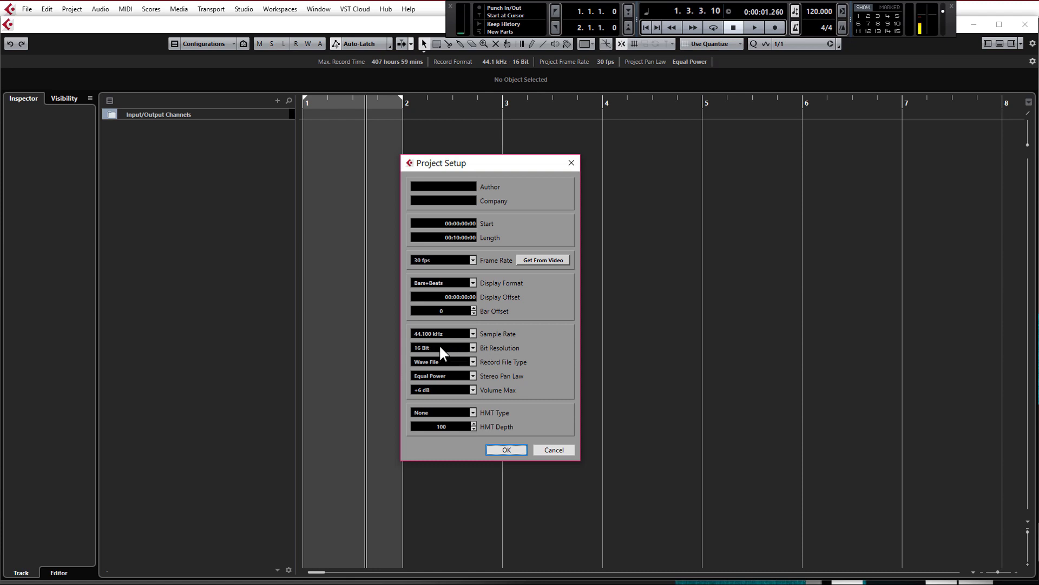
{"action": "mouse_move", "coordinate": [555, 396]}
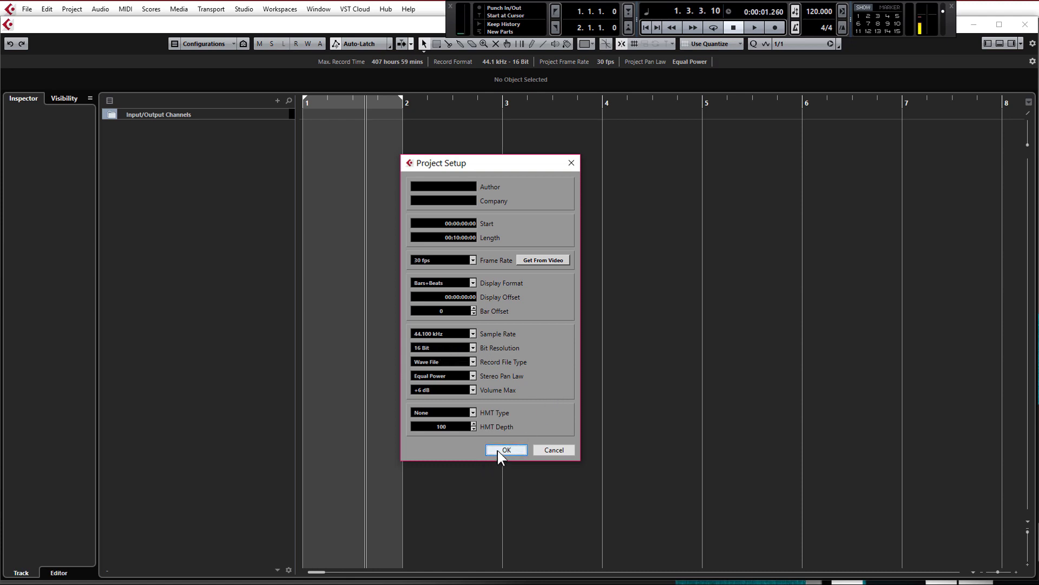
{"action": "left_click", "coordinate": [506, 450]}
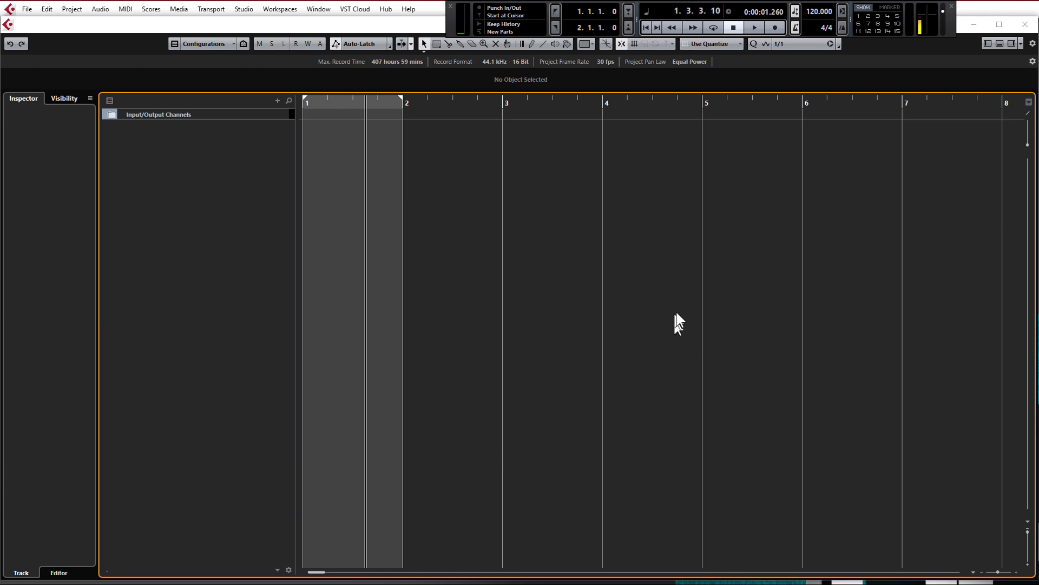
{"action": "mouse_move", "coordinate": [484, 122]}
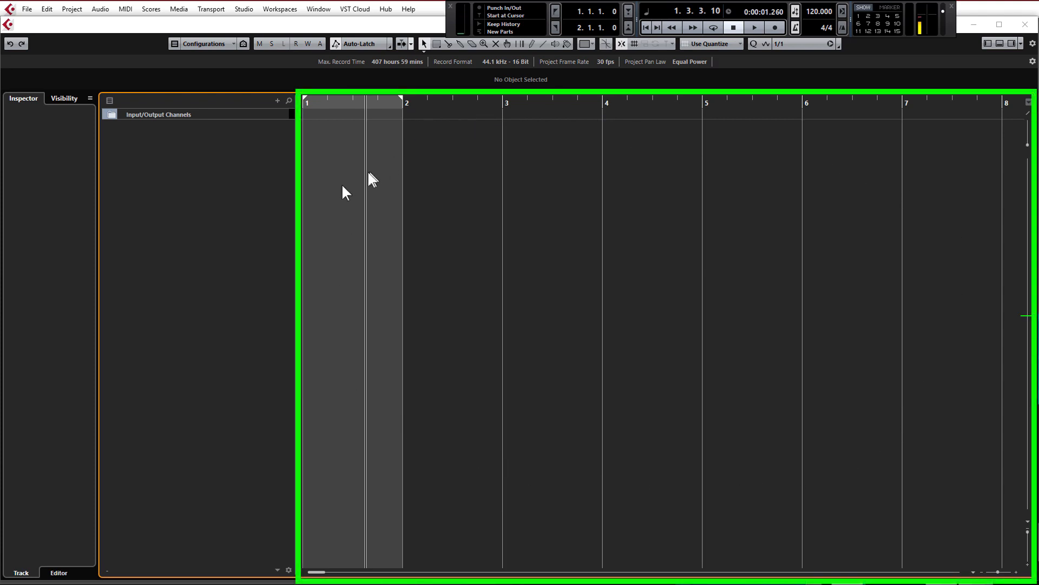
{"action": "mouse_move", "coordinate": [562, 267]}
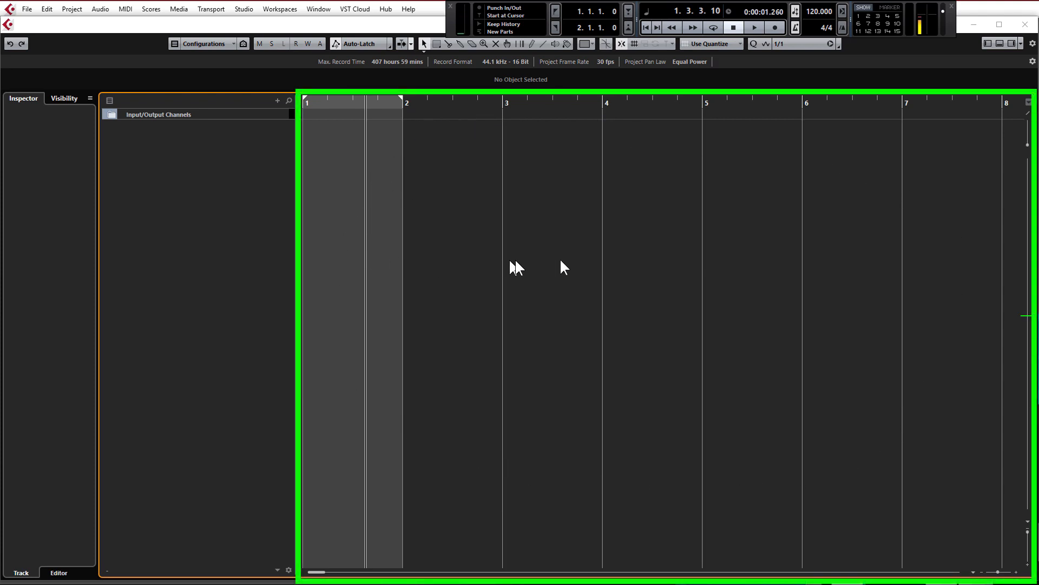
{"action": "mouse_move", "coordinate": [960, 131]}
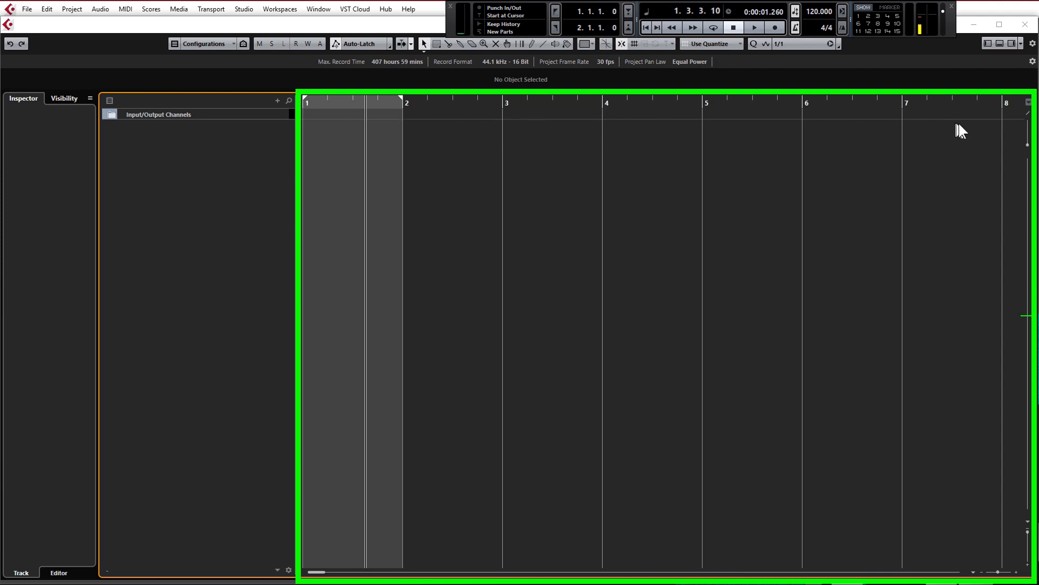
{"action": "mouse_move", "coordinate": [338, 100]}
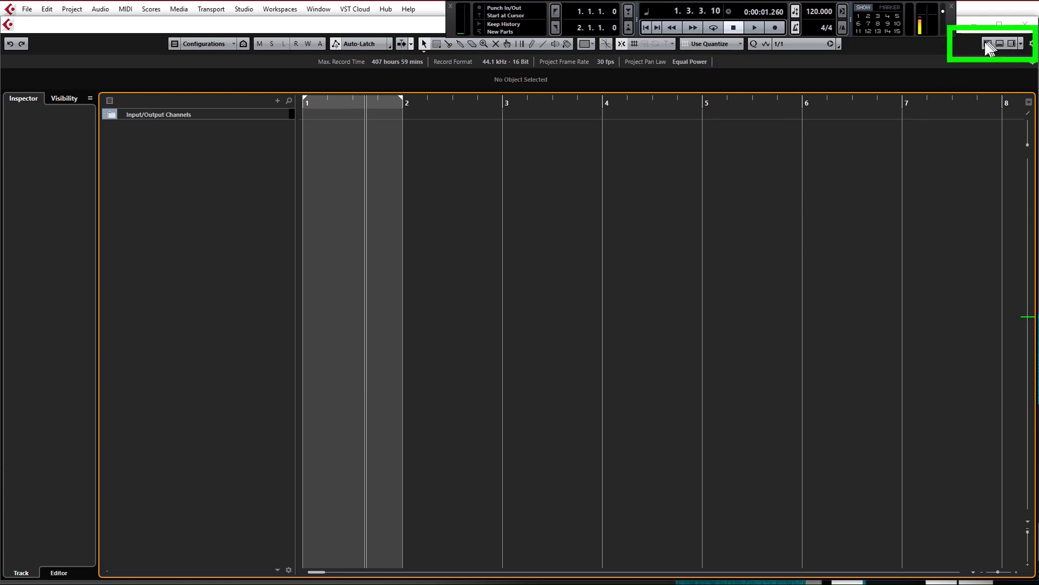
{"action": "mouse_move", "coordinate": [994, 44]}
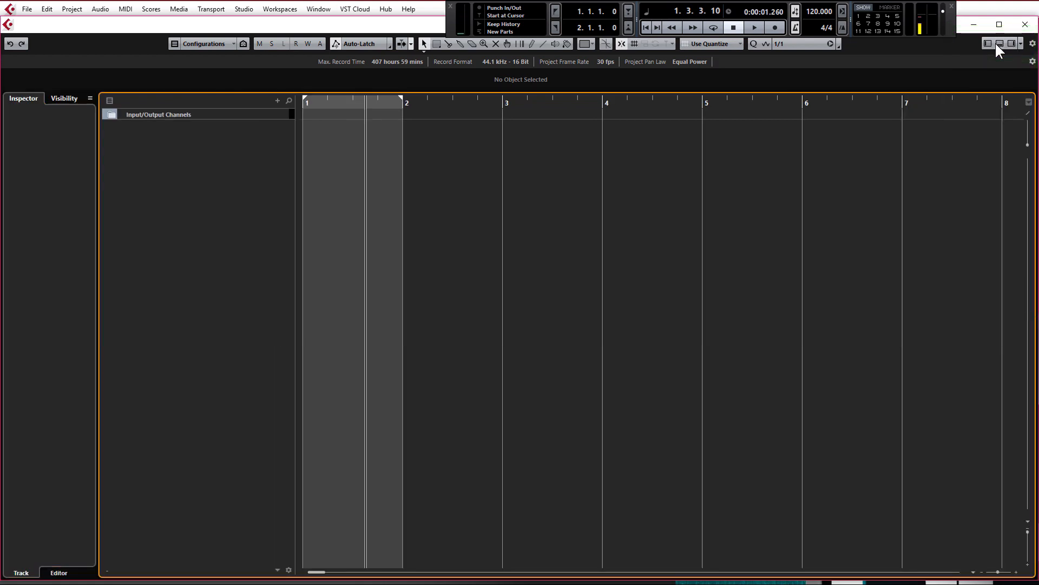
{"action": "mouse_move", "coordinate": [987, 43]}
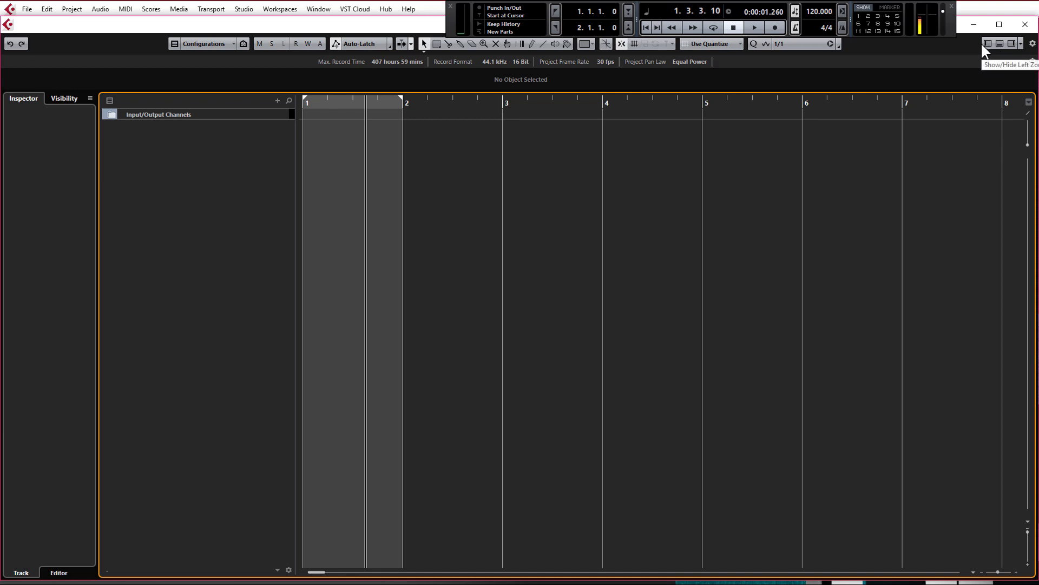
{"action": "mouse_move", "coordinate": [434, 276]}
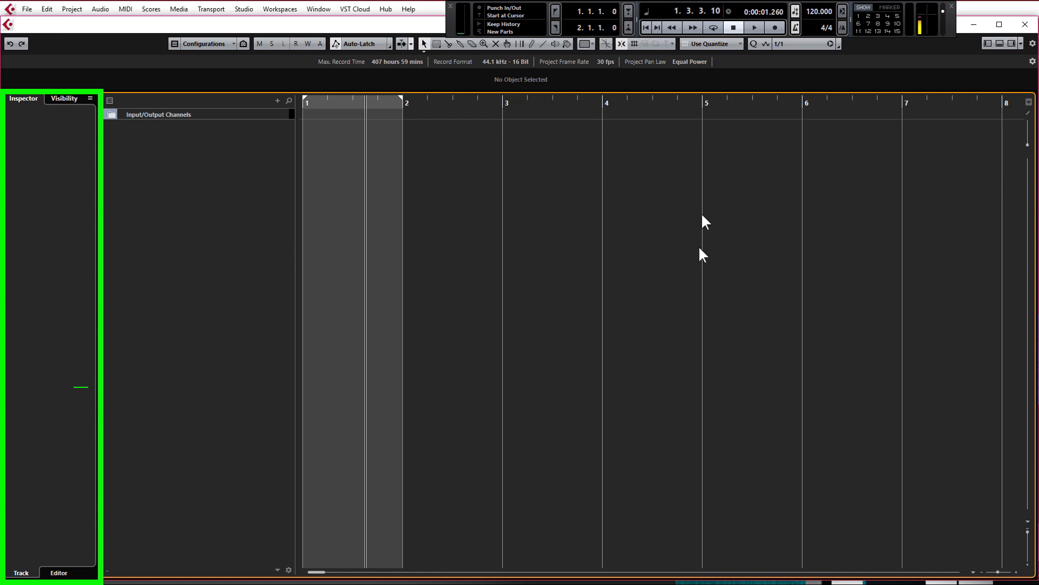
{"action": "mouse_move", "coordinate": [825, 97]}
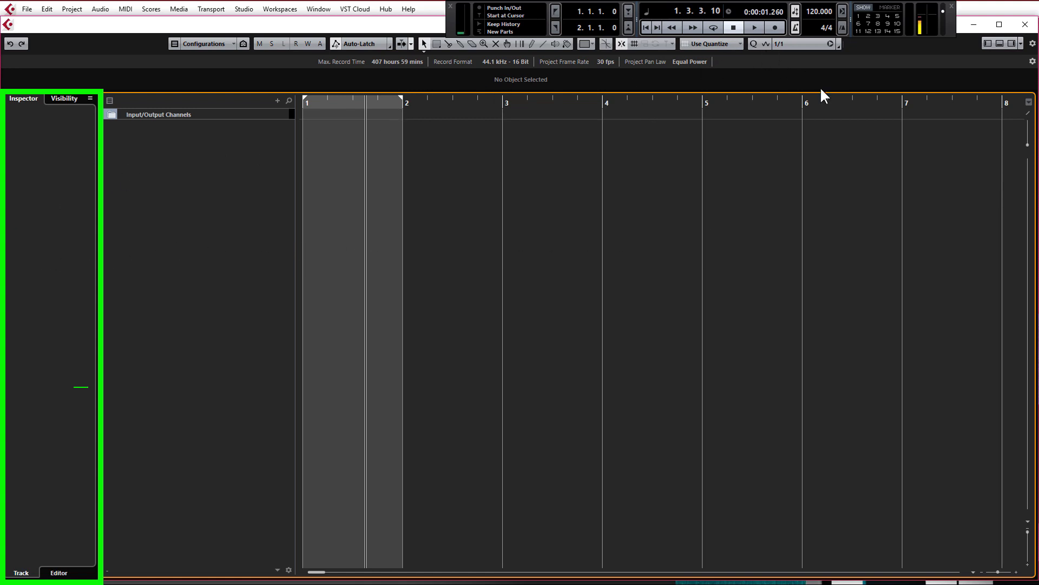
{"action": "left_click", "coordinate": [1012, 43]}
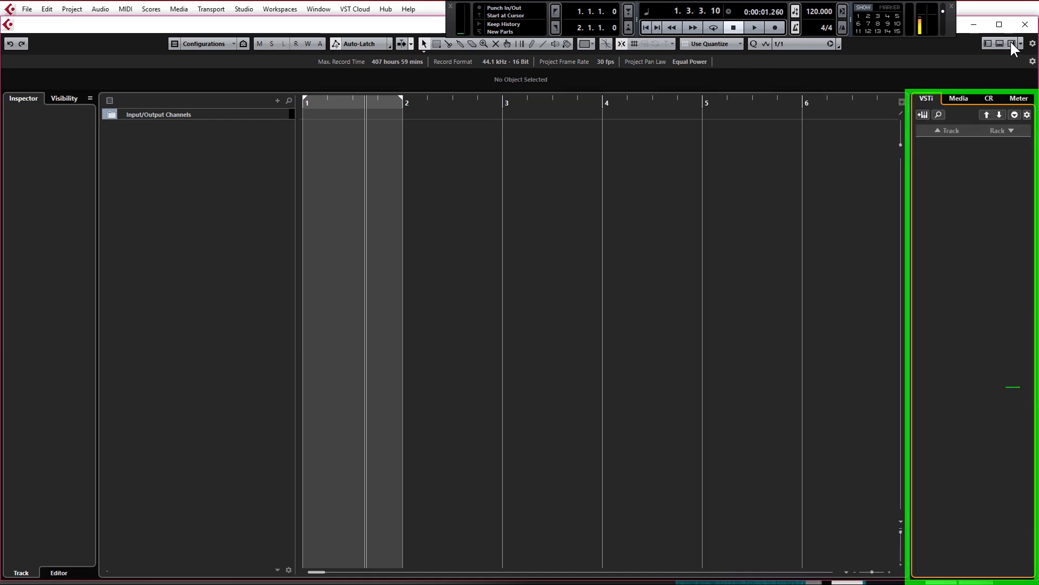
{"action": "mouse_move", "coordinate": [978, 120]}
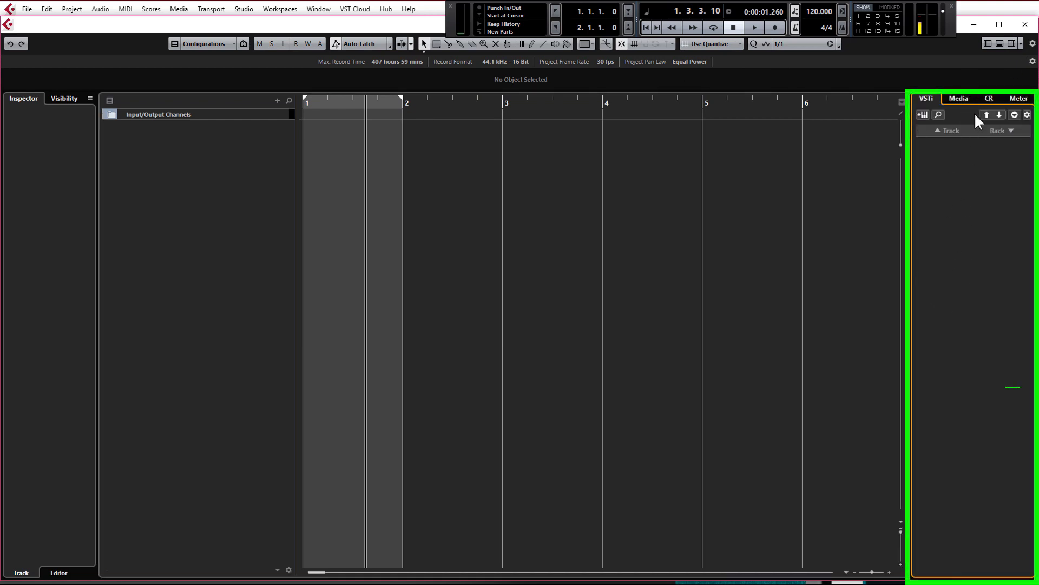
{"action": "mouse_move", "coordinate": [1023, 25]}
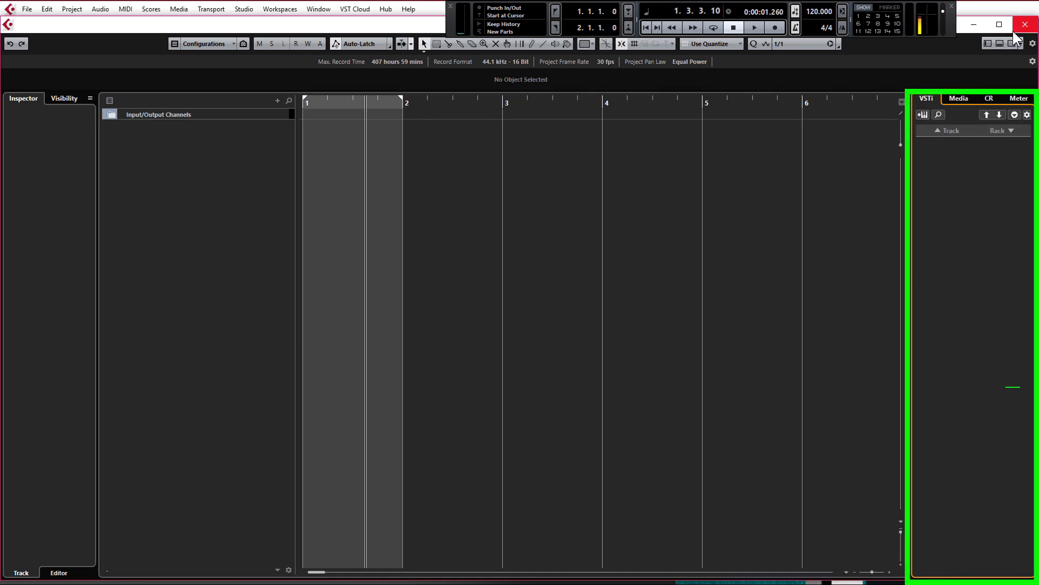
{"action": "mouse_move", "coordinate": [1005, 60]}
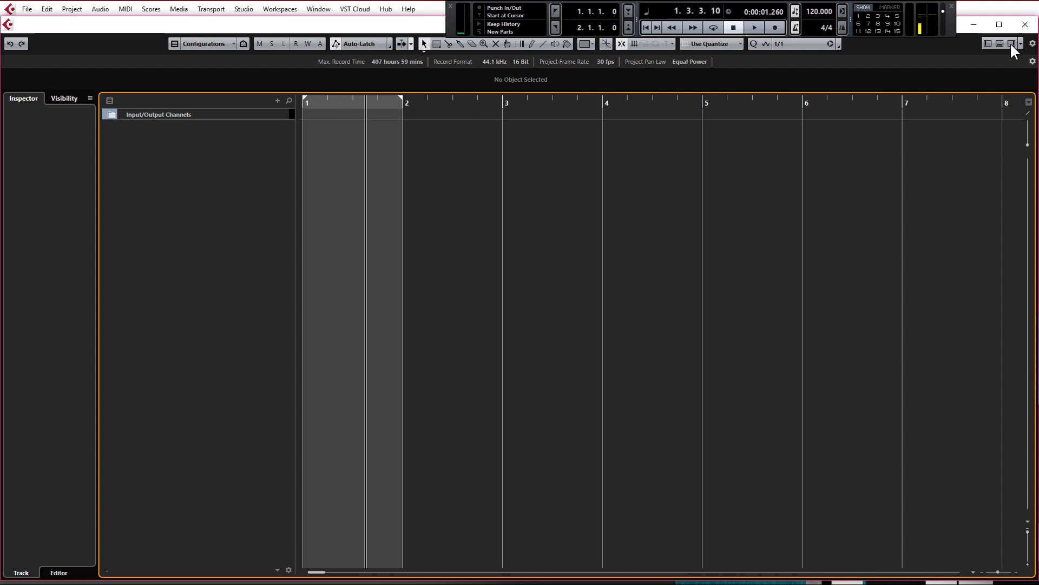
{"action": "left_click", "coordinate": [1010, 43]}
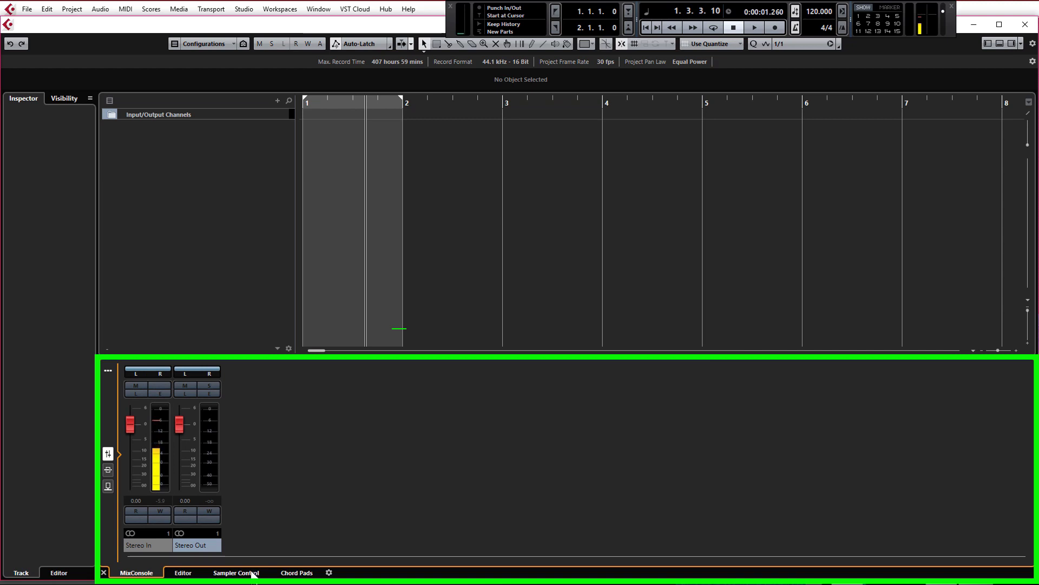
{"action": "mouse_move", "coordinate": [312, 434]}
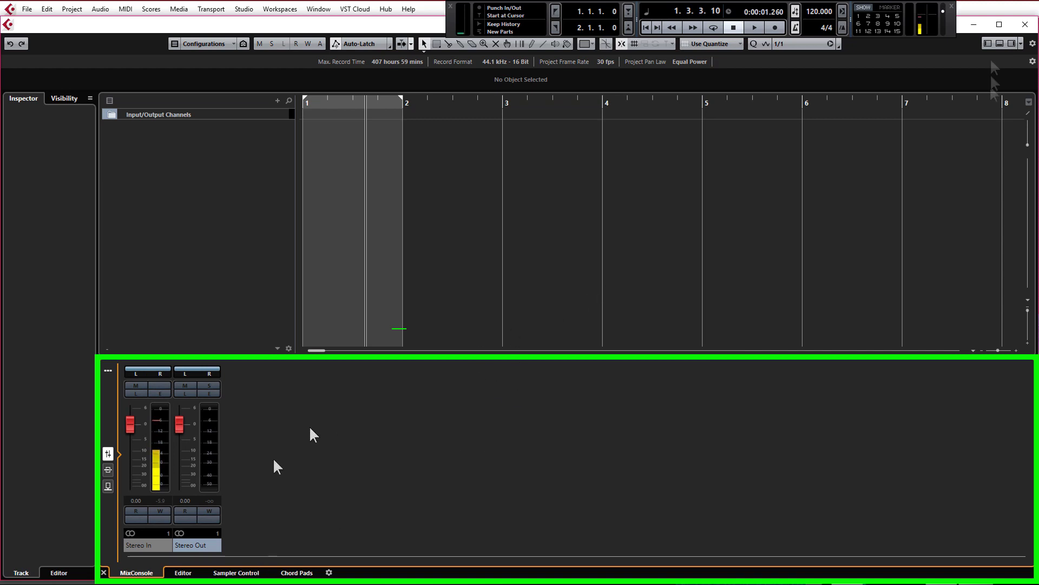
{"action": "mouse_move", "coordinate": [242, 462]}
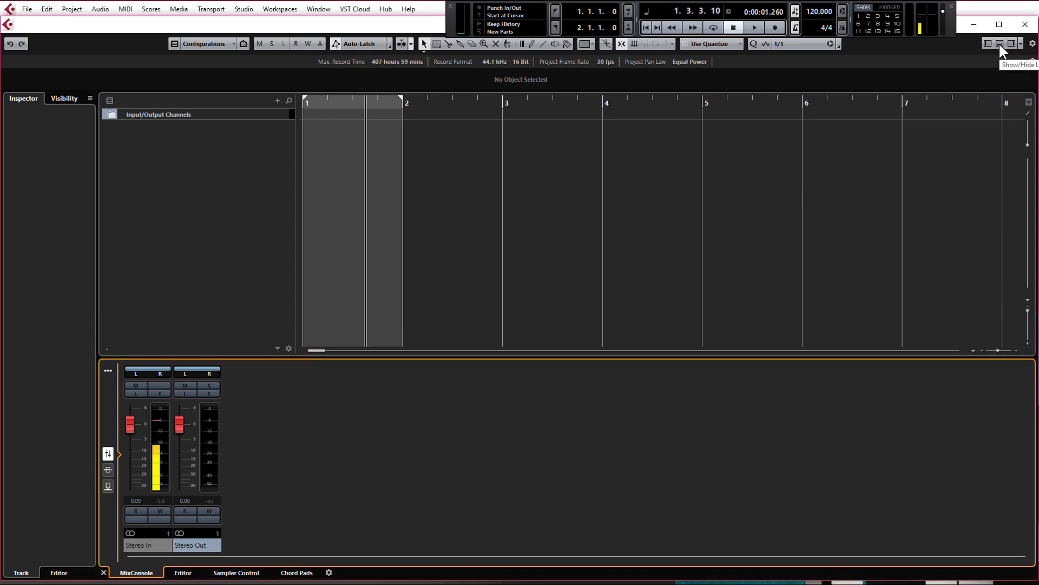
{"action": "left_click", "coordinate": [1011, 44]}
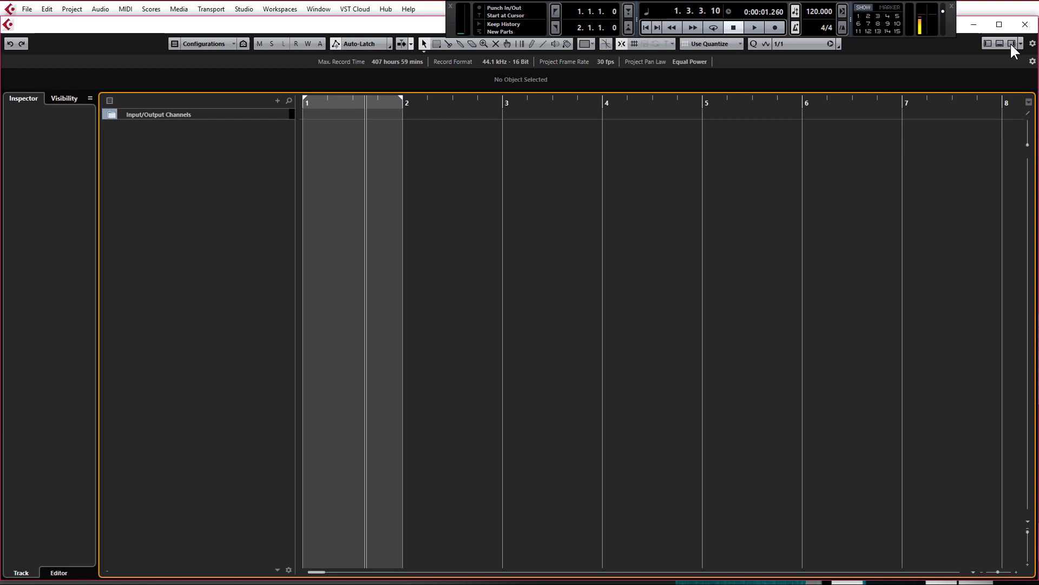
Show the right-zone Media browser and enter the GA SE Library under Loops & Samples.
{"action": "left_click", "coordinate": [1011, 43]}
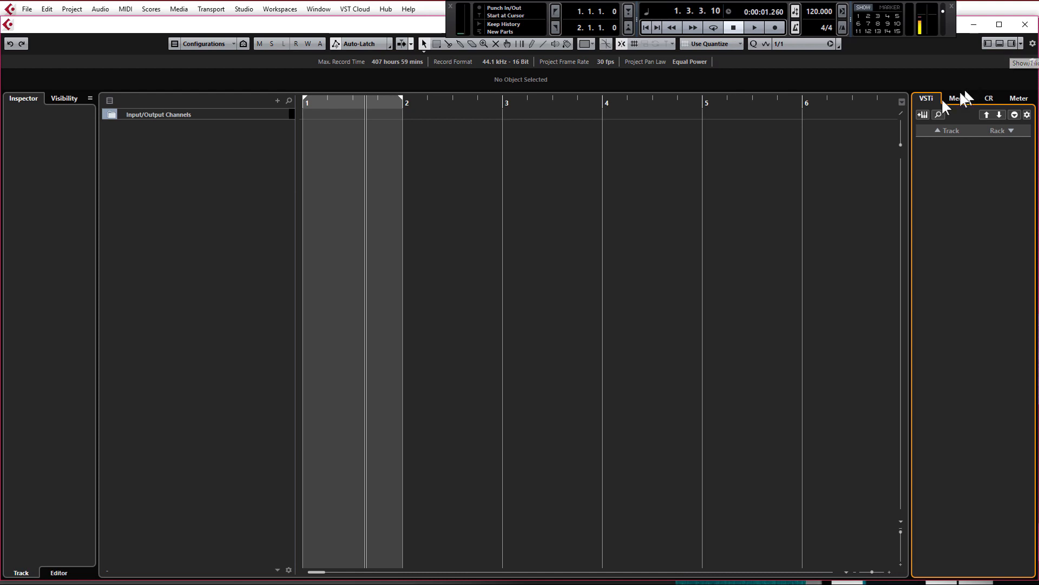
{"action": "mouse_move", "coordinate": [951, 110]}
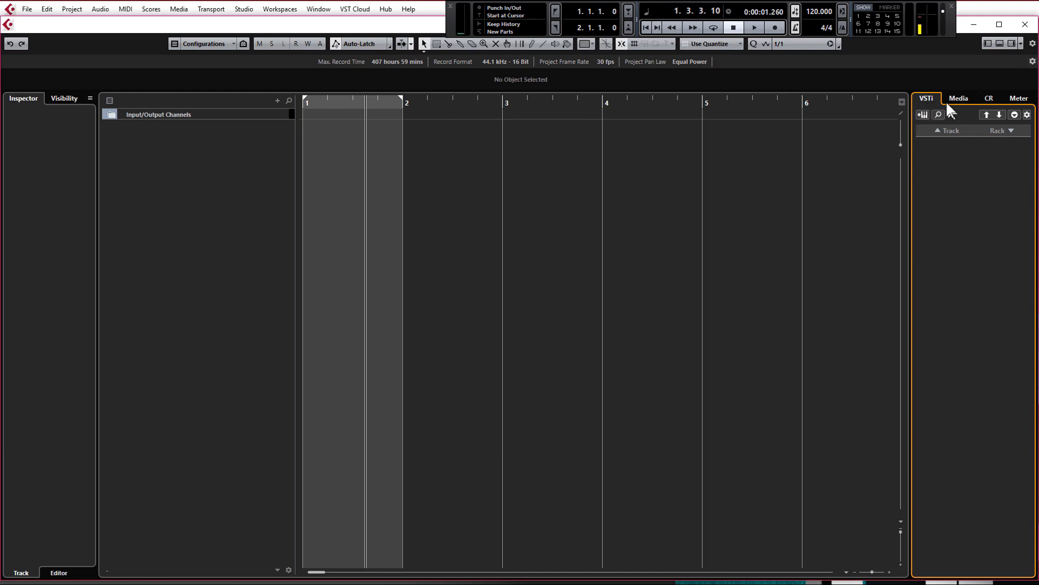
{"action": "left_click", "coordinate": [957, 99]}
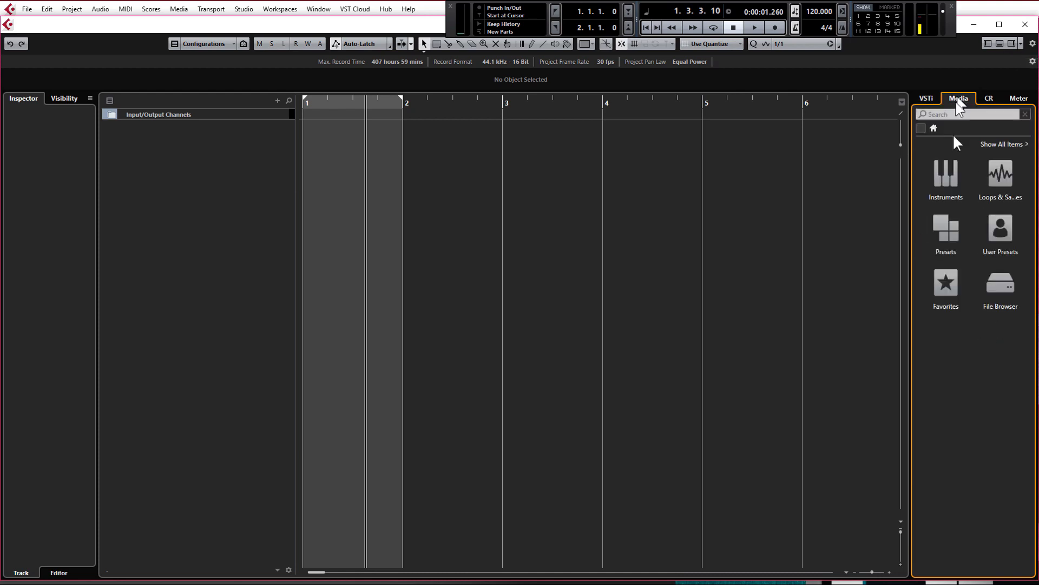
{"action": "left_click", "coordinate": [1000, 173]}
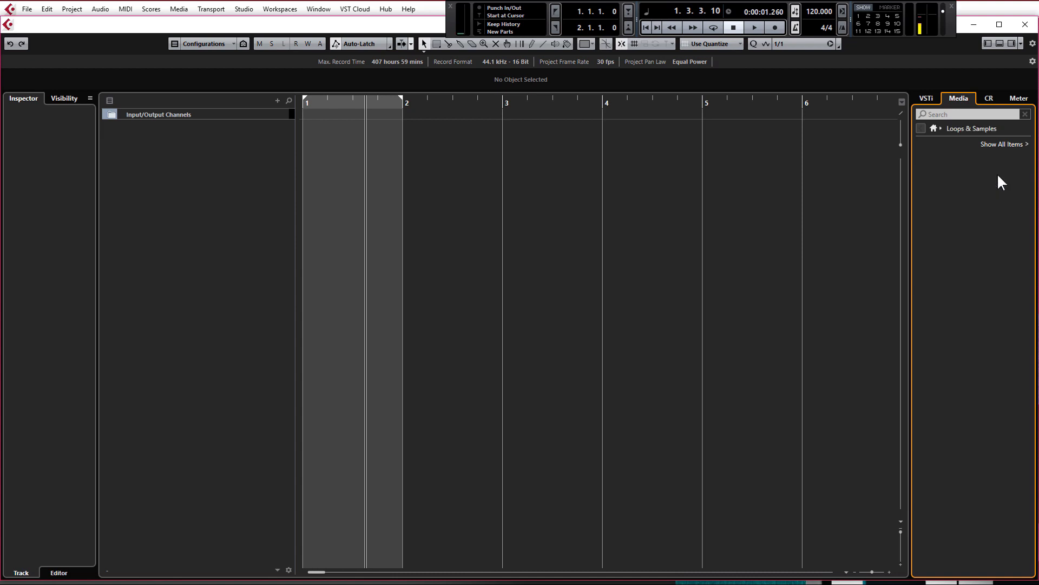
{"action": "left_click", "coordinate": [972, 128]}
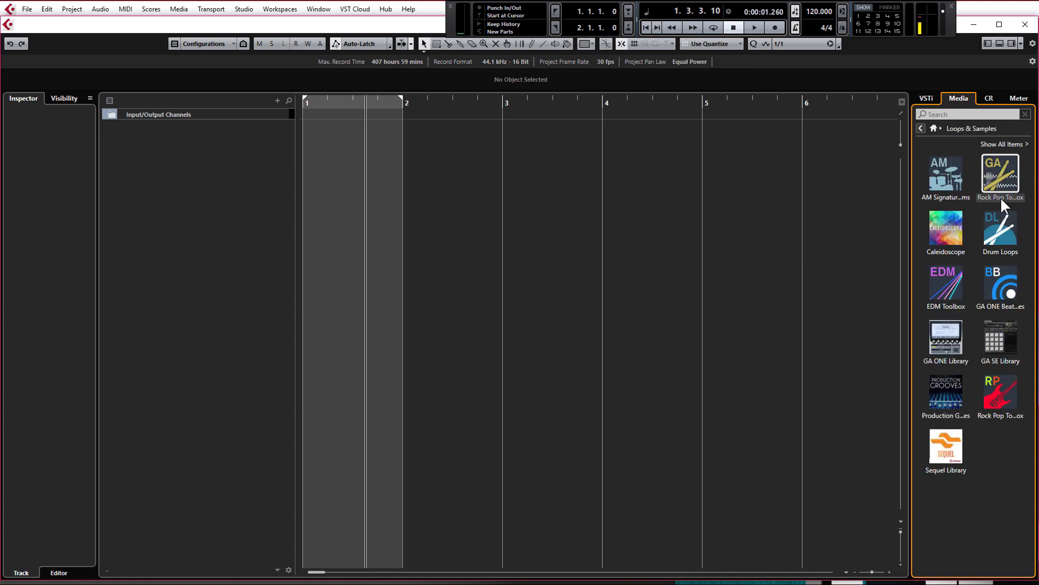
{"action": "mouse_move", "coordinate": [1001, 285]}
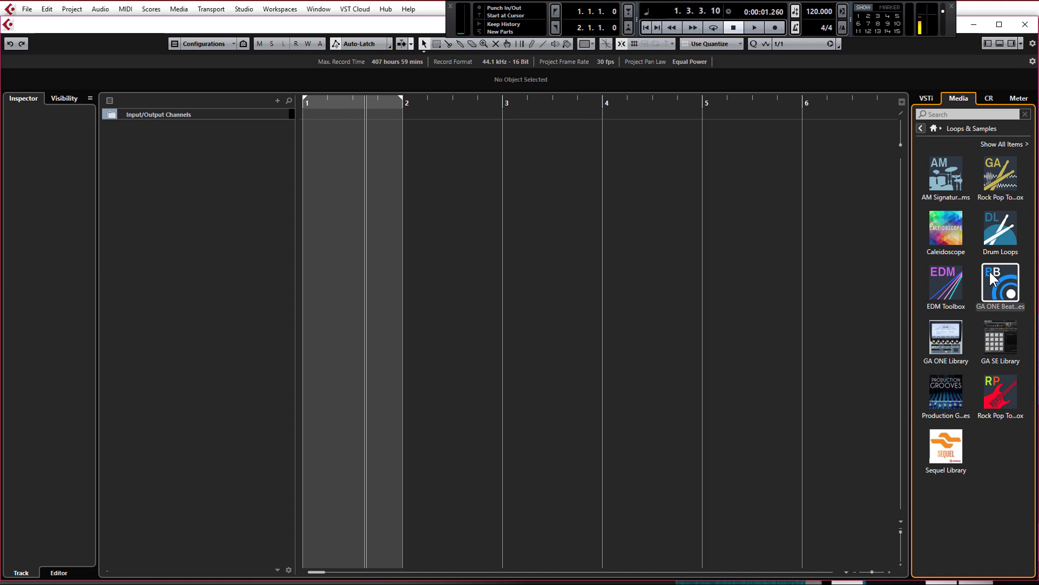
{"action": "mouse_move", "coordinate": [1000, 341]}
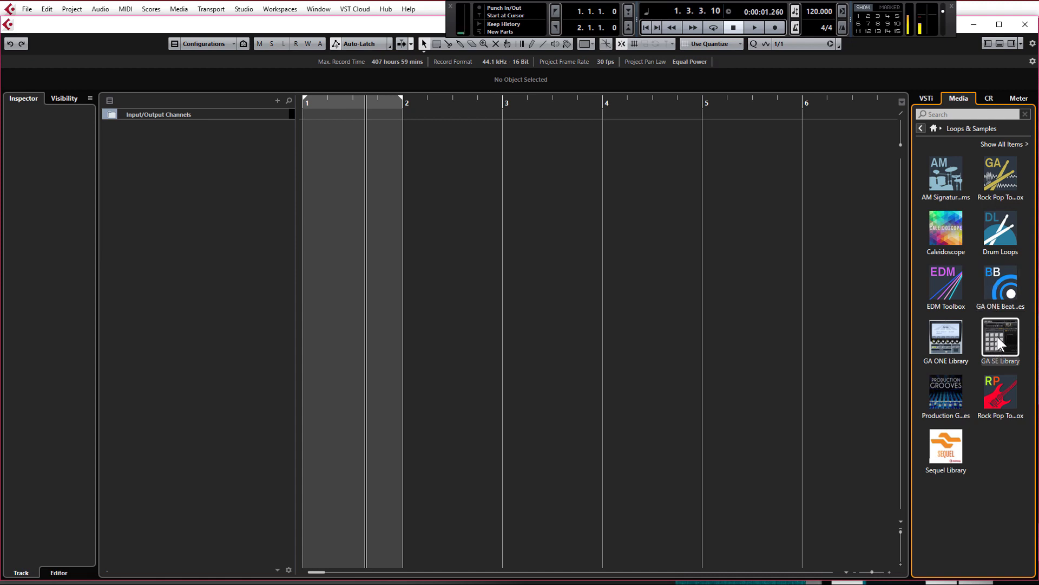
{"action": "double_click", "coordinate": [1000, 338]}
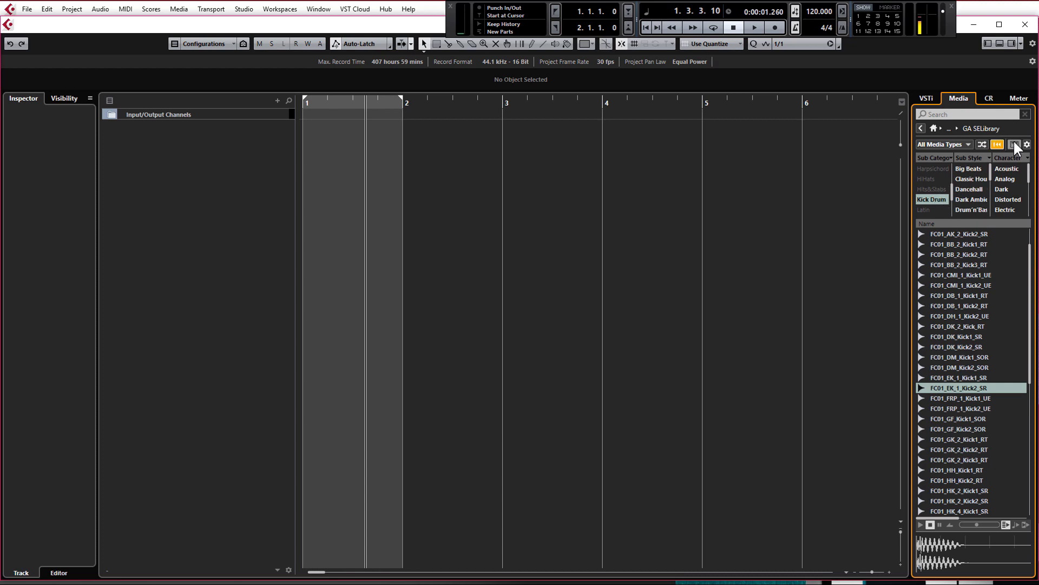
Search the library for 'snare', then clear the search to show all sounds again.
{"action": "left_click", "coordinate": [1014, 144]}
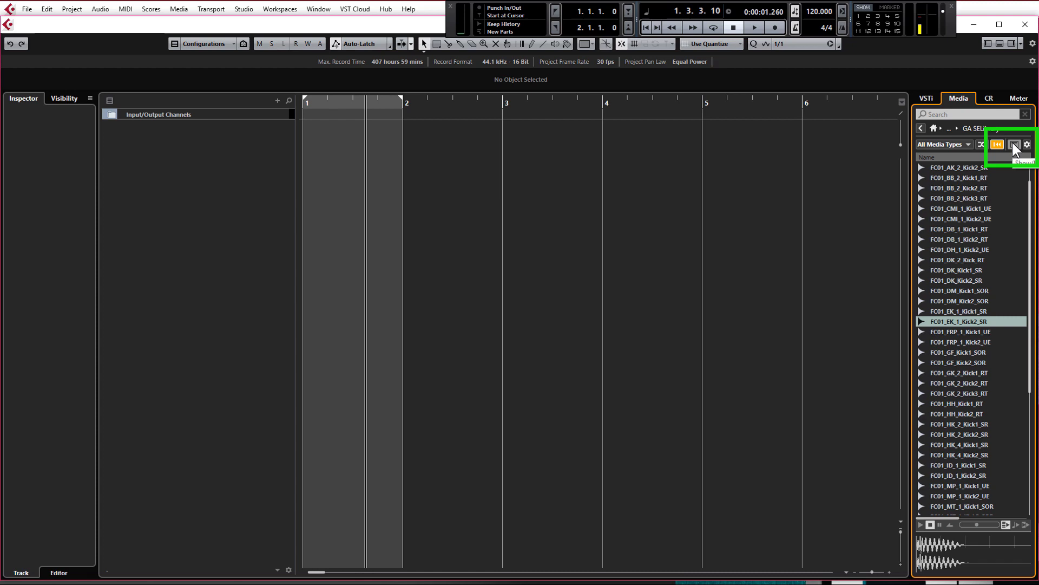
{"action": "left_click", "coordinate": [1012, 144]}
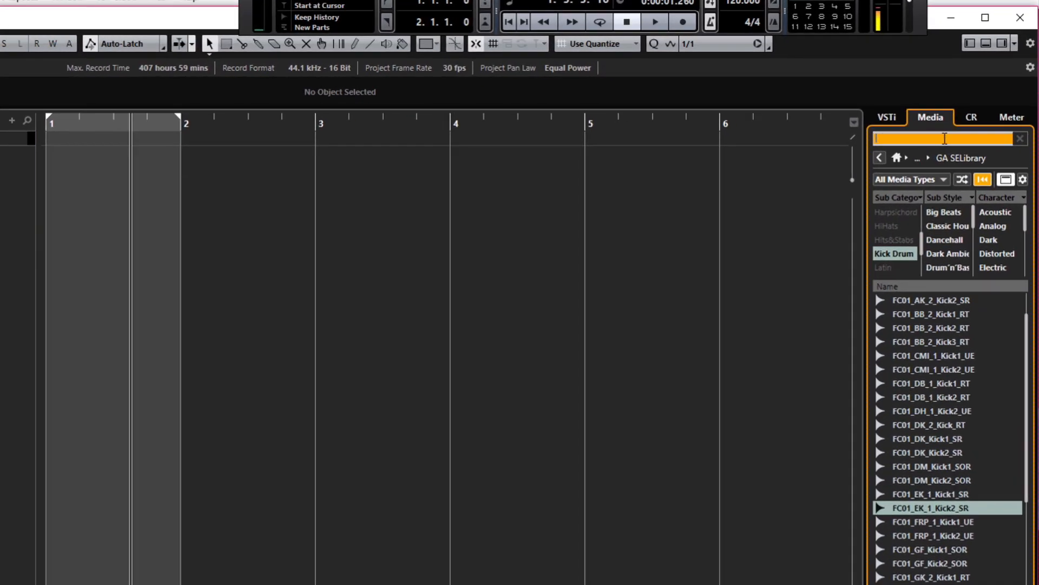
{"action": "type", "text": "snare"}
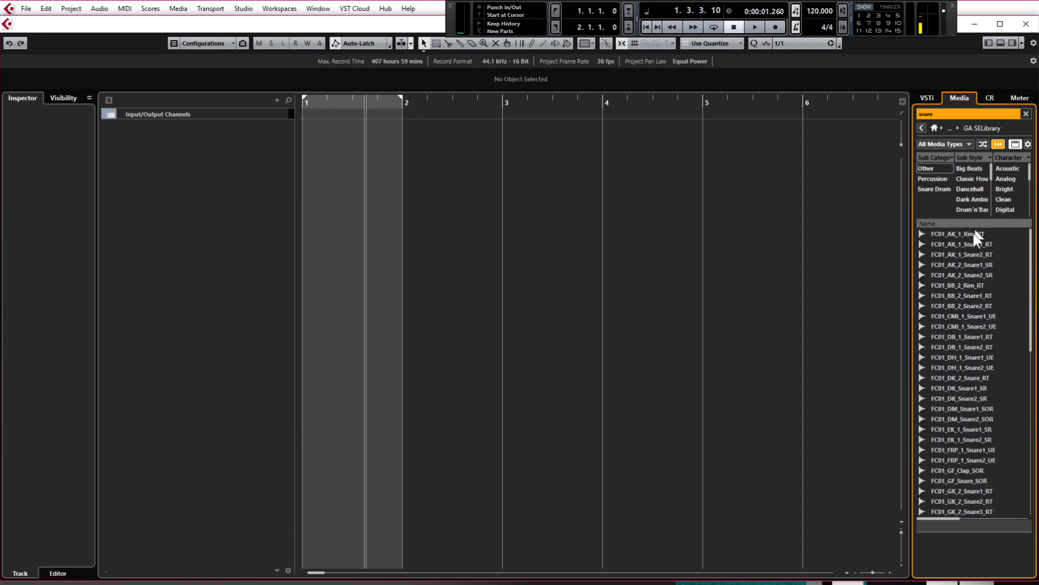
{"action": "mouse_move", "coordinate": [961, 375]}
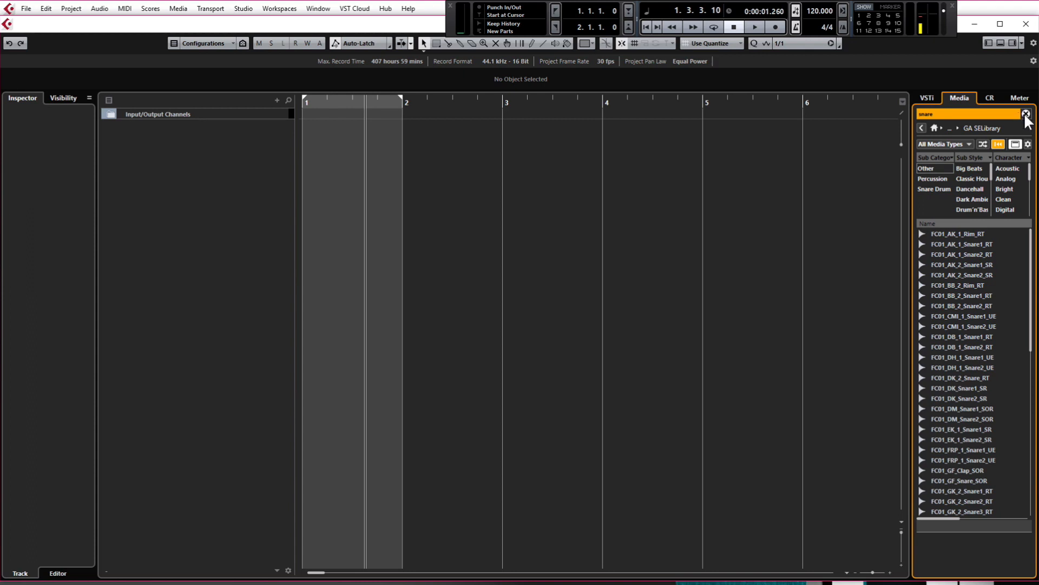
{"action": "left_click", "coordinate": [1026, 114]}
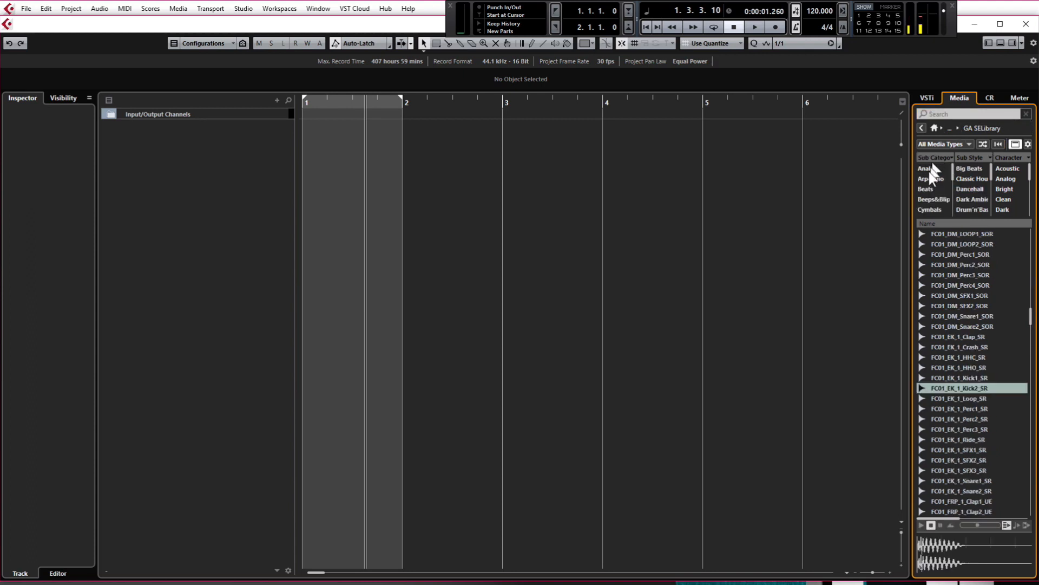
Filter the library to Kick Drum and audition several kick samples.
{"action": "scroll", "scroll_direction": "down", "scroll_amount": 3}
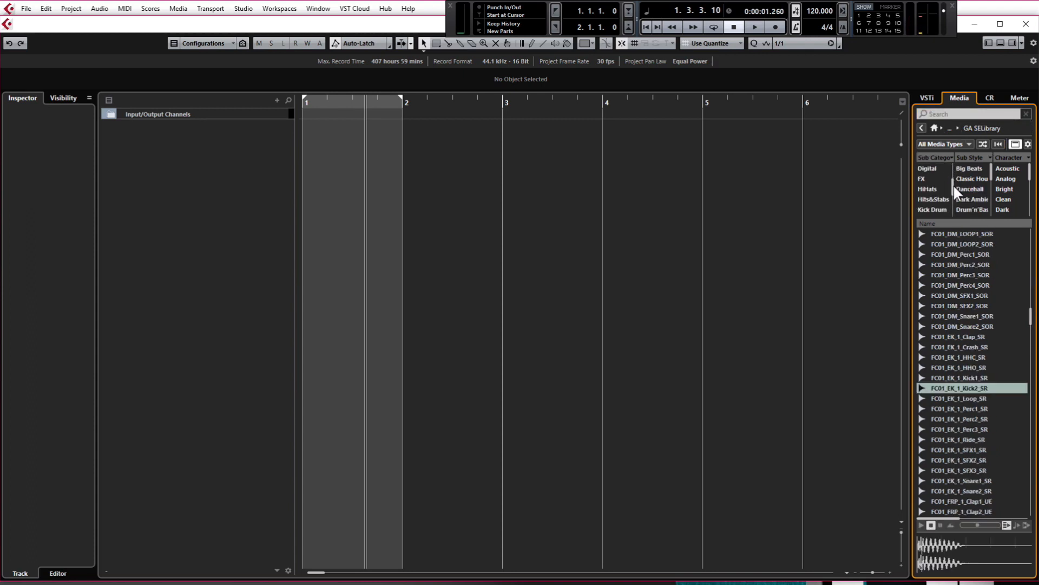
{"action": "left_click", "coordinate": [931, 199]}
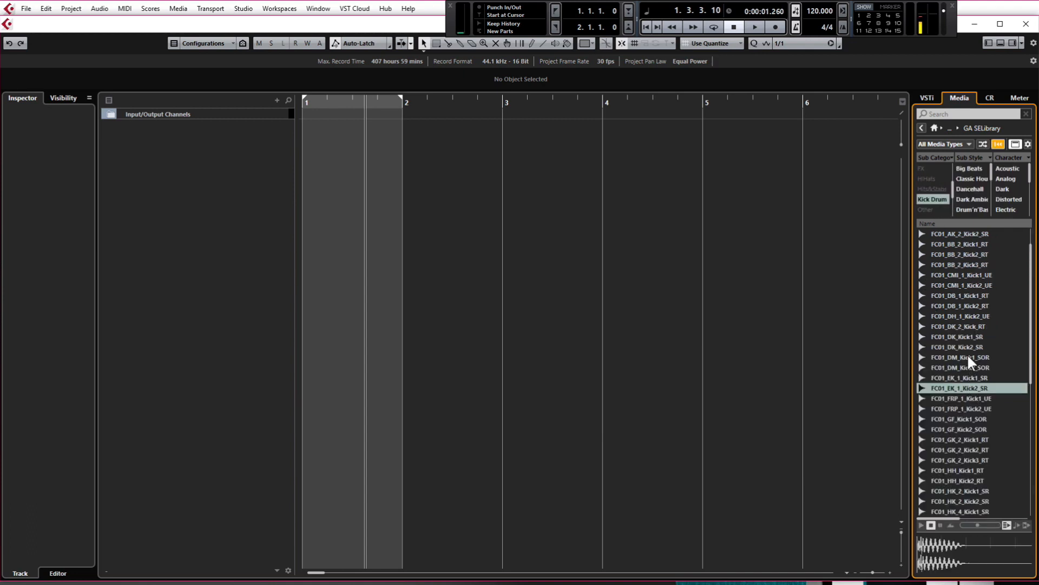
{"action": "left_click", "coordinate": [968, 284]}
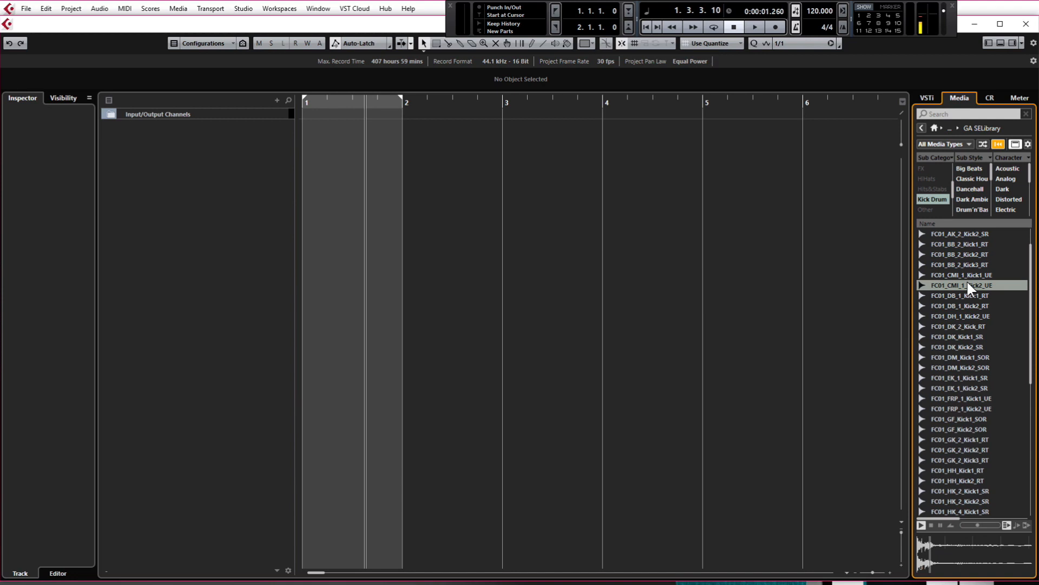
{"action": "left_click", "coordinate": [961, 439]}
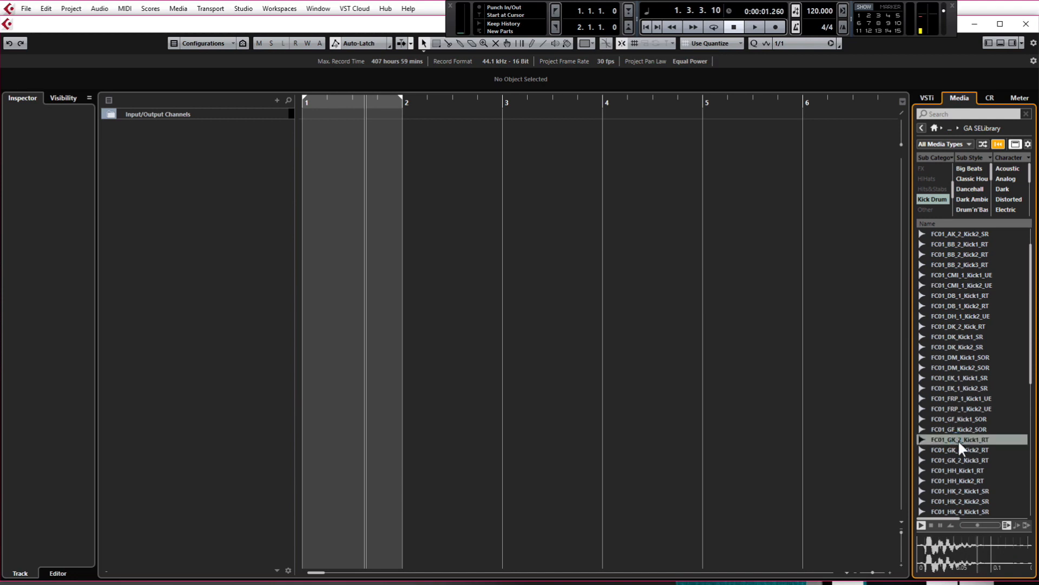
{"action": "left_click", "coordinate": [961, 378]}
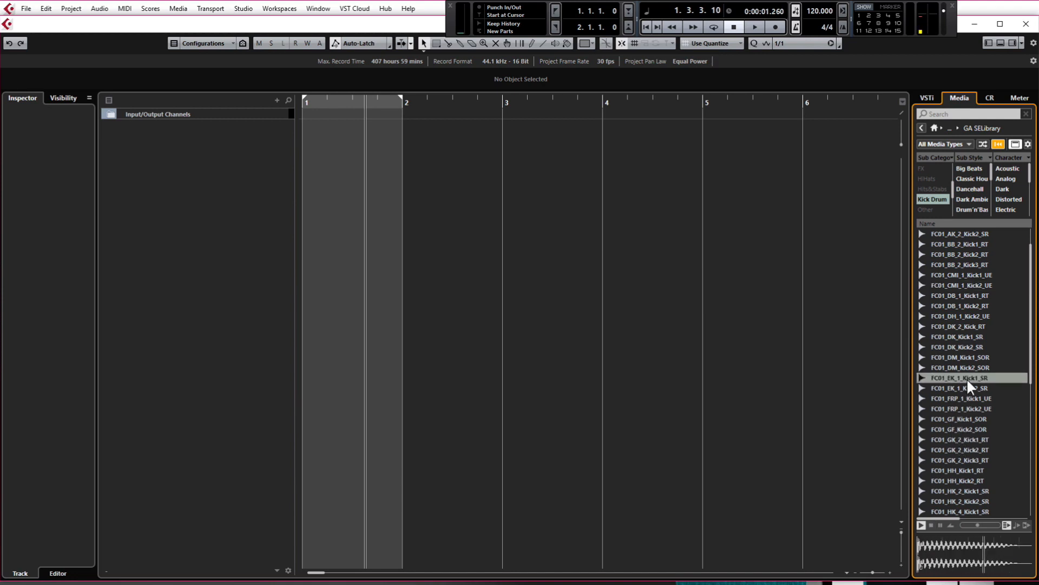
{"action": "left_click", "coordinate": [968, 398]}
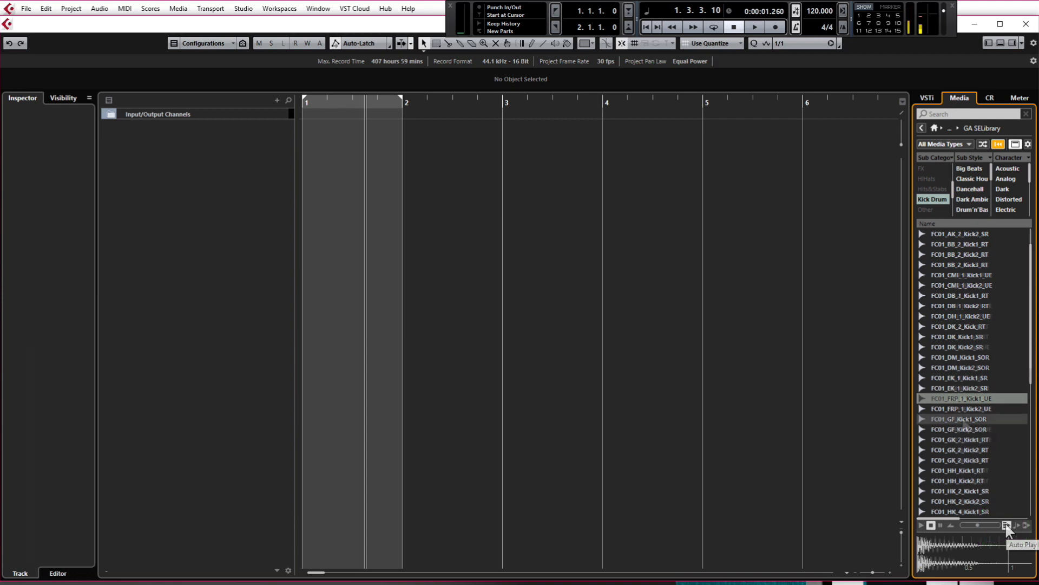
{"action": "scroll", "scroll_direction": "up", "scroll_amount": 3}
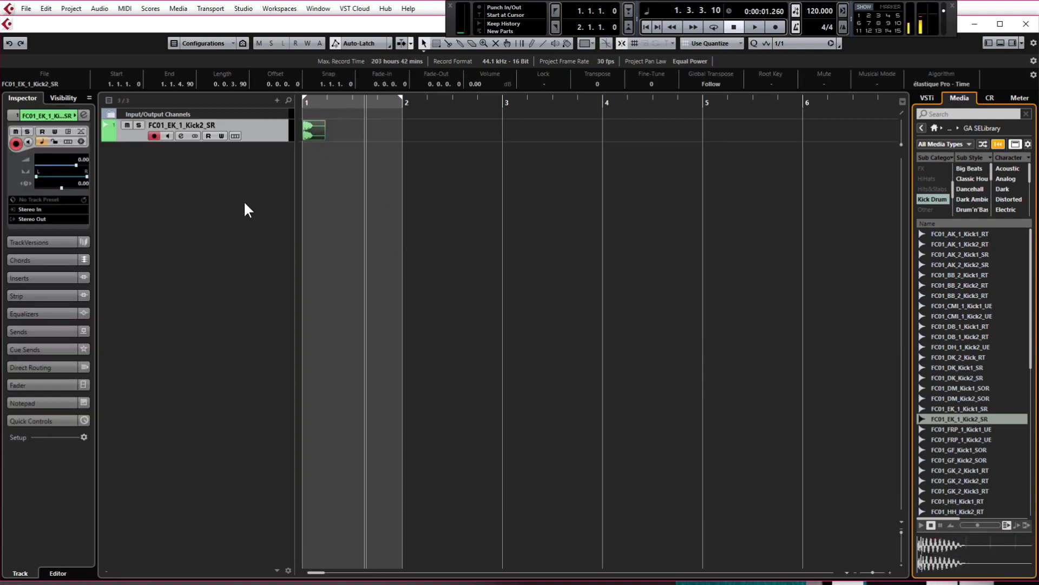
{"action": "mouse_move", "coordinate": [240, 202]}
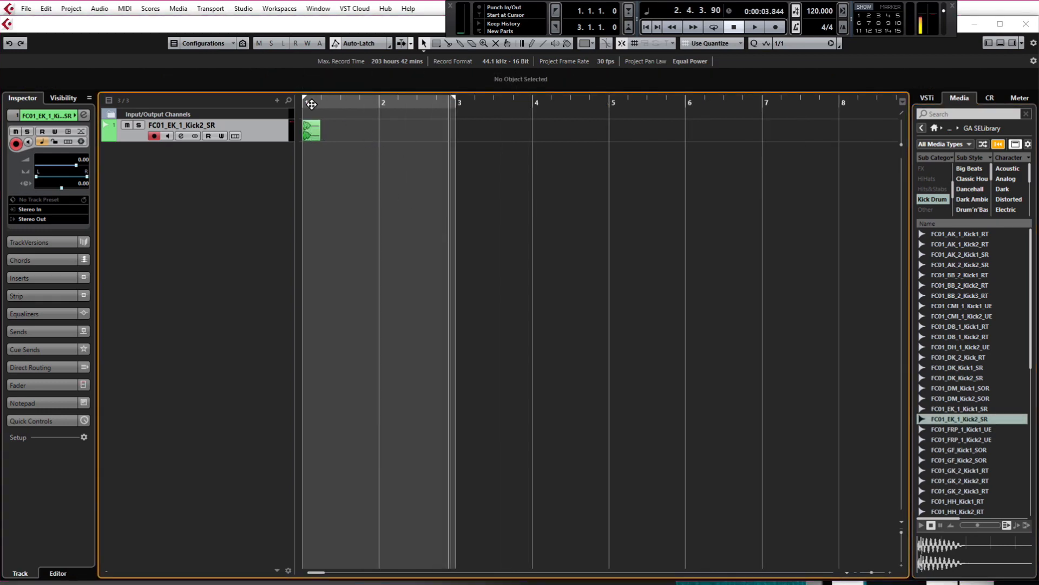
{"action": "mouse_move", "coordinate": [631, 280]}
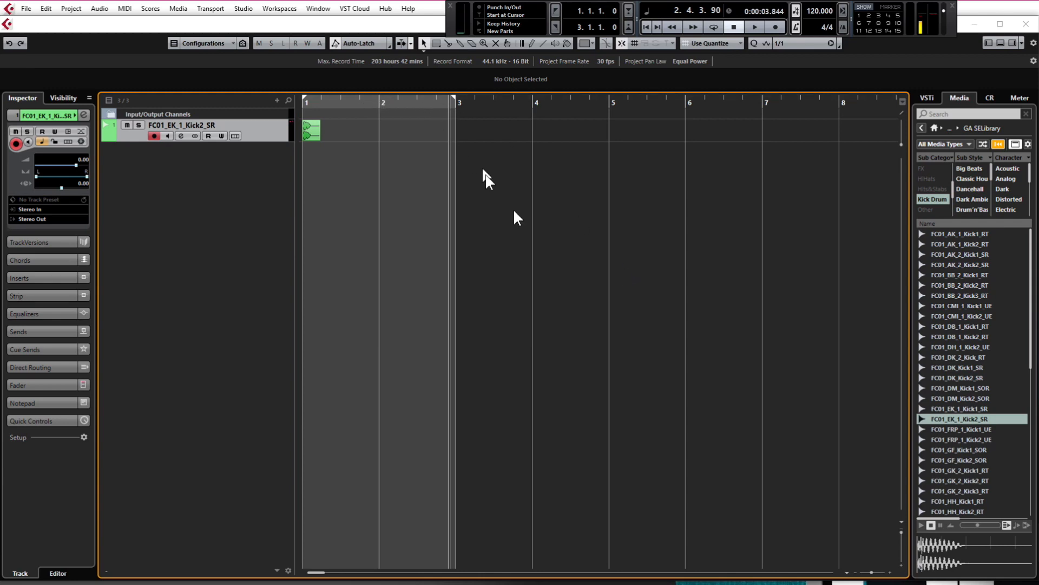
{"action": "mouse_move", "coordinate": [539, 232]}
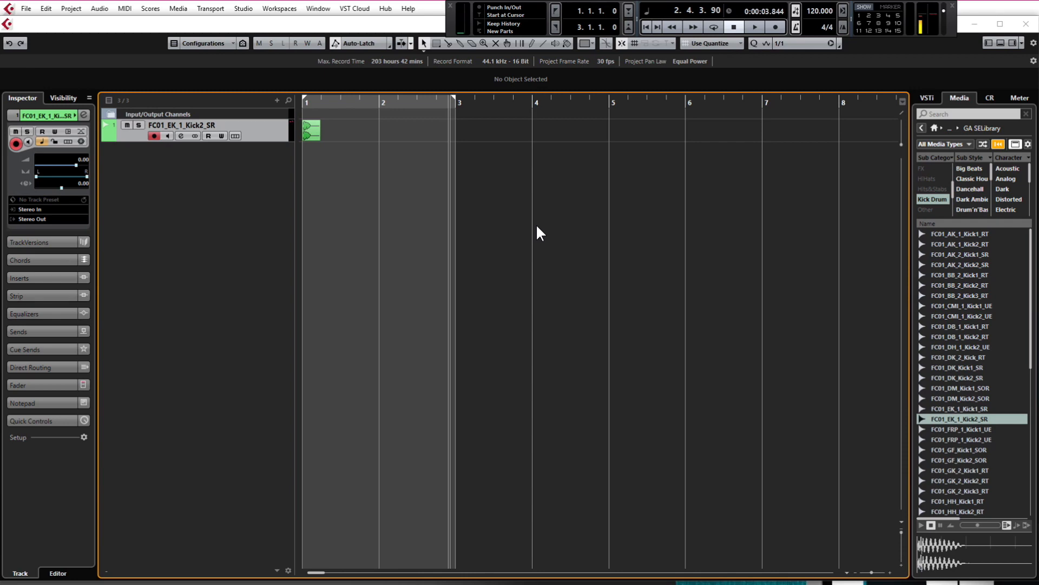
Zoom the timeline with H and G and select the FC01_EK_1_Kick2_SR event at bar 1.
{"action": "key", "text": "h"}
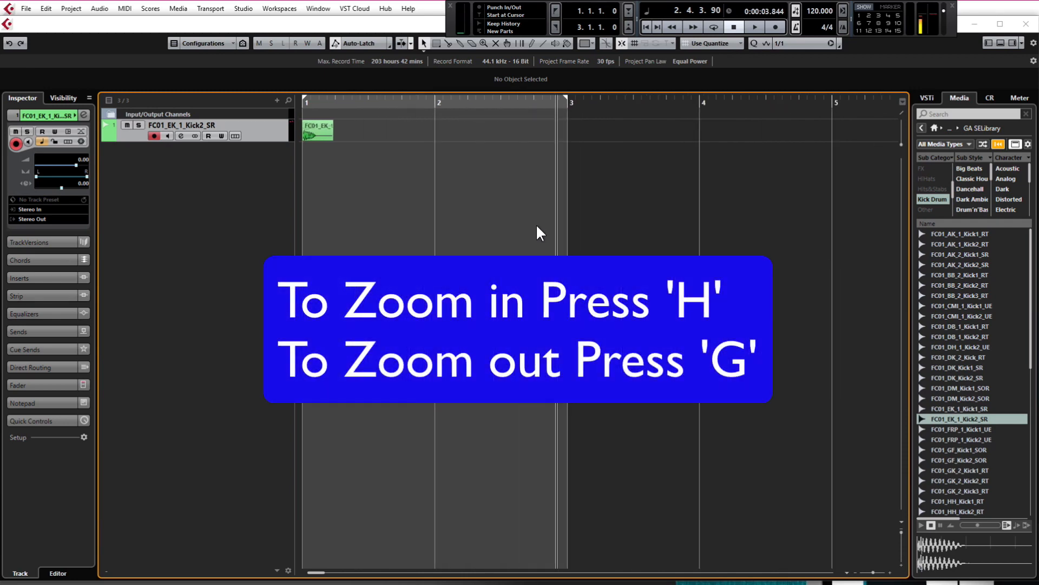
{"action": "key", "text": "h"}
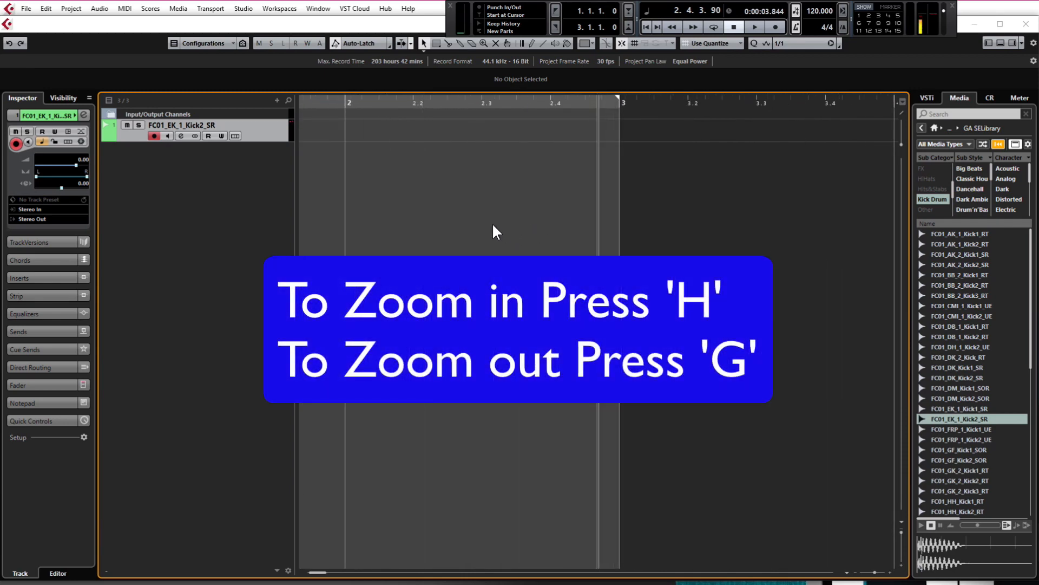
{"action": "key", "text": "g"}
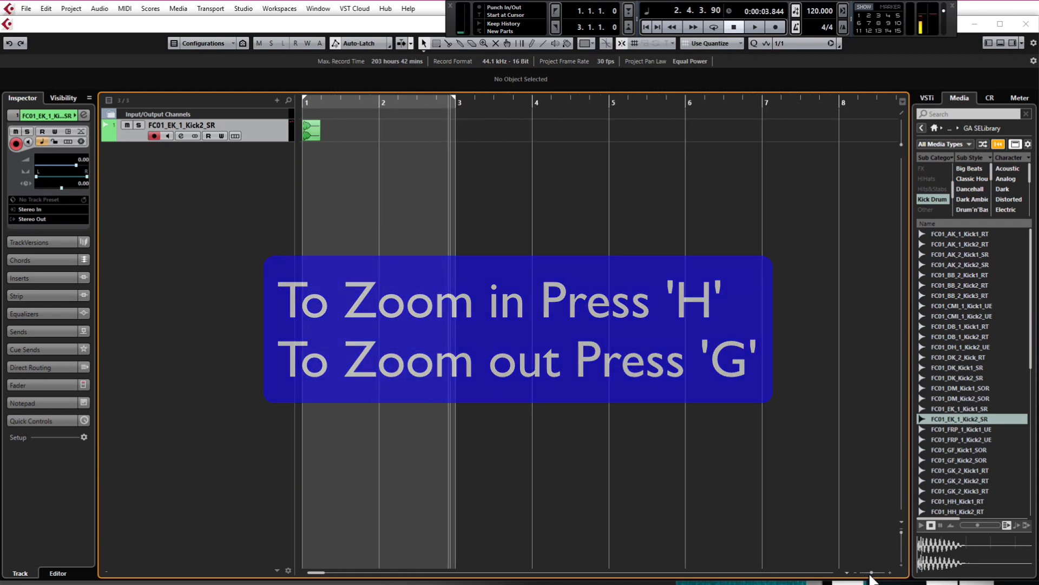
{"action": "key", "text": "h"}
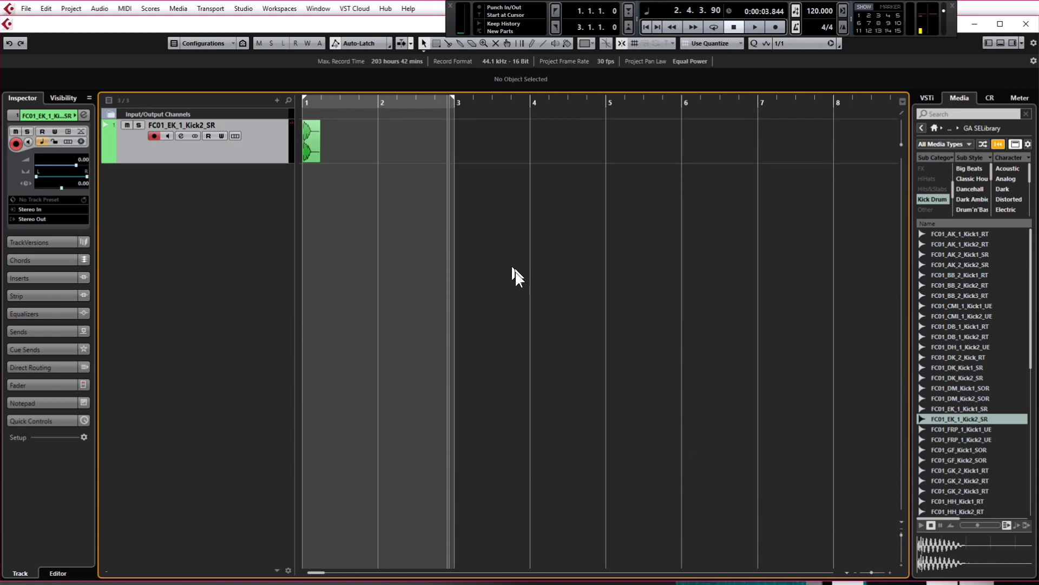
{"action": "mouse_move", "coordinate": [462, 298]}
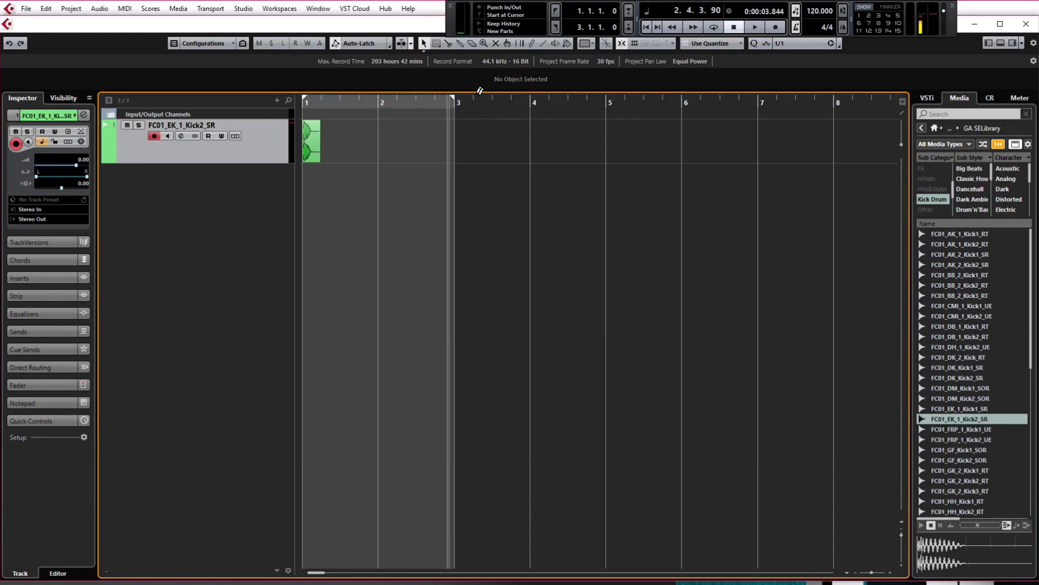
{"action": "mouse_move", "coordinate": [527, 102]}
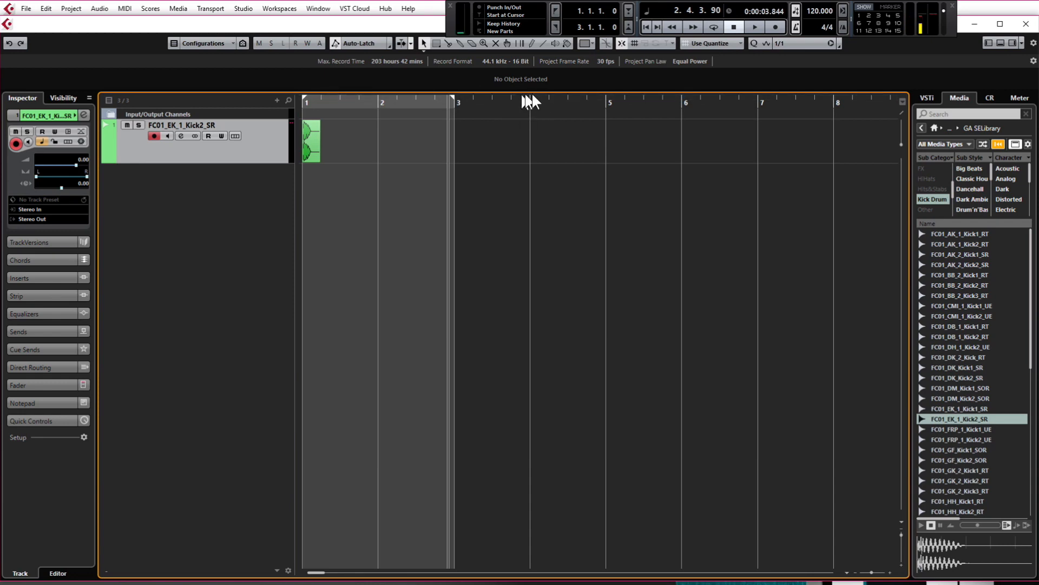
{"action": "mouse_move", "coordinate": [364, 147]}
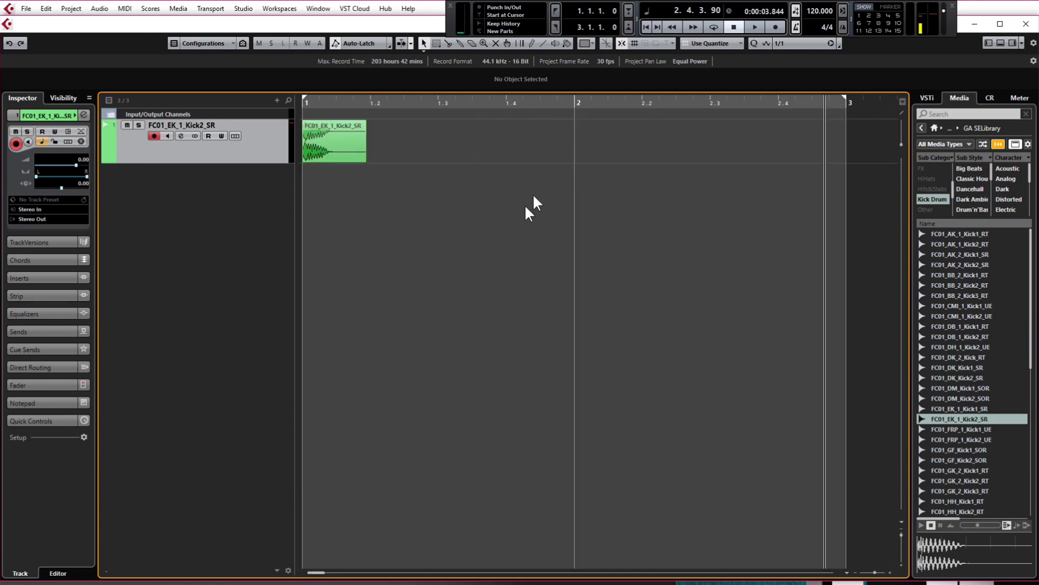
{"action": "mouse_move", "coordinate": [589, 103]}
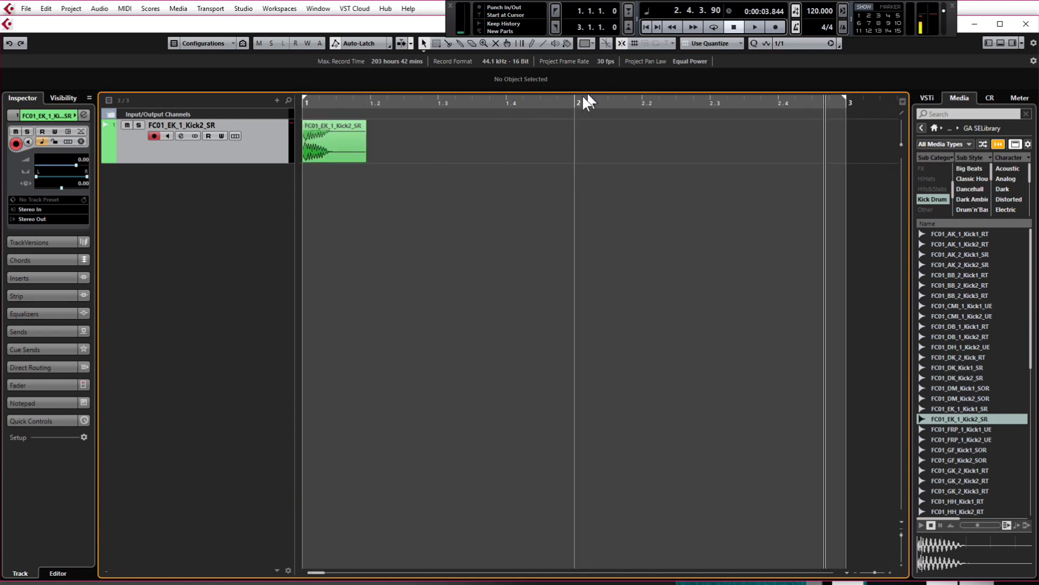
{"action": "mouse_move", "coordinate": [442, 69]}
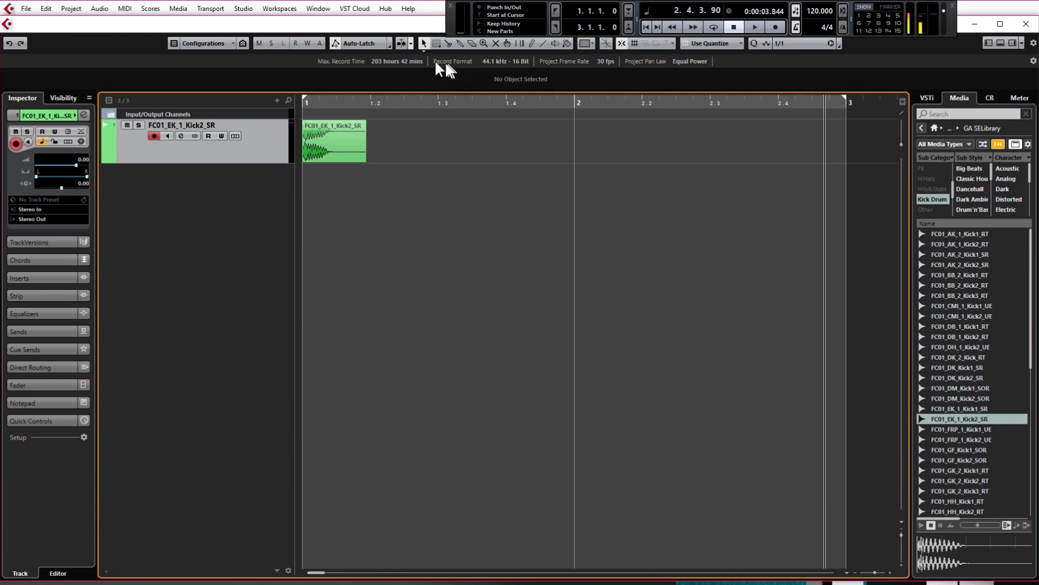
{"action": "mouse_move", "coordinate": [566, 122]}
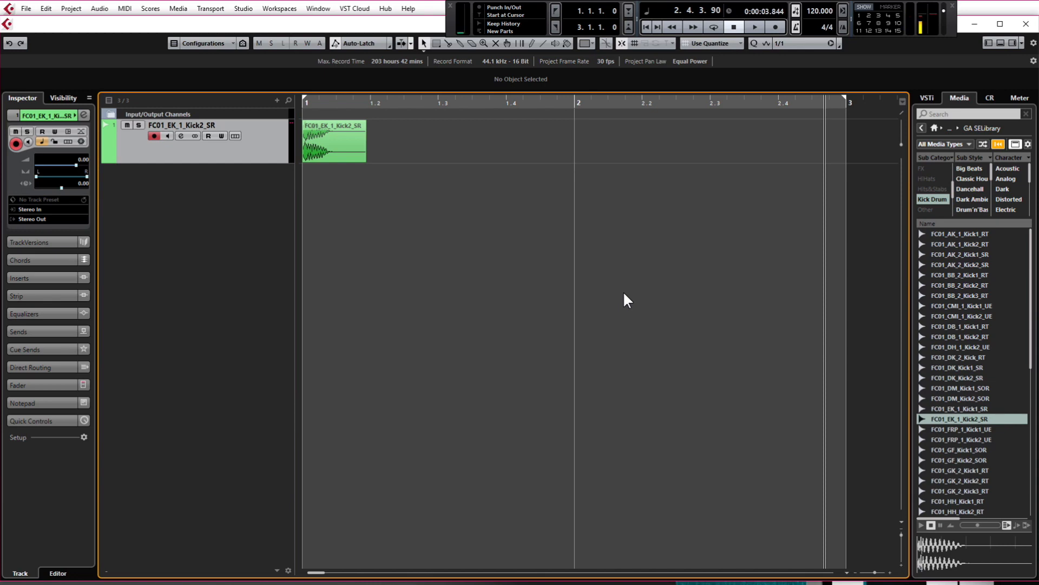
{"action": "mouse_move", "coordinate": [351, 185]}
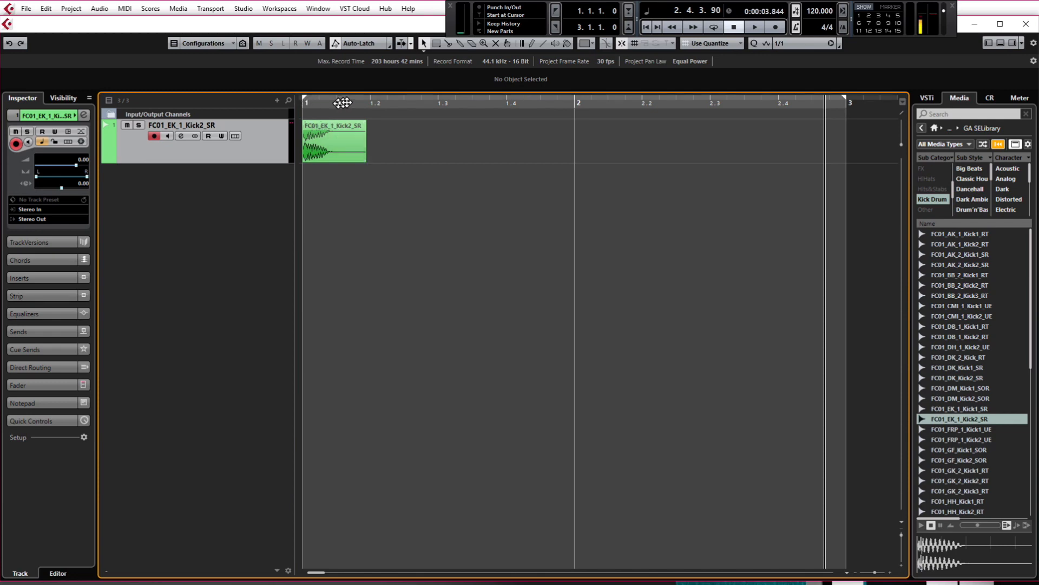
{"action": "mouse_move", "coordinate": [409, 157]}
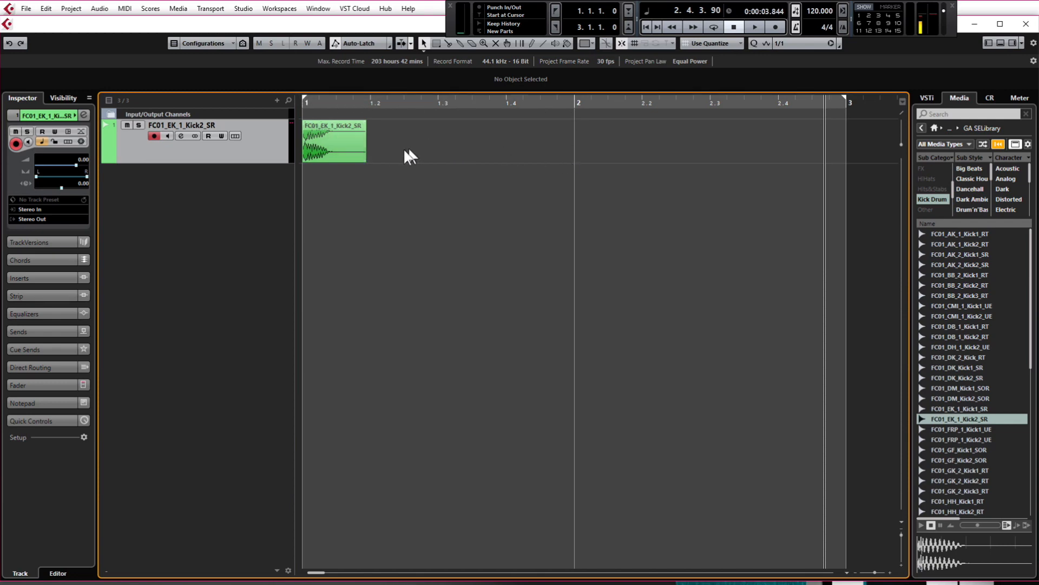
{"action": "left_click", "coordinate": [335, 141]}
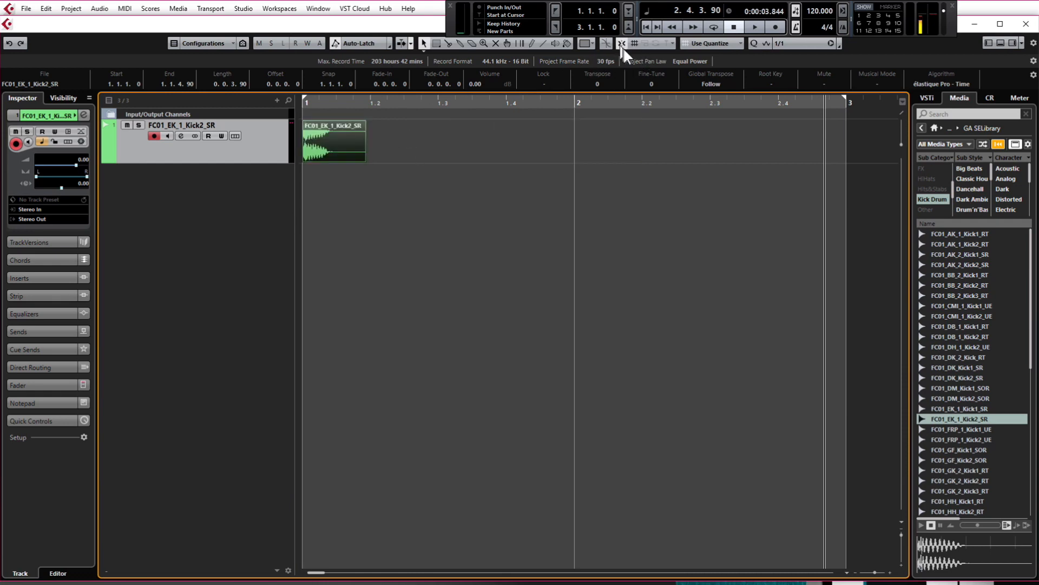
{"action": "mouse_move", "coordinate": [621, 43]}
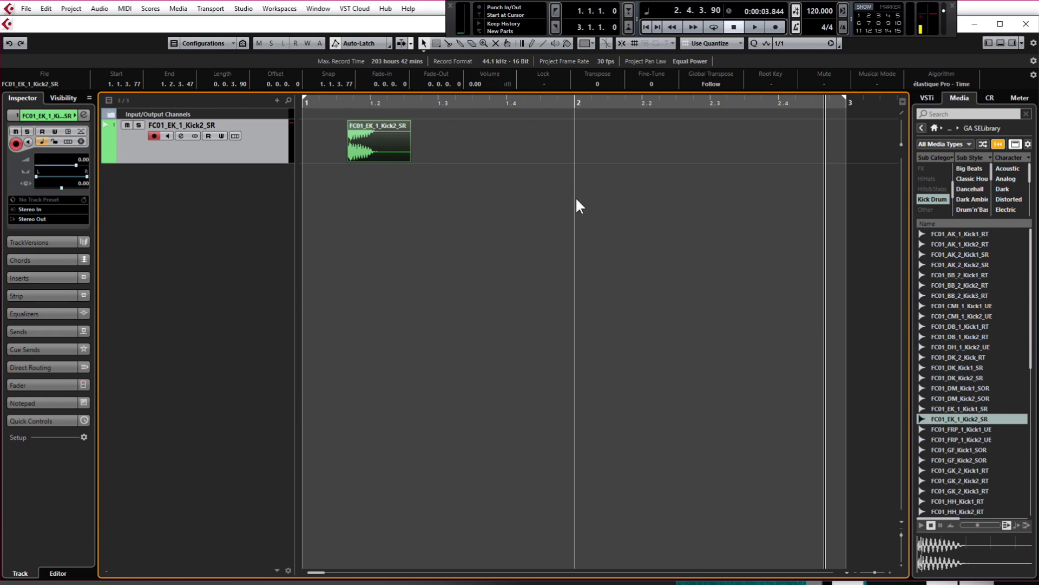
{"action": "mouse_move", "coordinate": [411, 129]}
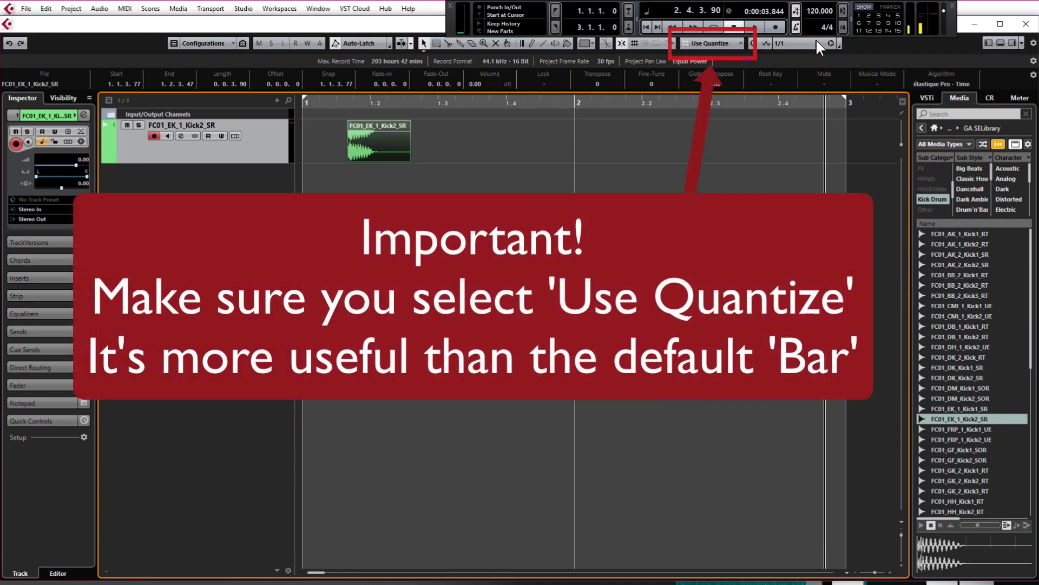
Set the quantize grid value to 1/4 so snapping follows quarter notes.
{"action": "left_click", "coordinate": [779, 43]}
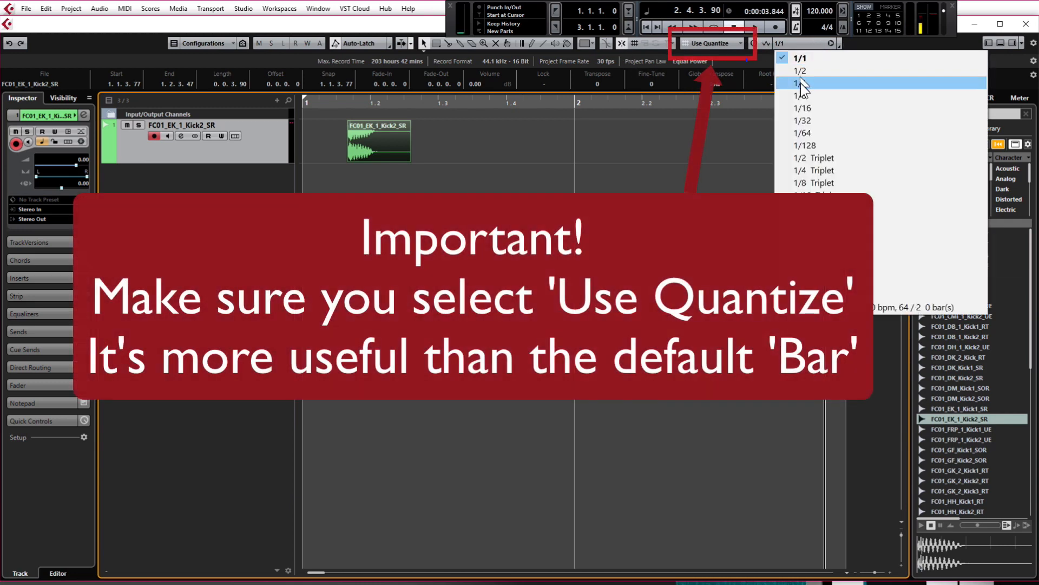
{"action": "mouse_move", "coordinate": [815, 83]}
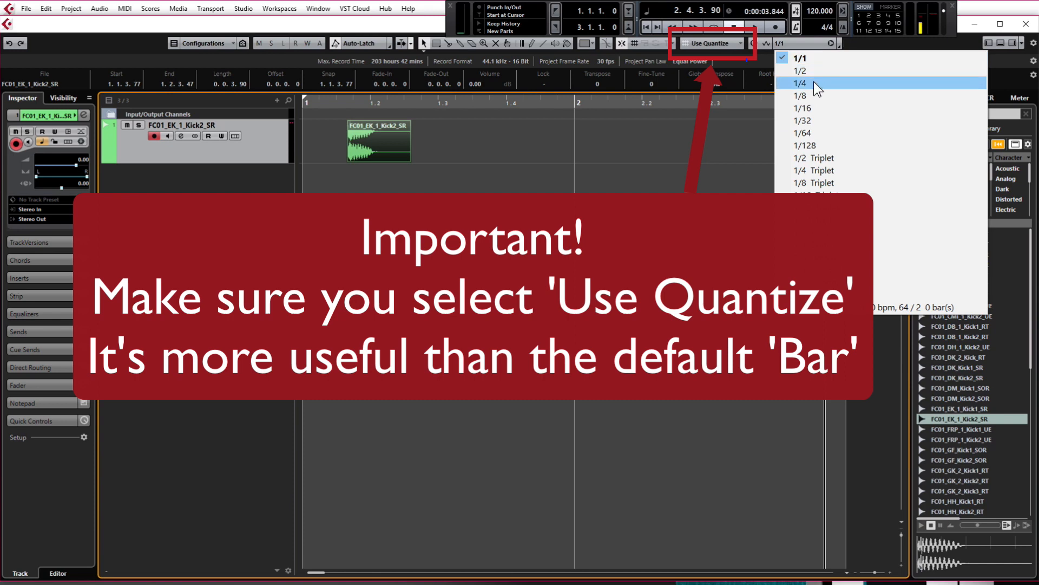
{"action": "left_click", "coordinate": [799, 83]}
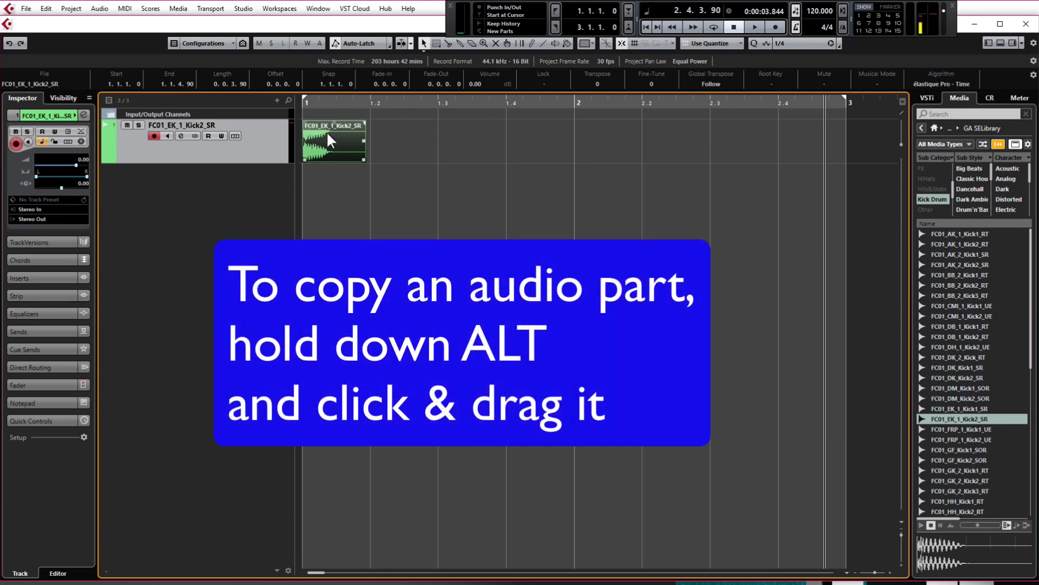
Alt-drag a copy of the kick part onto the next beat of bar 1.
{"action": "left_click_drag", "start_coordinate": [334, 140], "coordinate": [400, 143]}
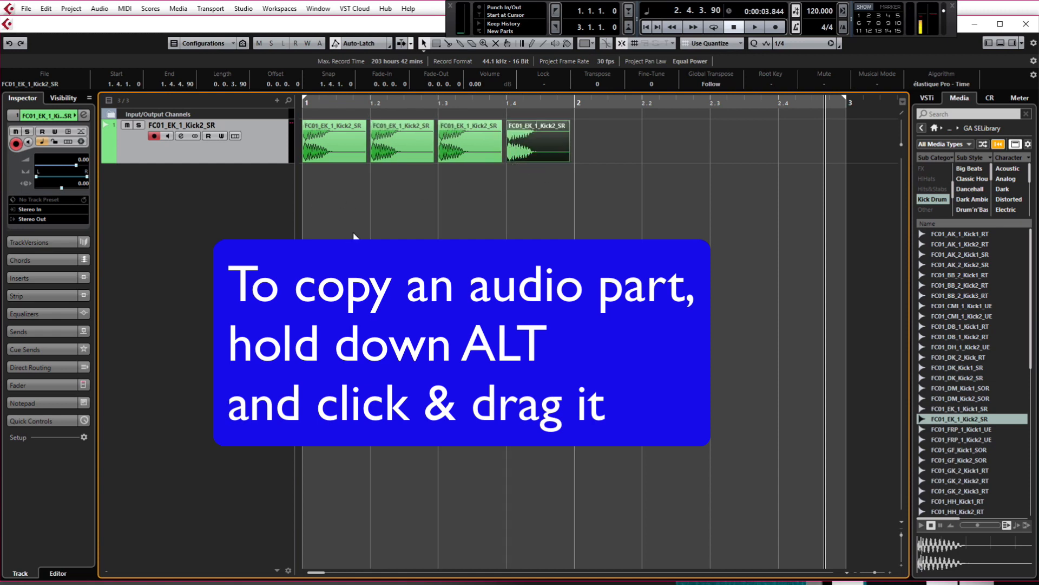
{"action": "mouse_move", "coordinate": [867, 149]}
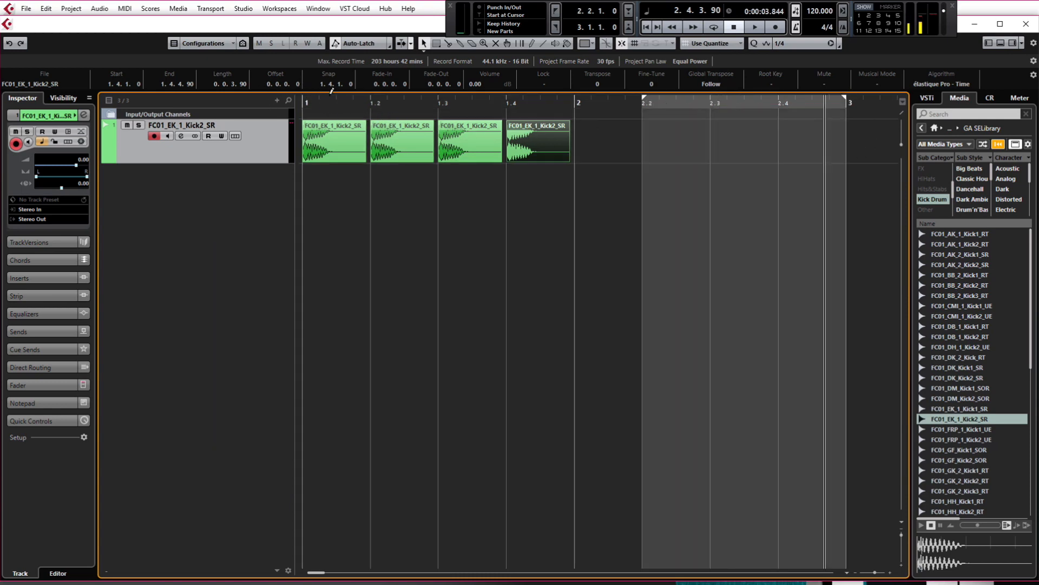
{"action": "mouse_move", "coordinate": [324, 102]}
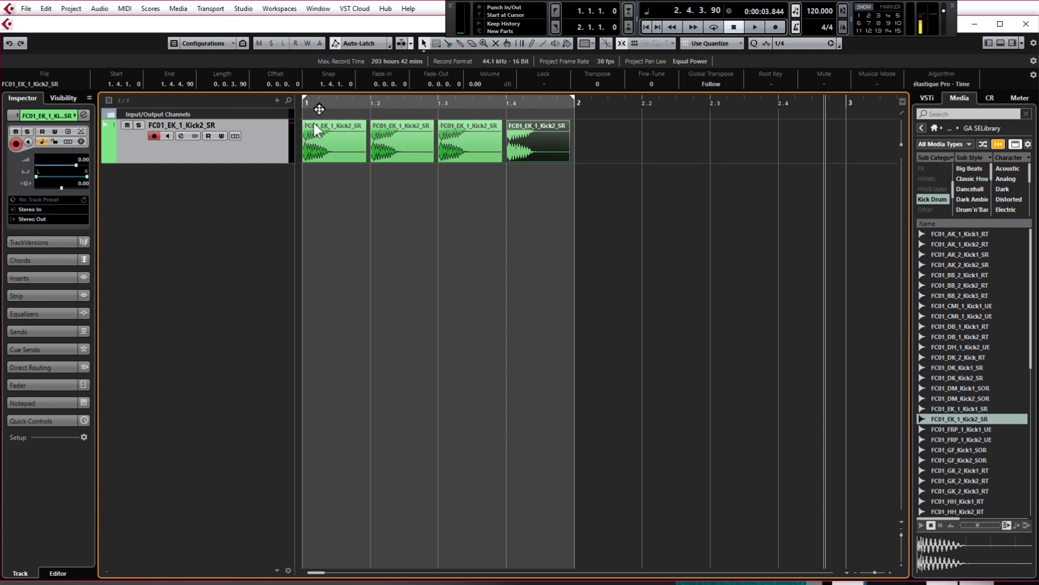
{"action": "mouse_move", "coordinate": [815, 270]}
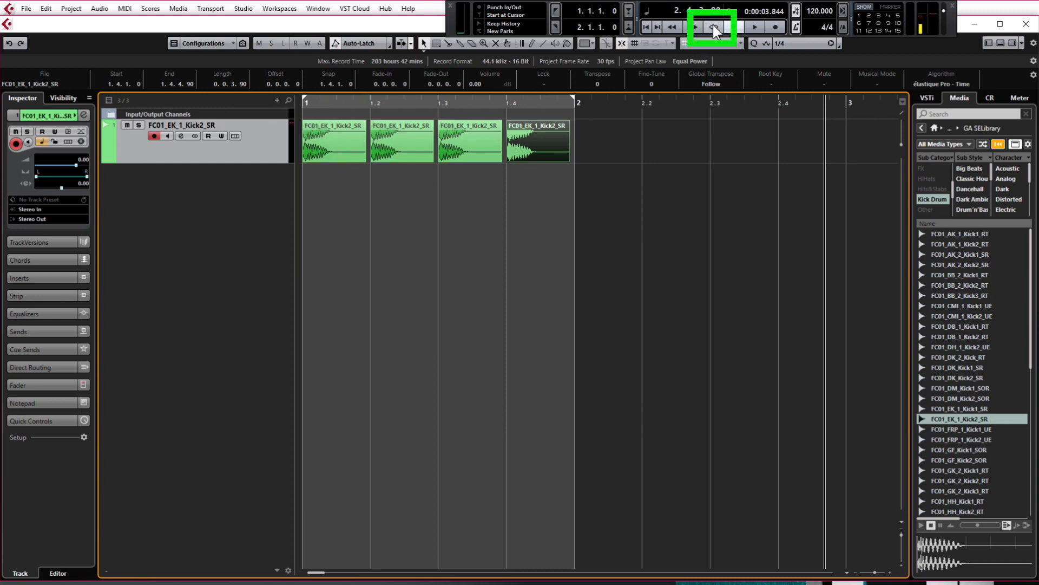
Switch on Cycle so bar 1 loops between the locators.
{"action": "left_click", "coordinate": [712, 26]}
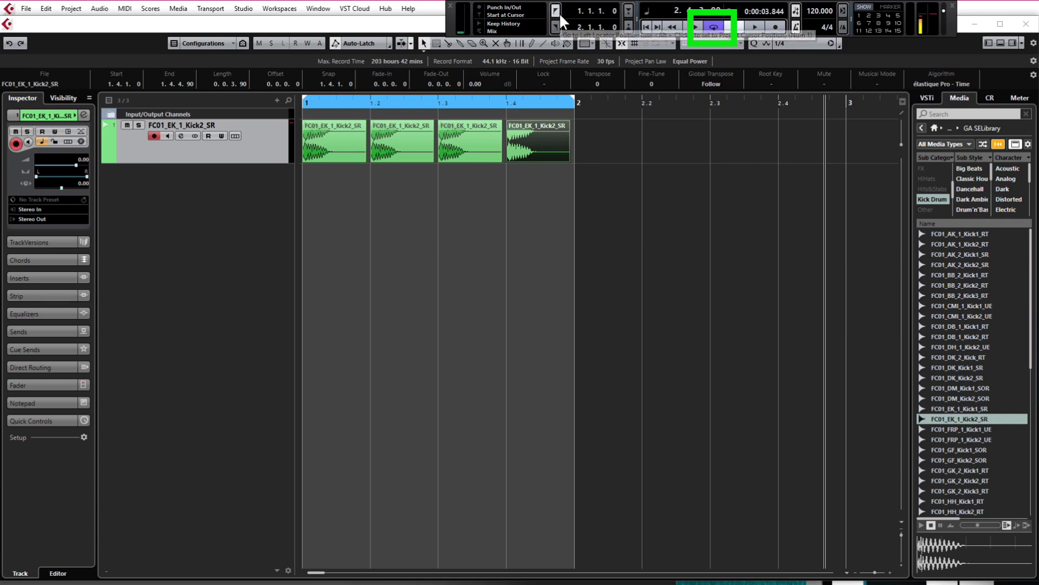
{"action": "left_click", "coordinate": [714, 27]}
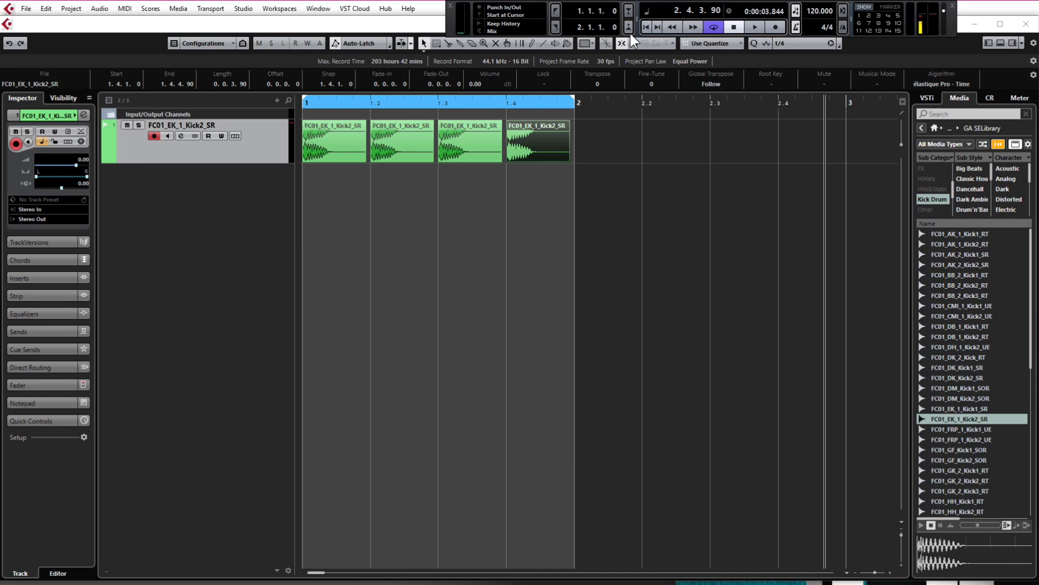
{"action": "mouse_move", "coordinate": [687, 30]}
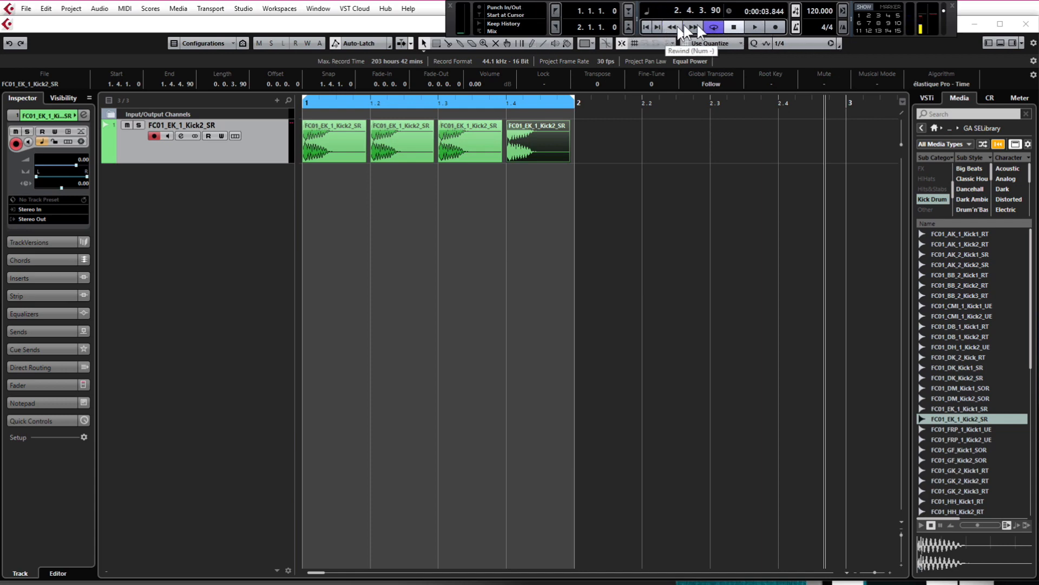
{"action": "mouse_move", "coordinate": [692, 28]}
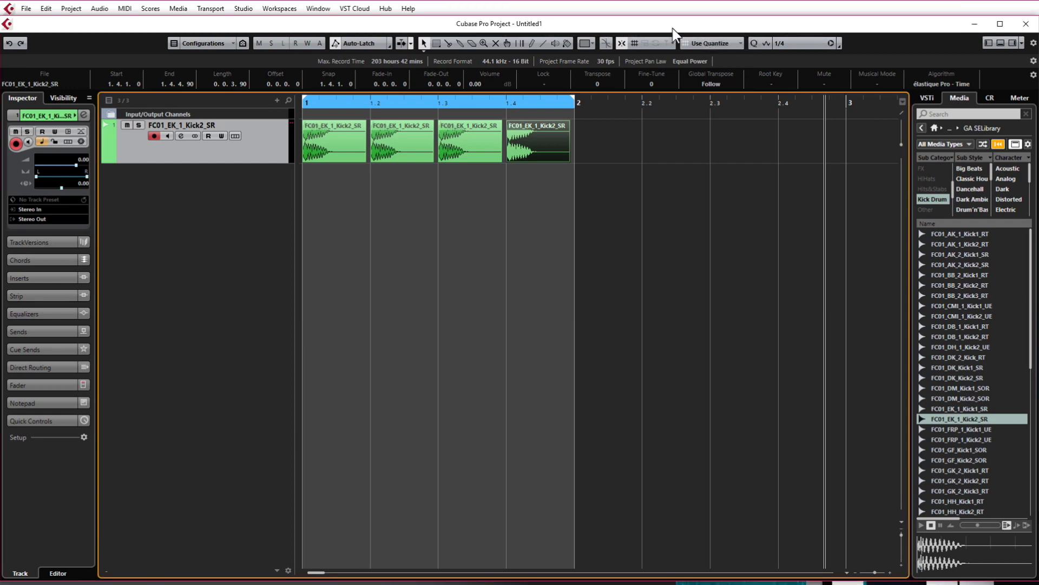
{"action": "mouse_move", "coordinate": [800, 50]}
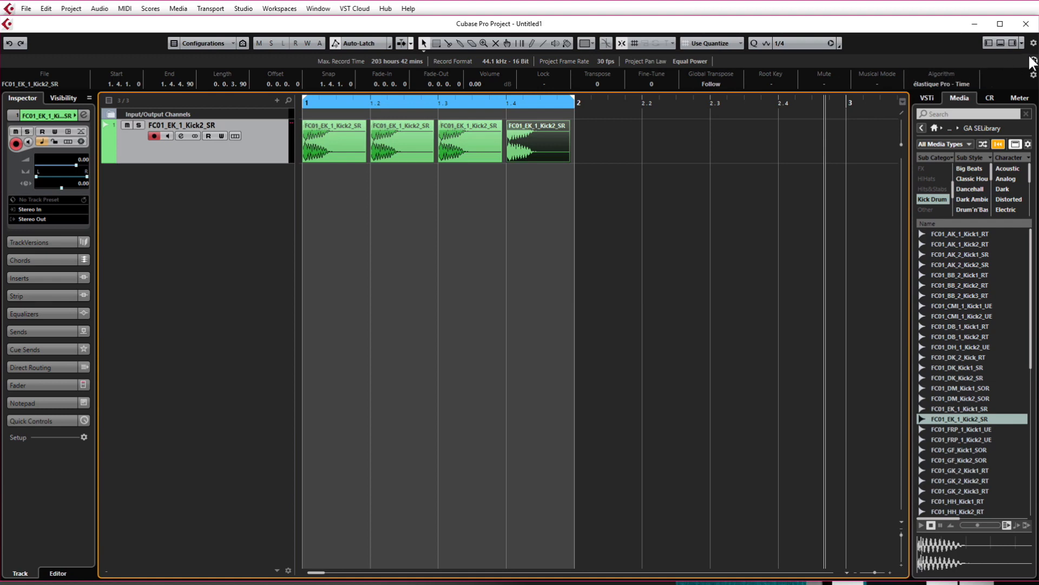
{"action": "mouse_move", "coordinate": [1030, 60]}
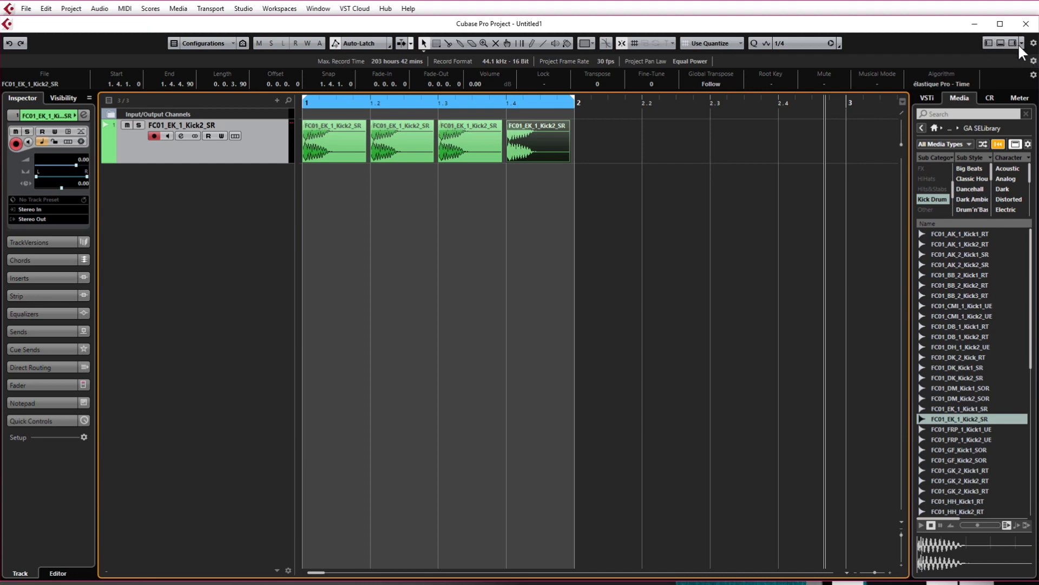
Tick Transport in the window layout options to dock the controls at the bottom.
{"action": "left_click", "coordinate": [1022, 43]}
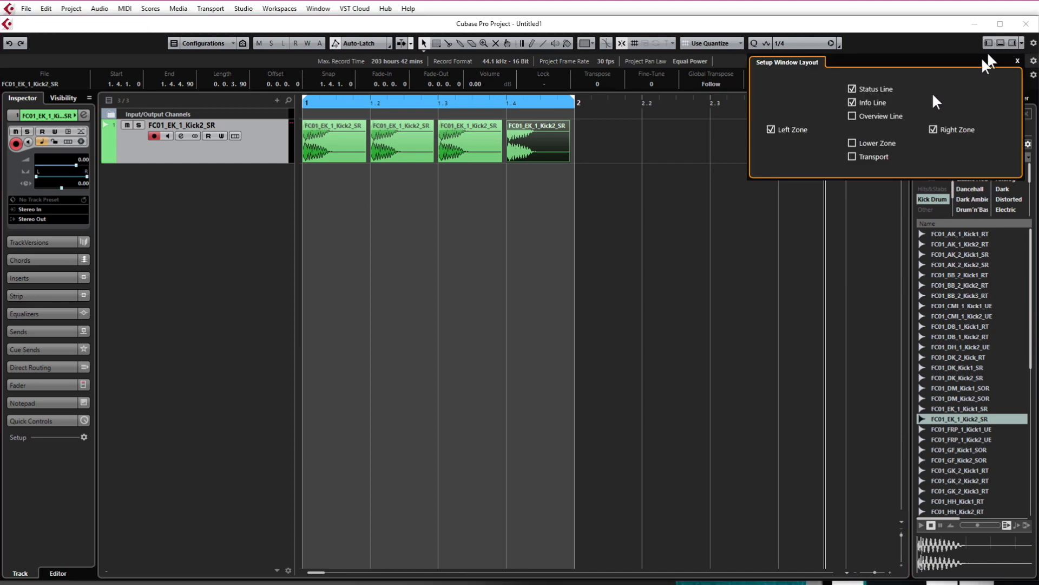
{"action": "left_click", "coordinate": [852, 156]}
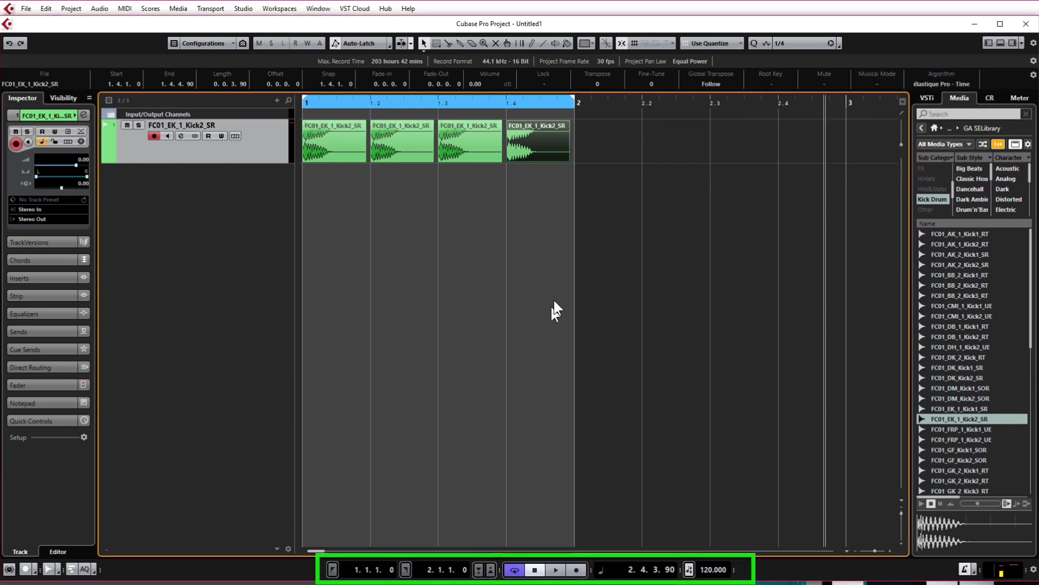
{"action": "mouse_move", "coordinate": [595, 461]}
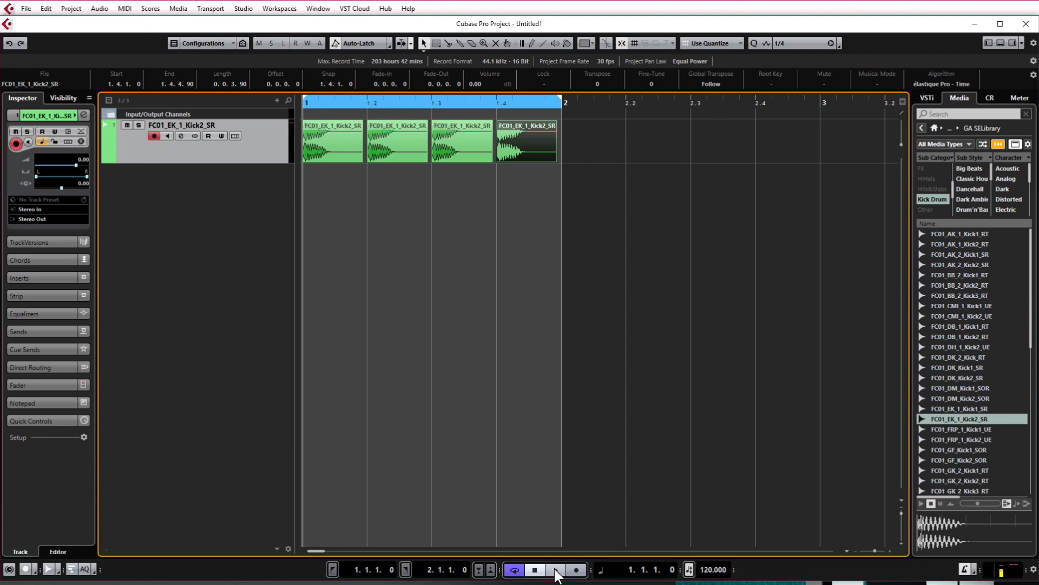
{"action": "left_click", "coordinate": [555, 569]}
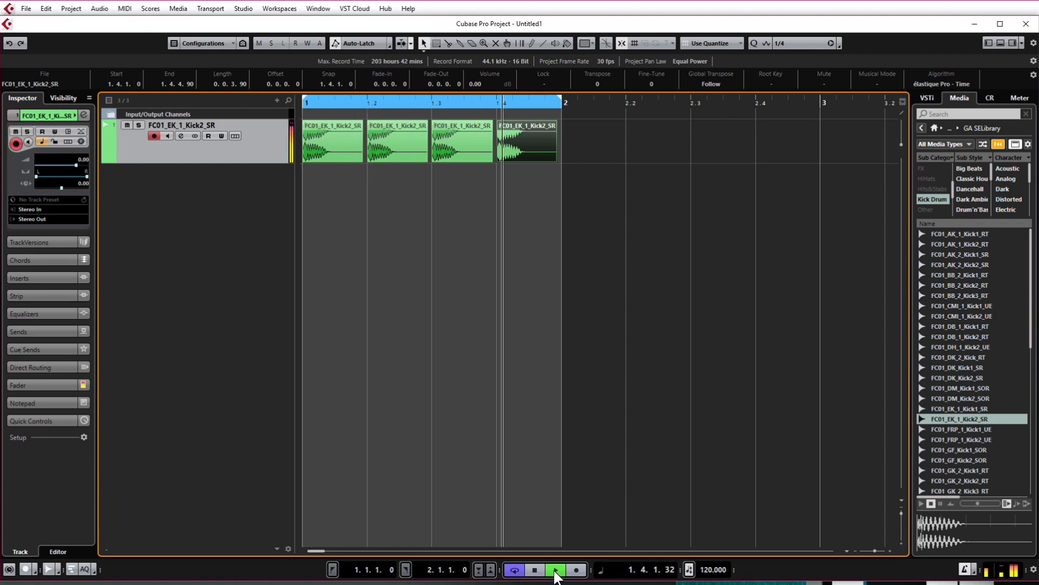
{"action": "left_click", "coordinate": [555, 571]}
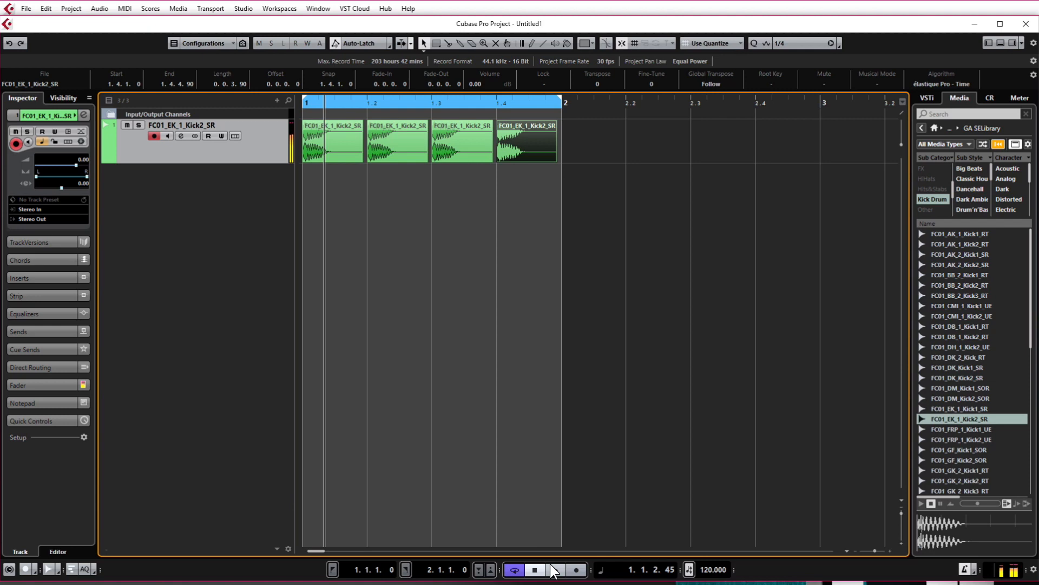
{"action": "left_click", "coordinate": [555, 568]}
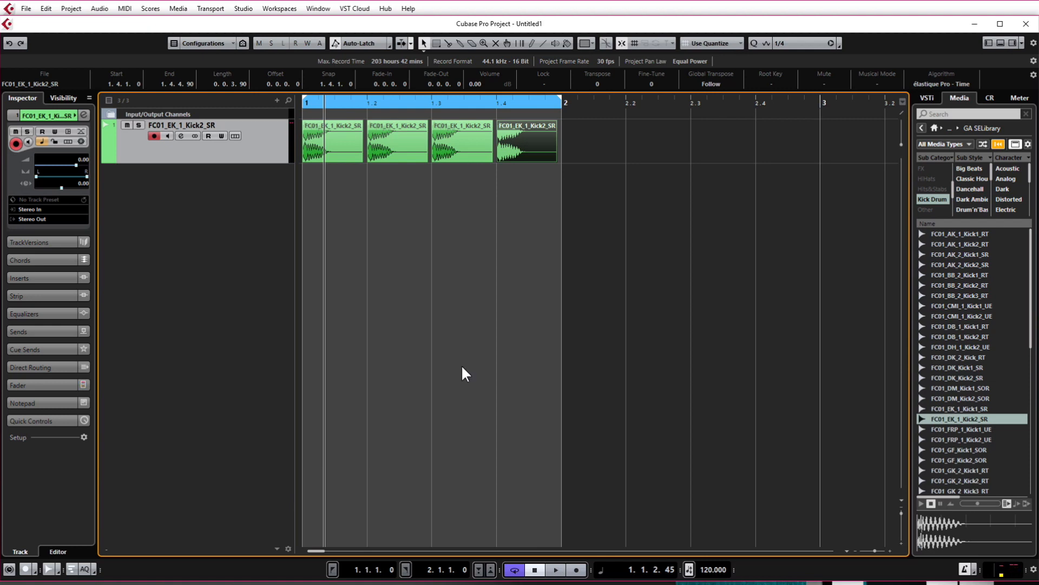
{"action": "mouse_move", "coordinate": [391, 339]}
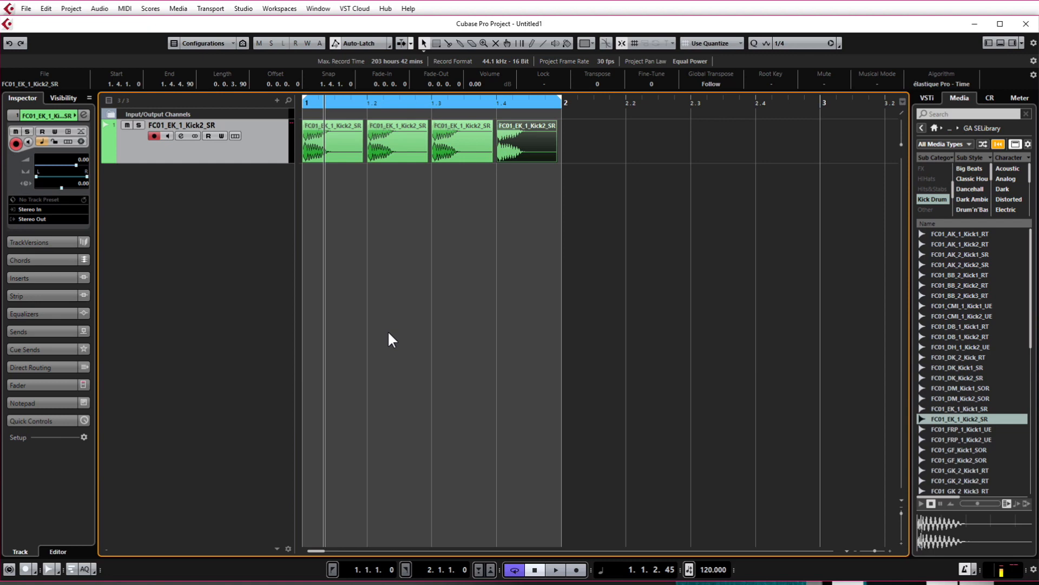
{"action": "mouse_move", "coordinate": [184, 210]}
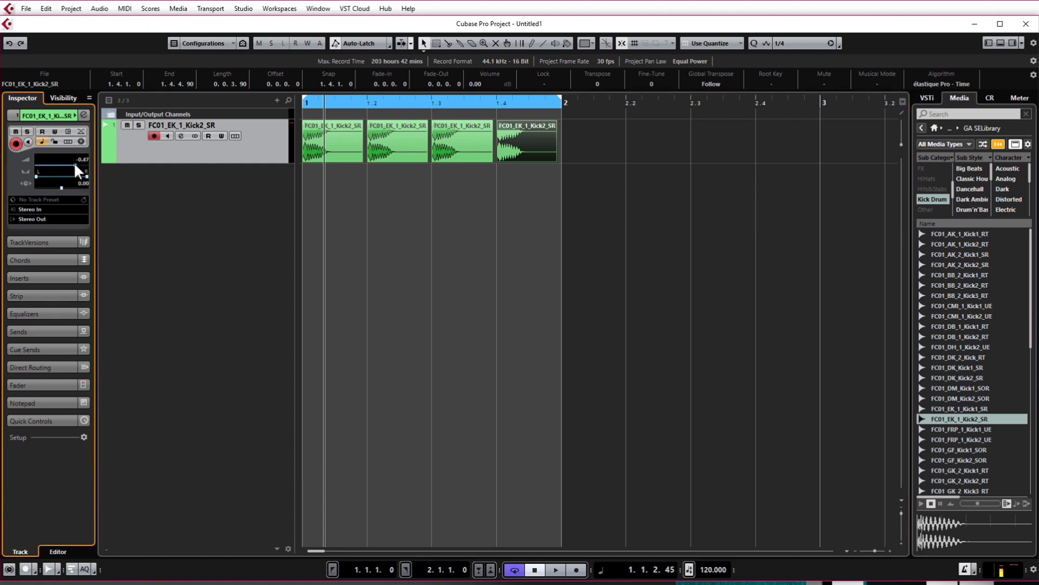
Drag the Inspector volume fader down to lower the kick track to about -7.60.
{"action": "left_click_drag", "start_coordinate": [75, 162], "coordinate": [68, 171]}
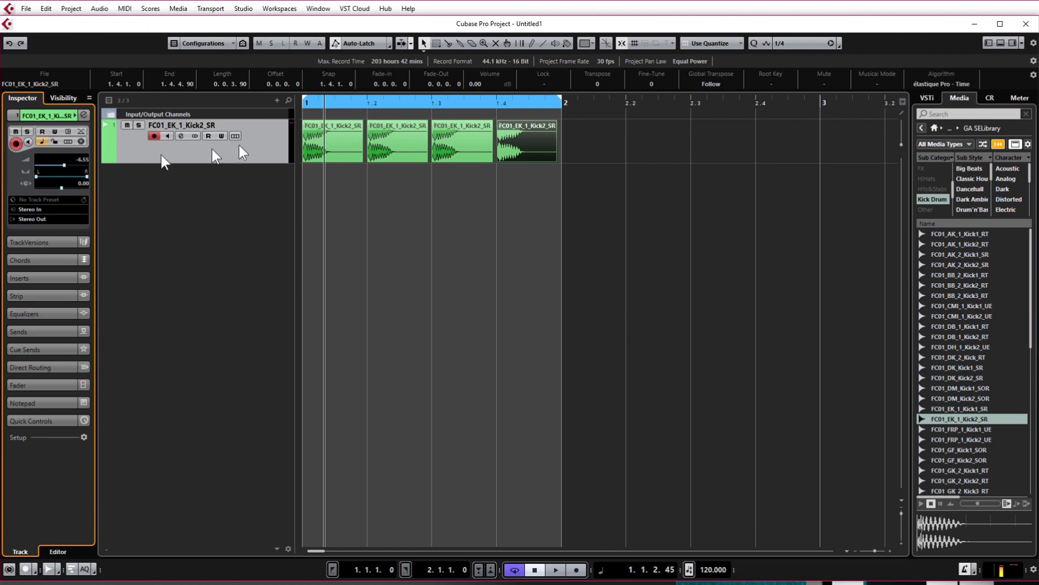
{"action": "mouse_move", "coordinate": [213, 184]}
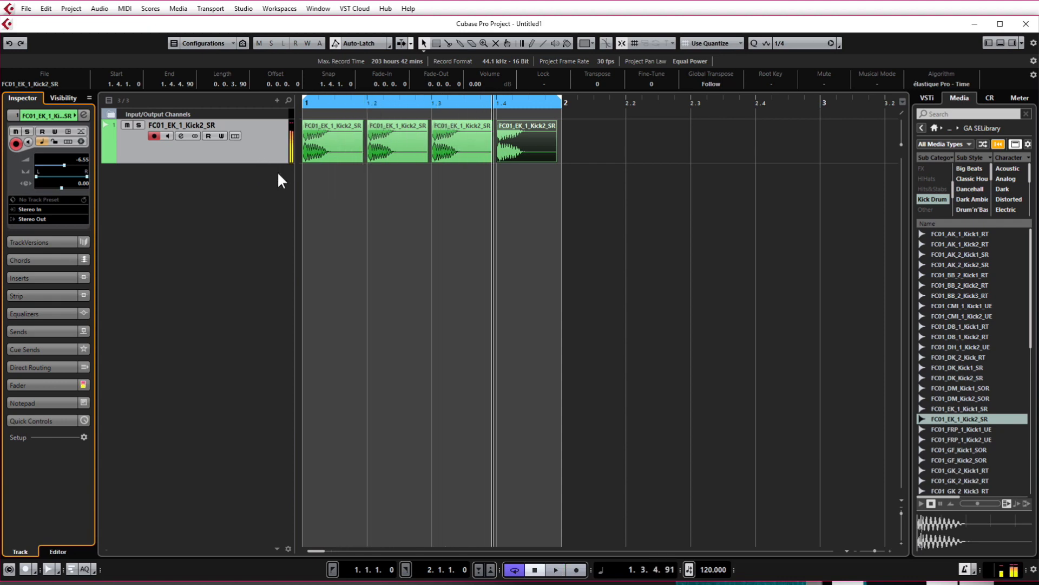
{"action": "mouse_move", "coordinate": [975, 87]}
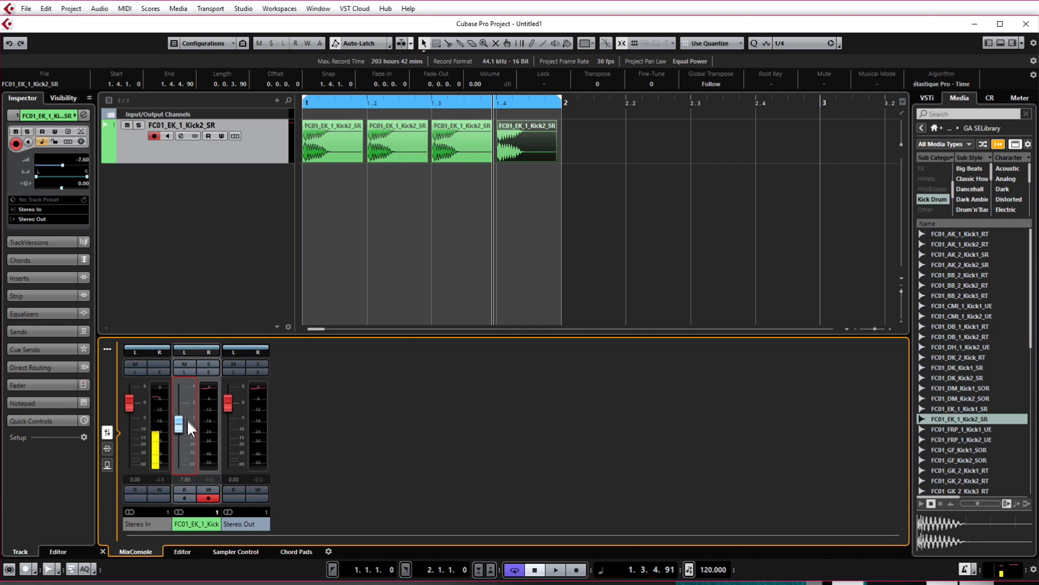
Start the loop playing and pull the kick channel fader down to about -9.56 dB.
{"action": "left_click", "coordinate": [555, 568]}
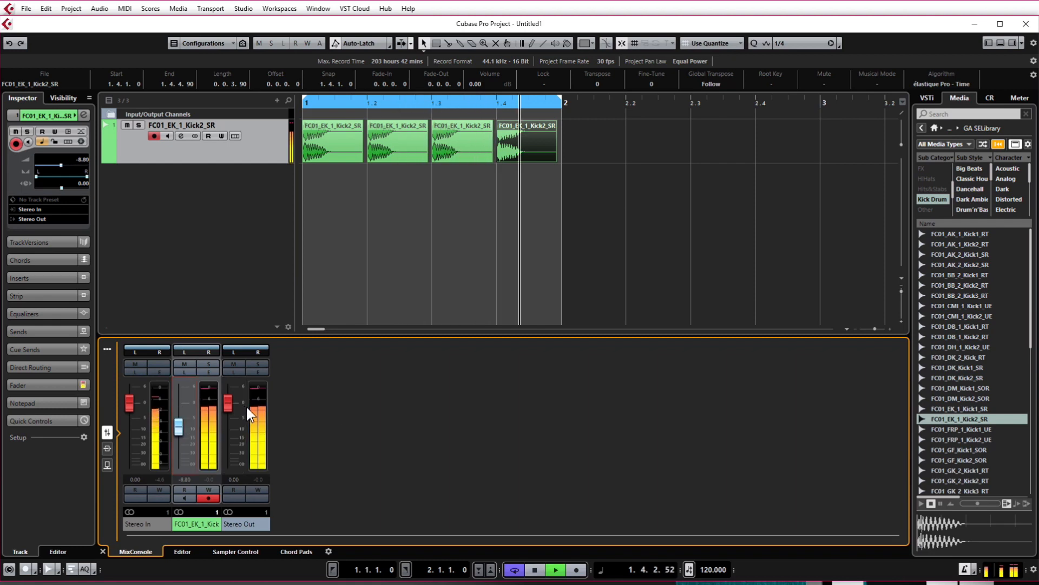
{"action": "left_click", "coordinate": [556, 568]}
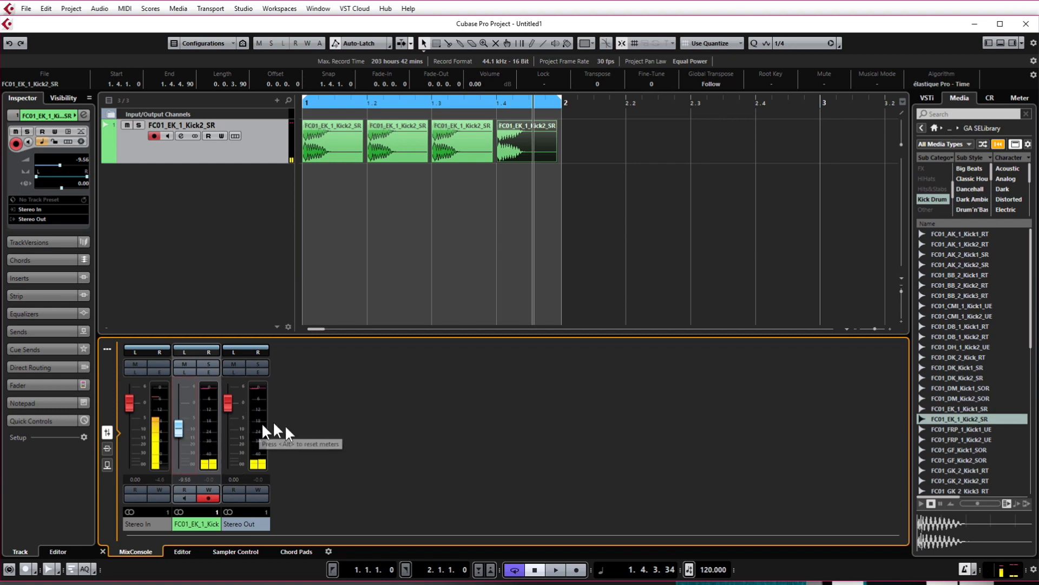
{"action": "left_click", "coordinate": [555, 568]}
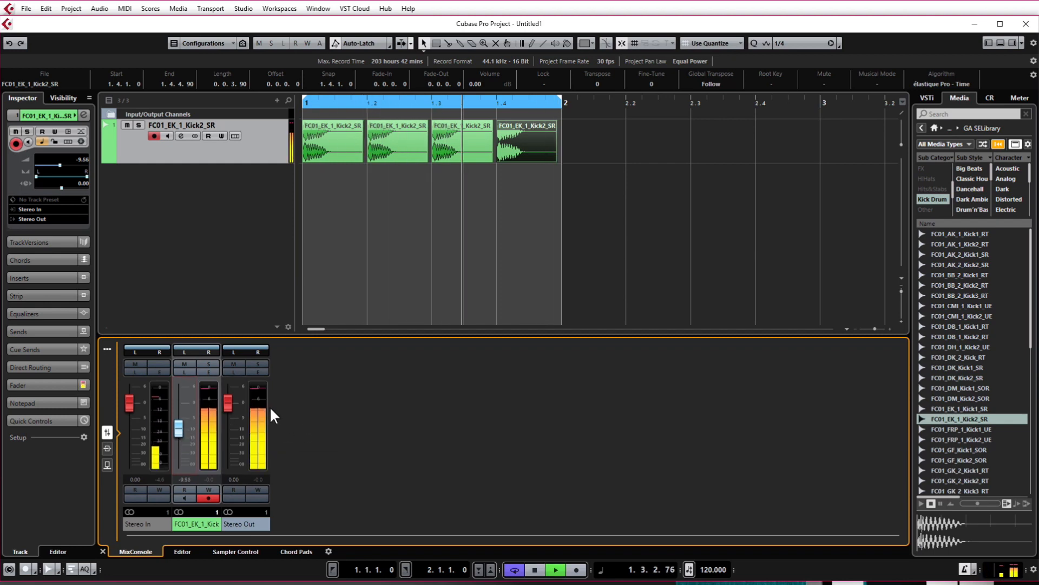
{"action": "left_click", "coordinate": [555, 568]}
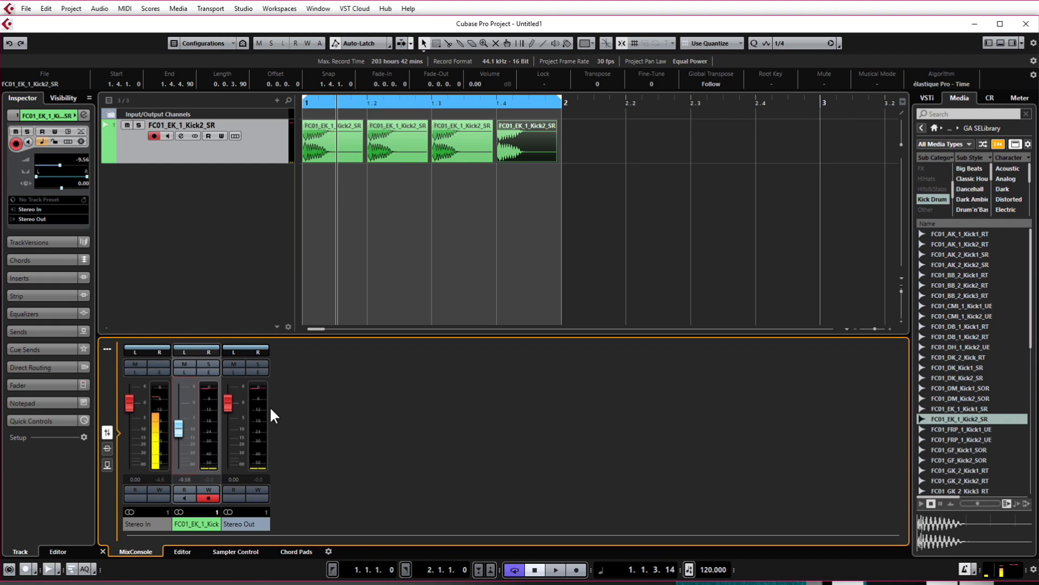